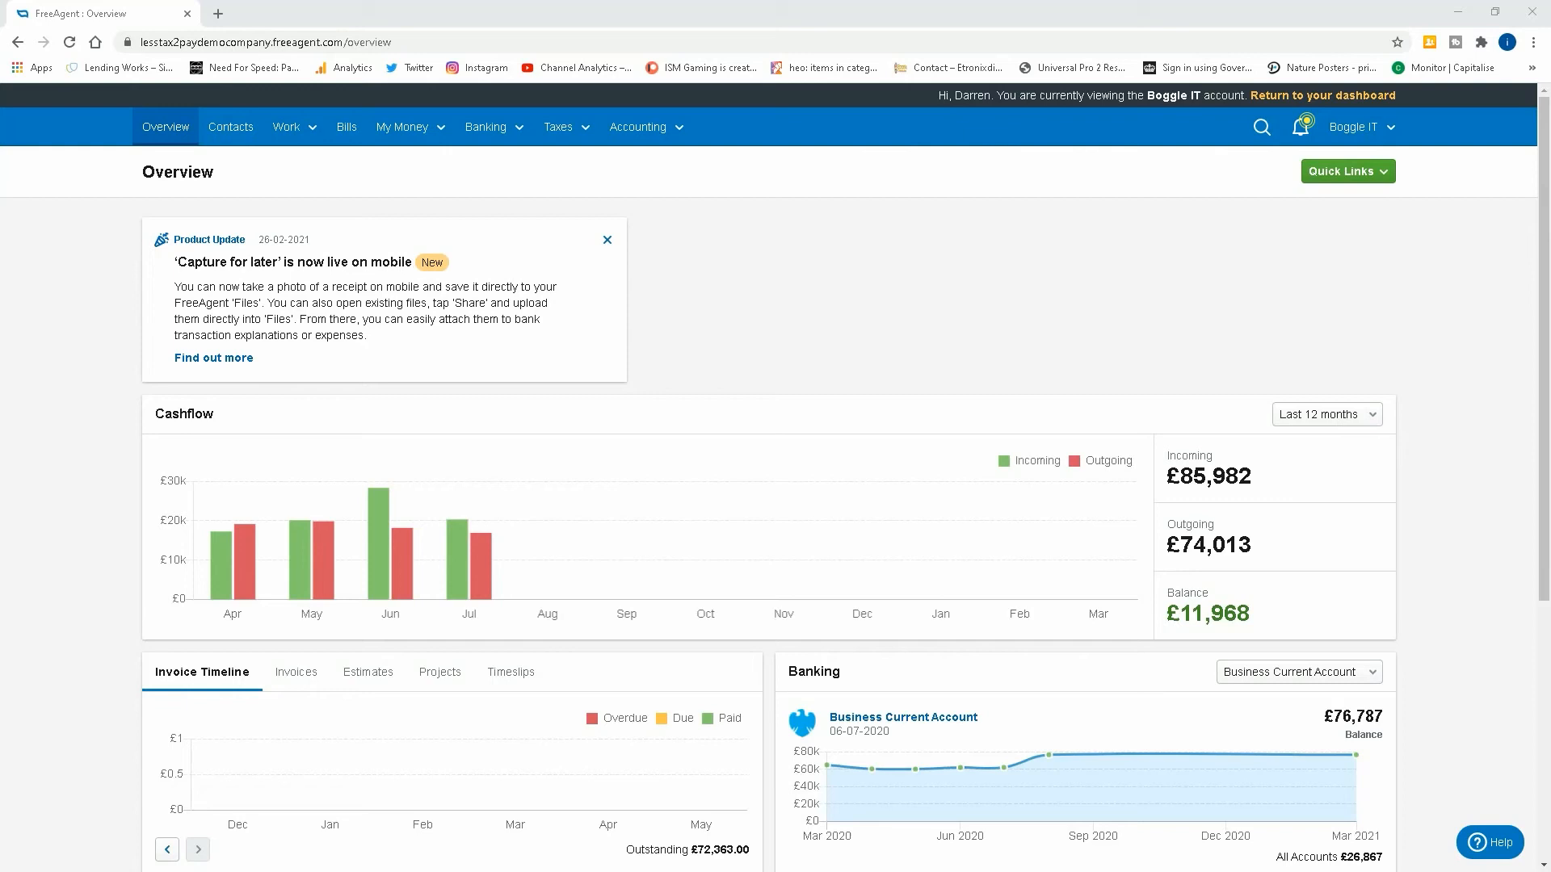
{"action": "mouse_move", "coordinate": [455, 126]}
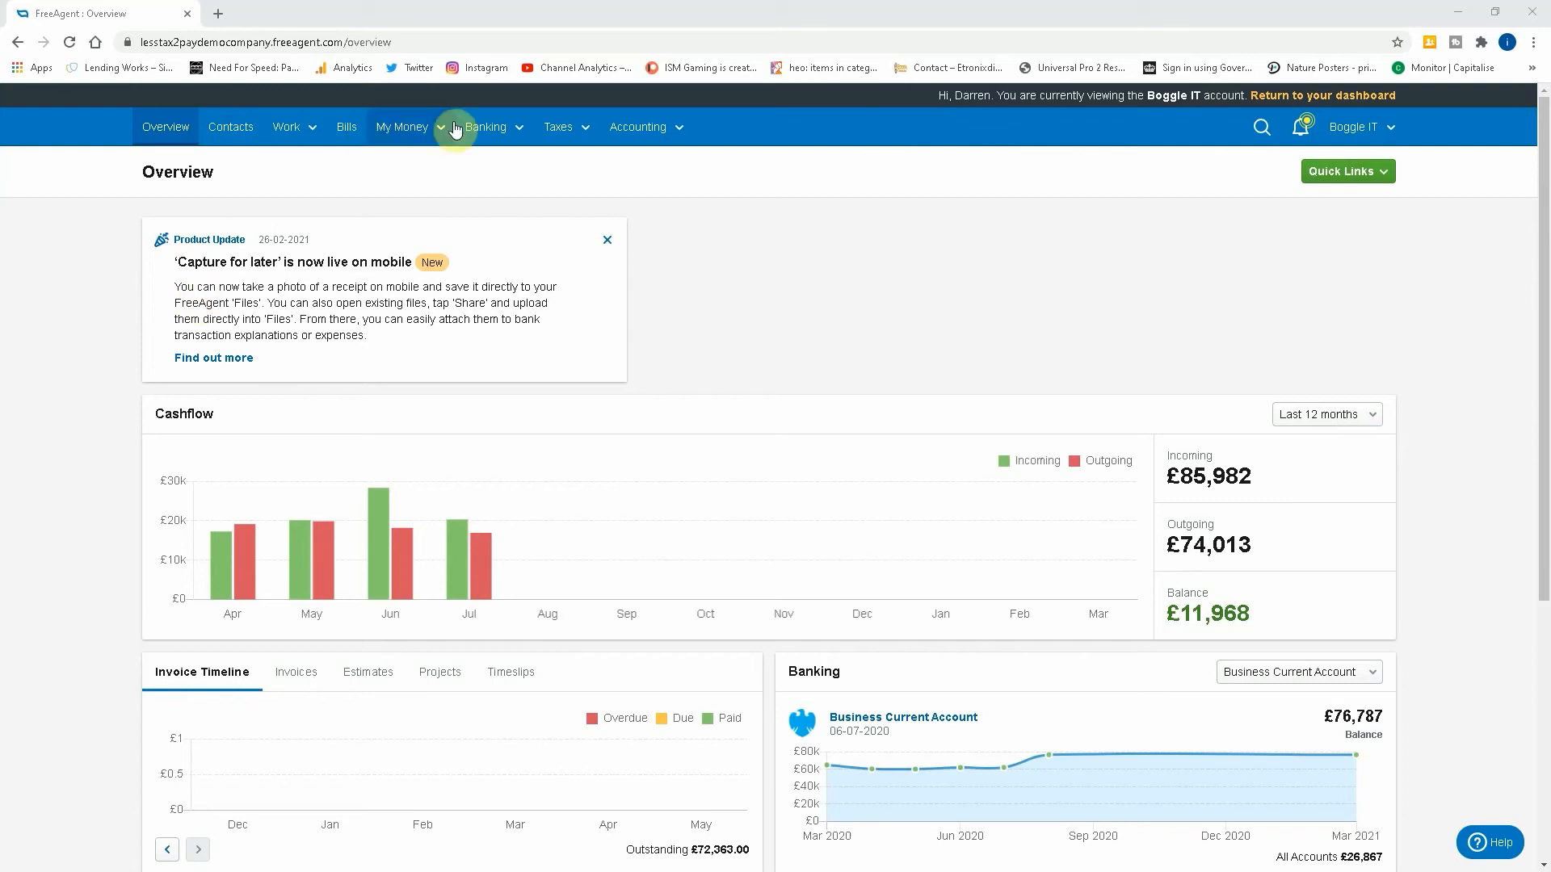
Go to the company Settings page from the account name menu.
{"action": "left_click", "coordinate": [1356, 126]}
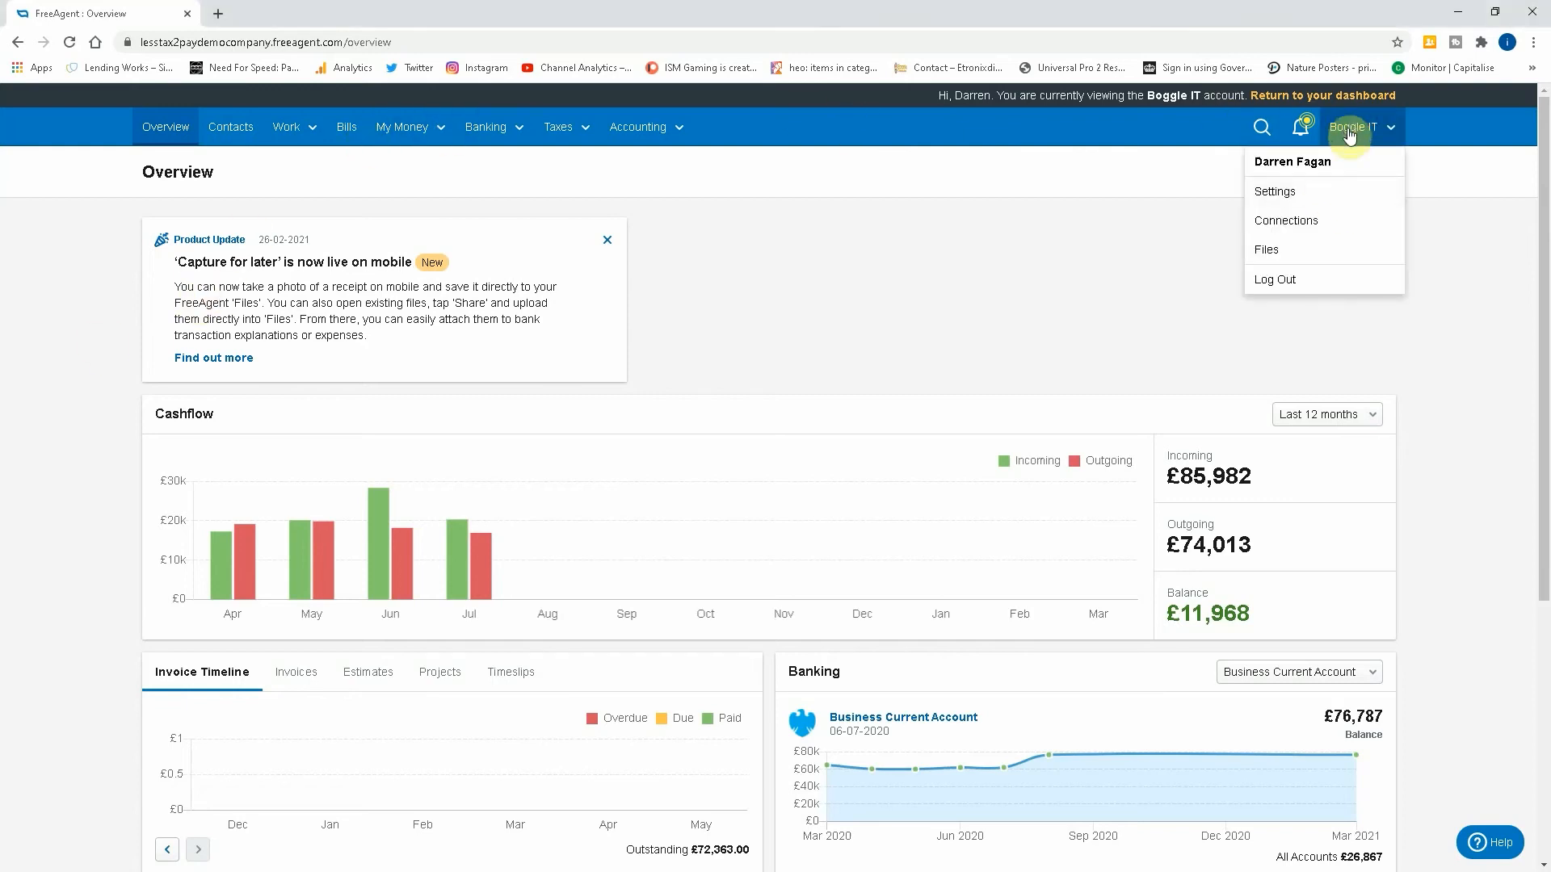
{"action": "left_click", "coordinate": [1275, 191]}
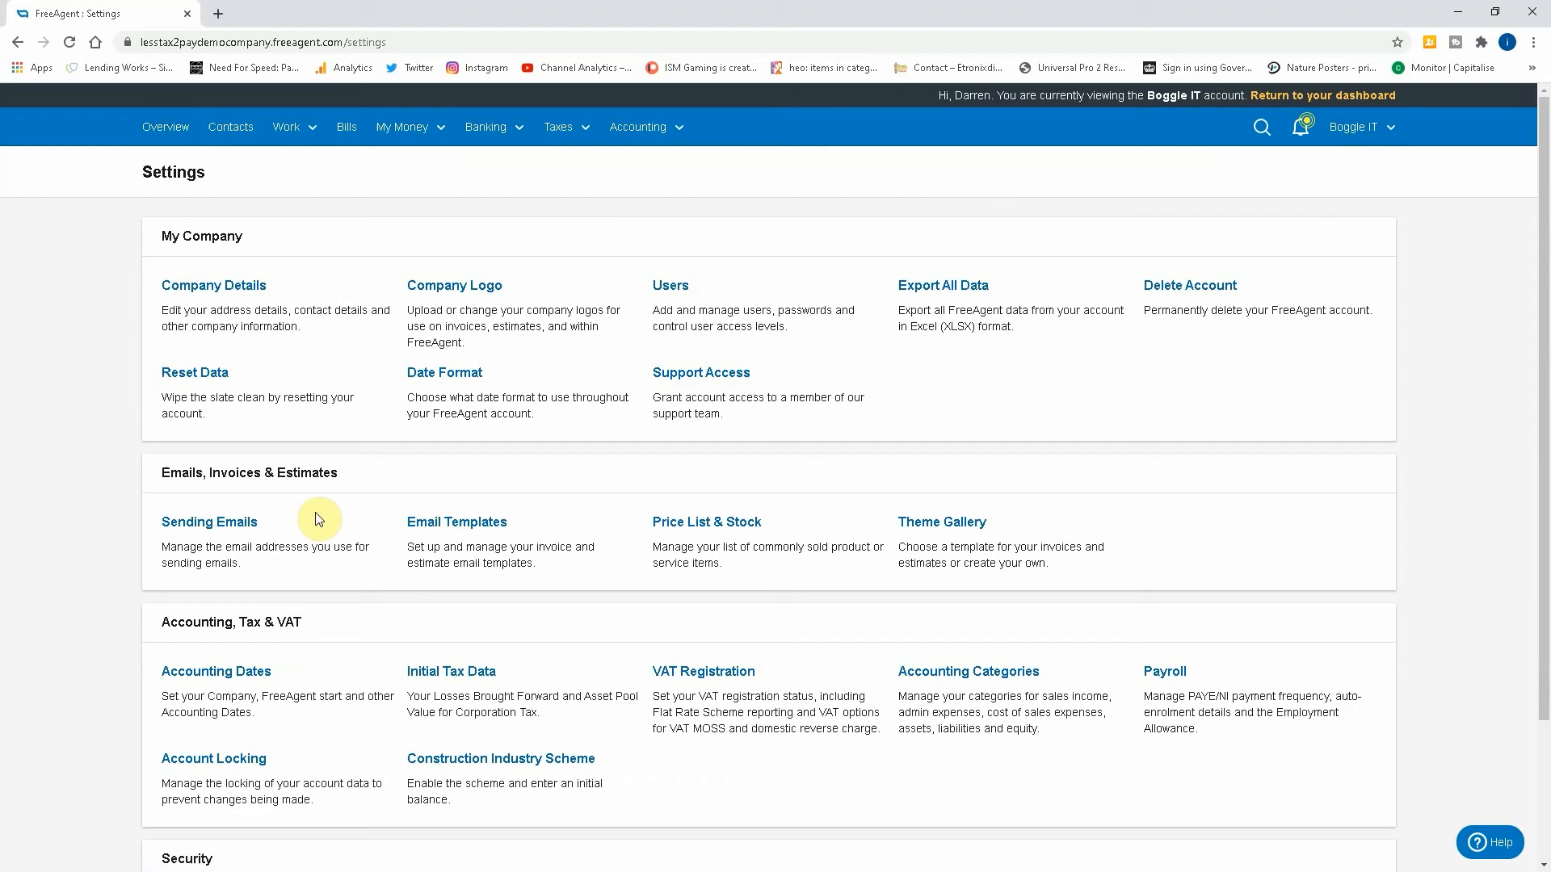
{"action": "mouse_move", "coordinate": [502, 681]}
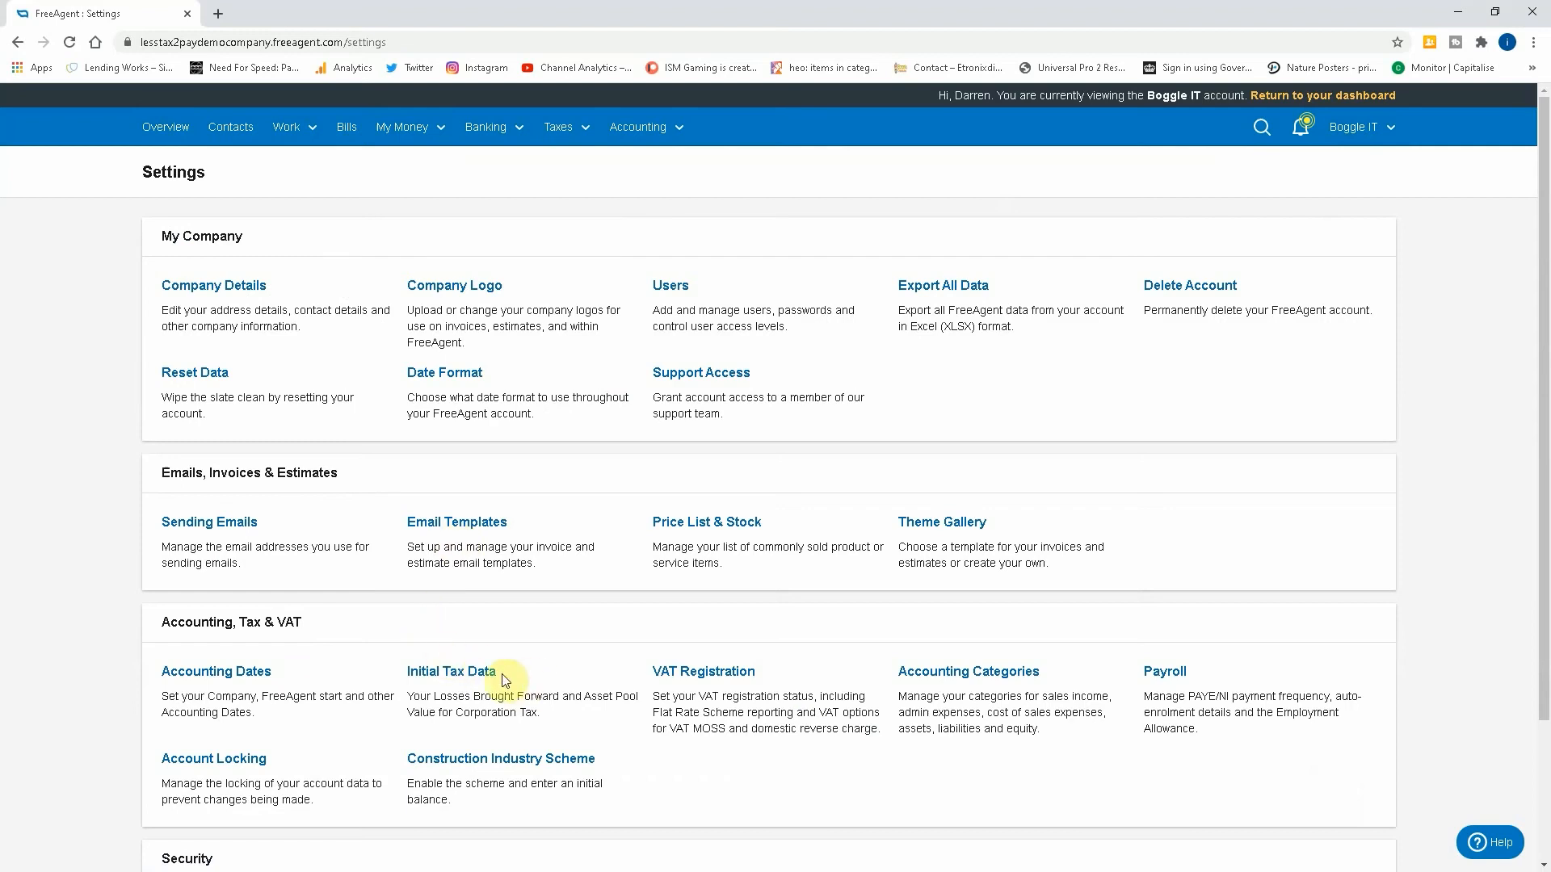
{"action": "mouse_move", "coordinate": [623, 614]}
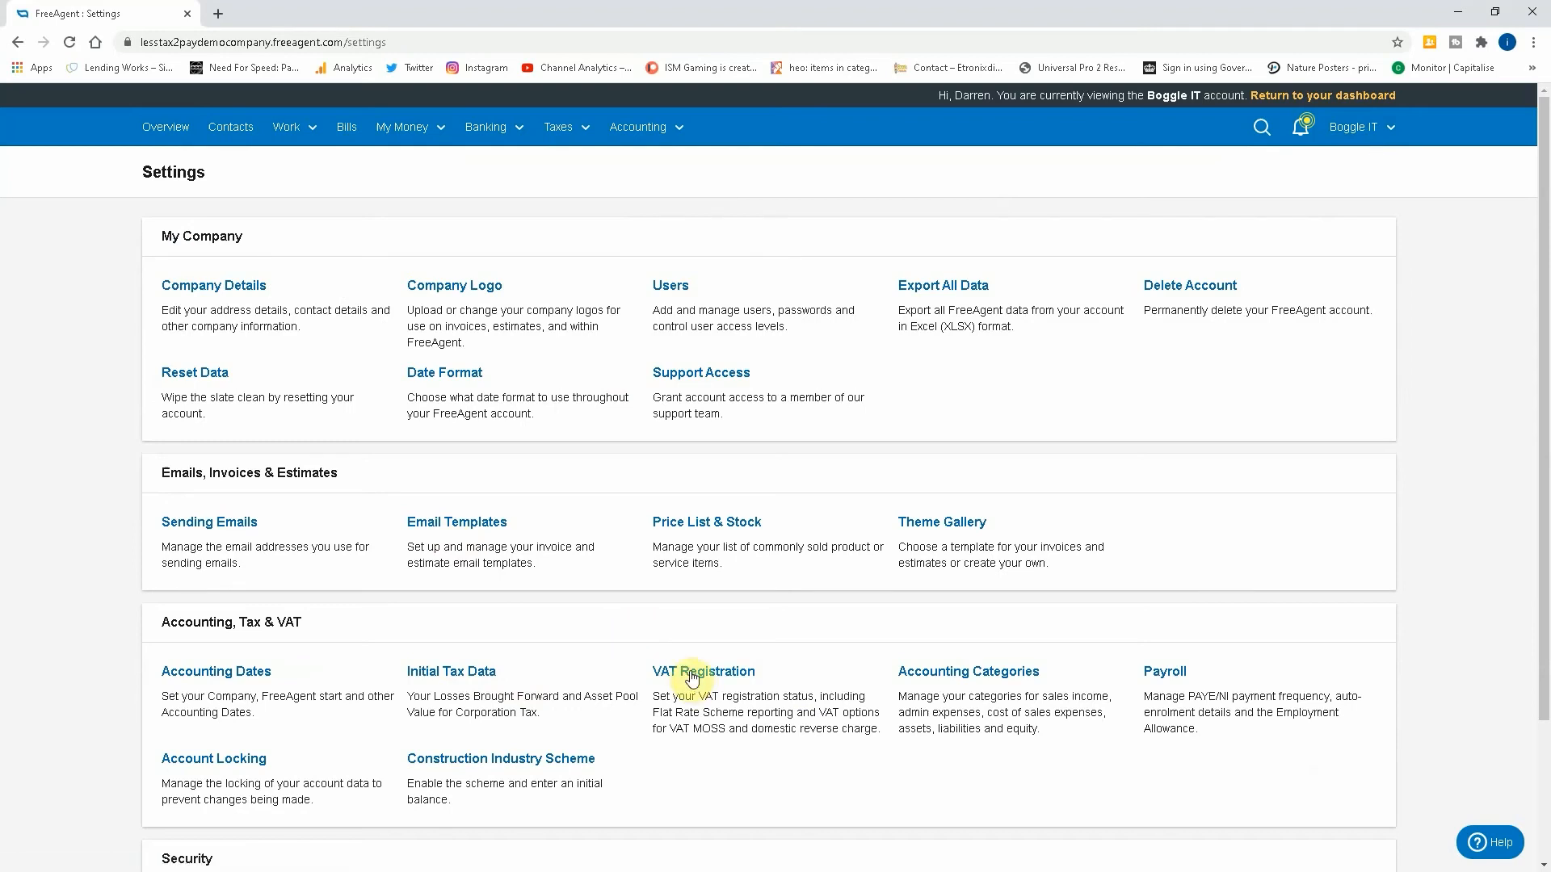
In VAT Registration, allow VAT rates other than standard UK ones and save the change.
{"action": "left_click", "coordinate": [703, 672]}
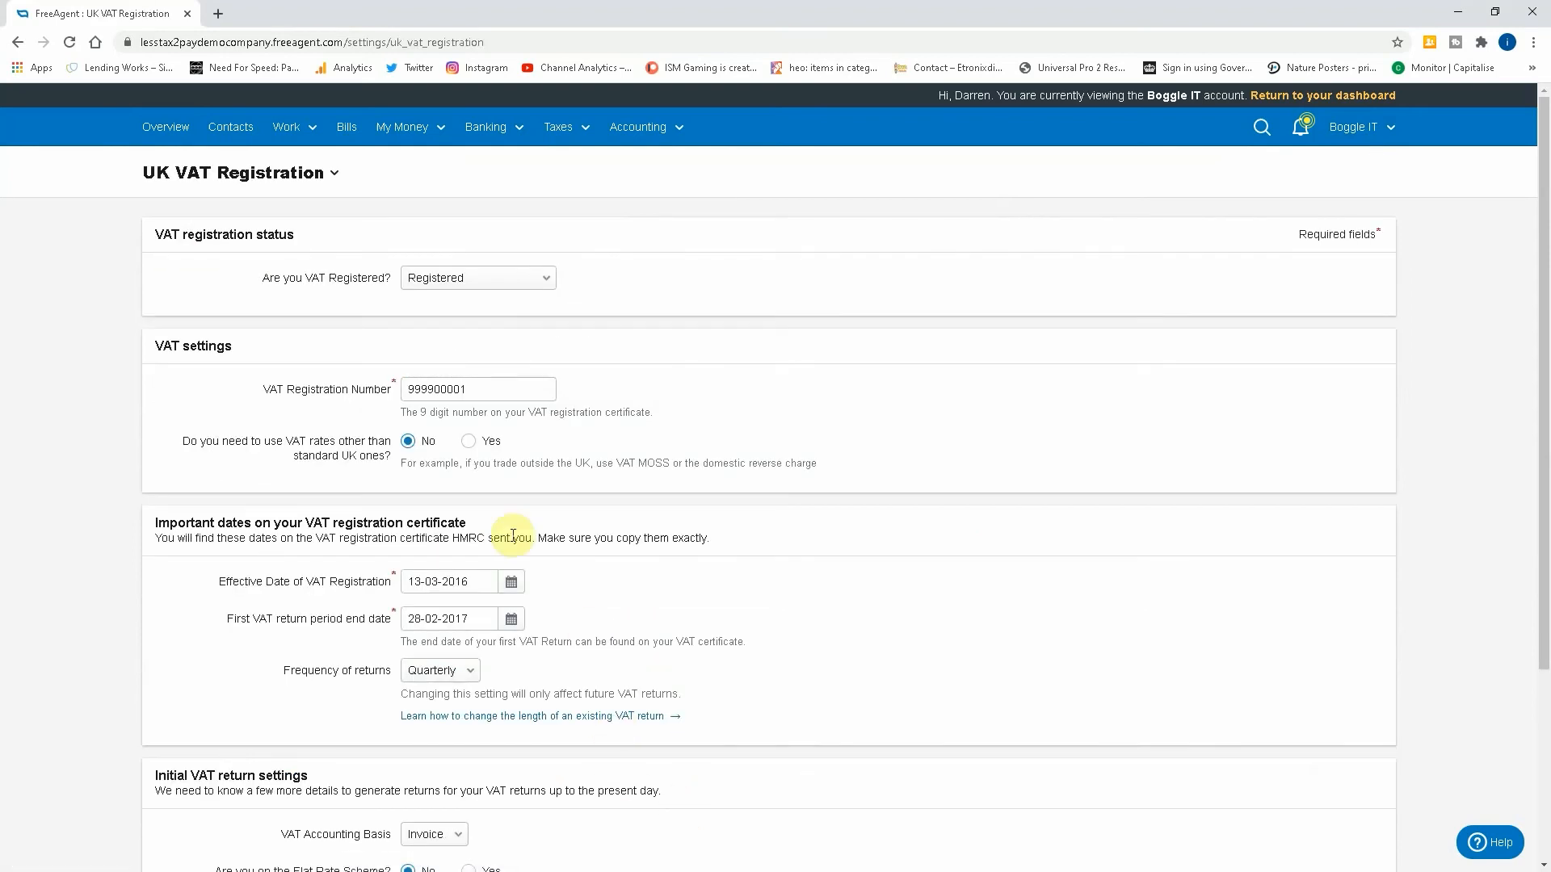
{"action": "mouse_move", "coordinate": [208, 457]}
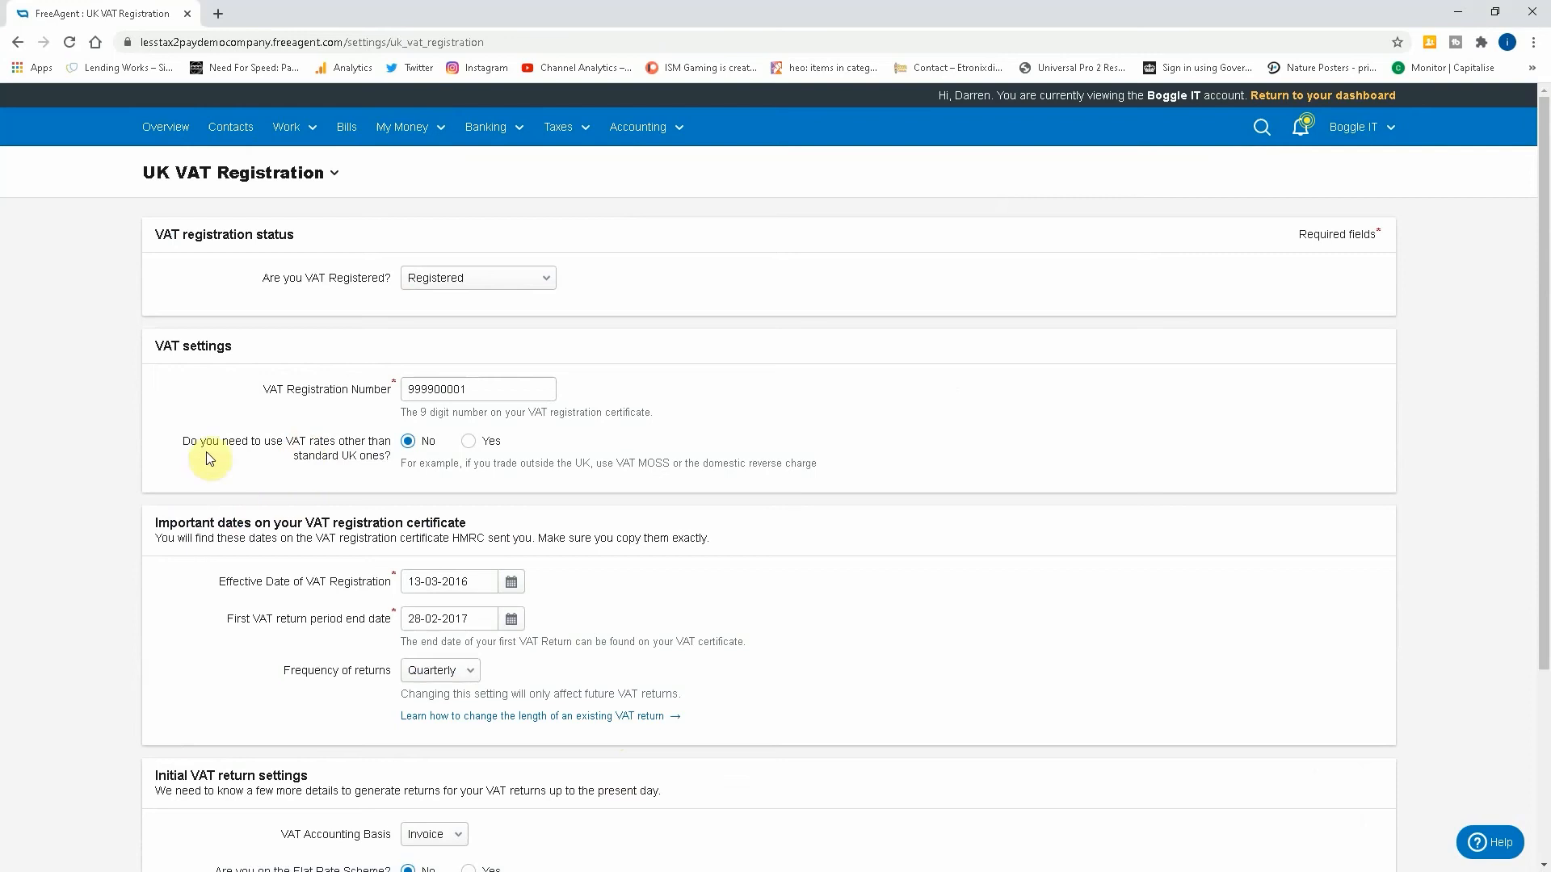
{"action": "mouse_move", "coordinate": [298, 456]}
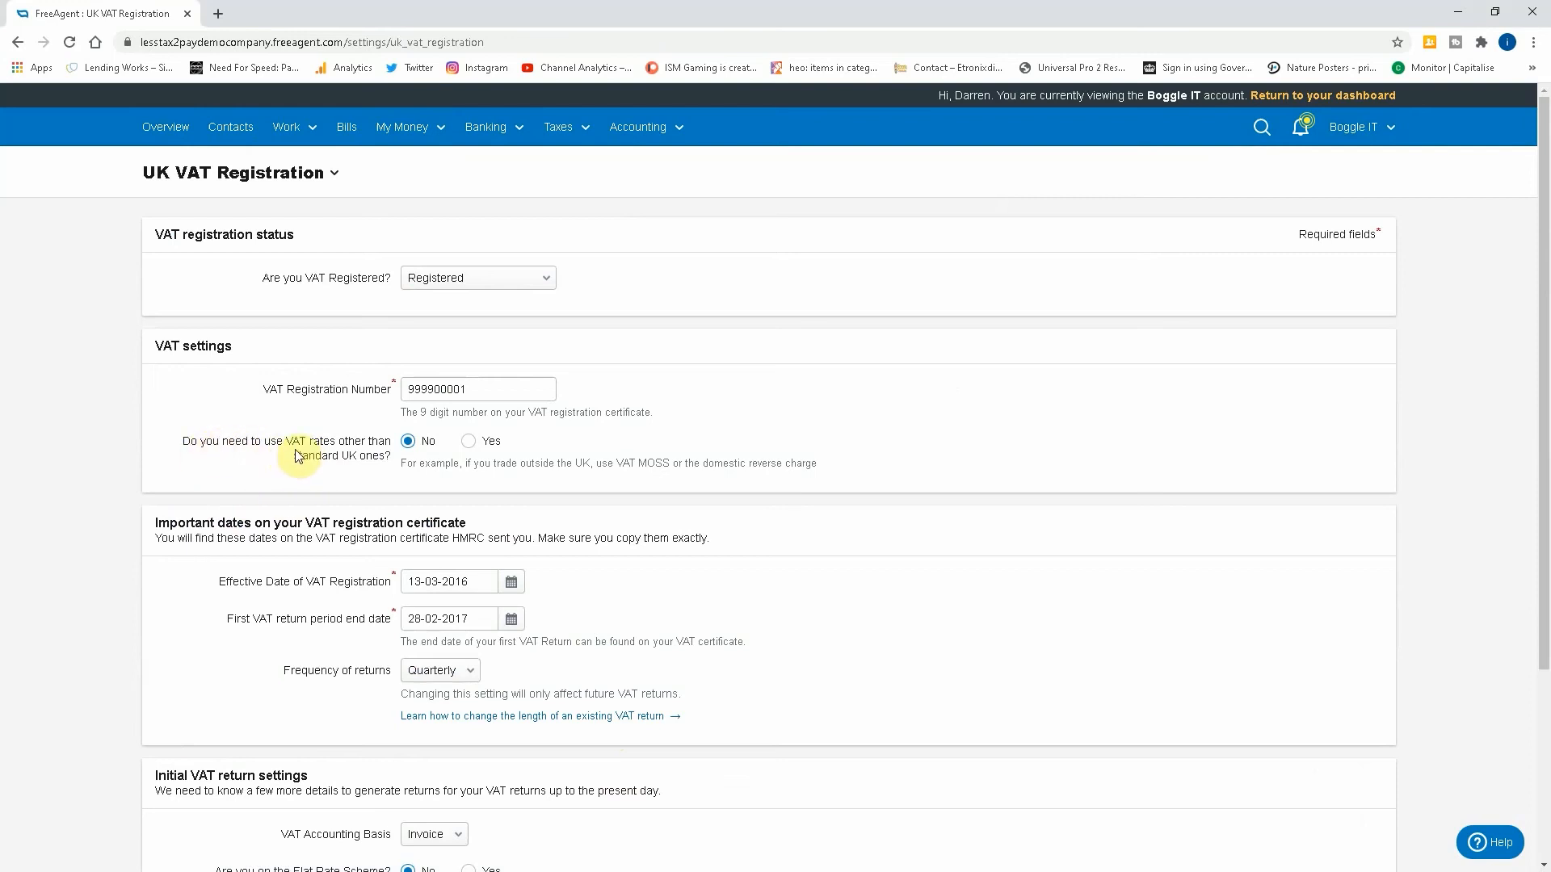
{"action": "mouse_move", "coordinate": [470, 441]}
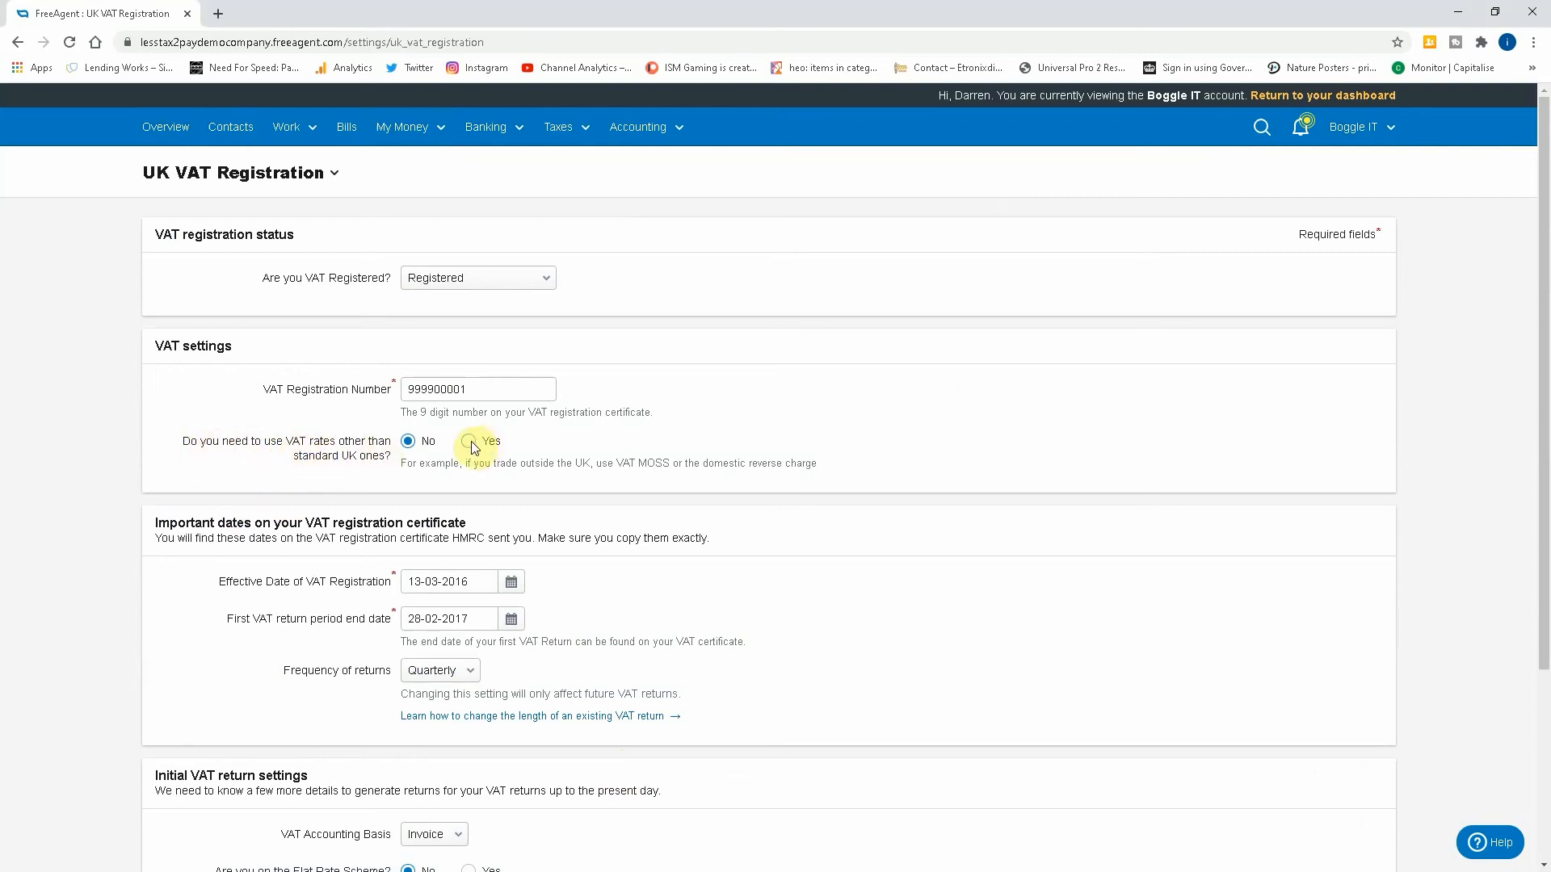
{"action": "left_click", "coordinate": [466, 440]}
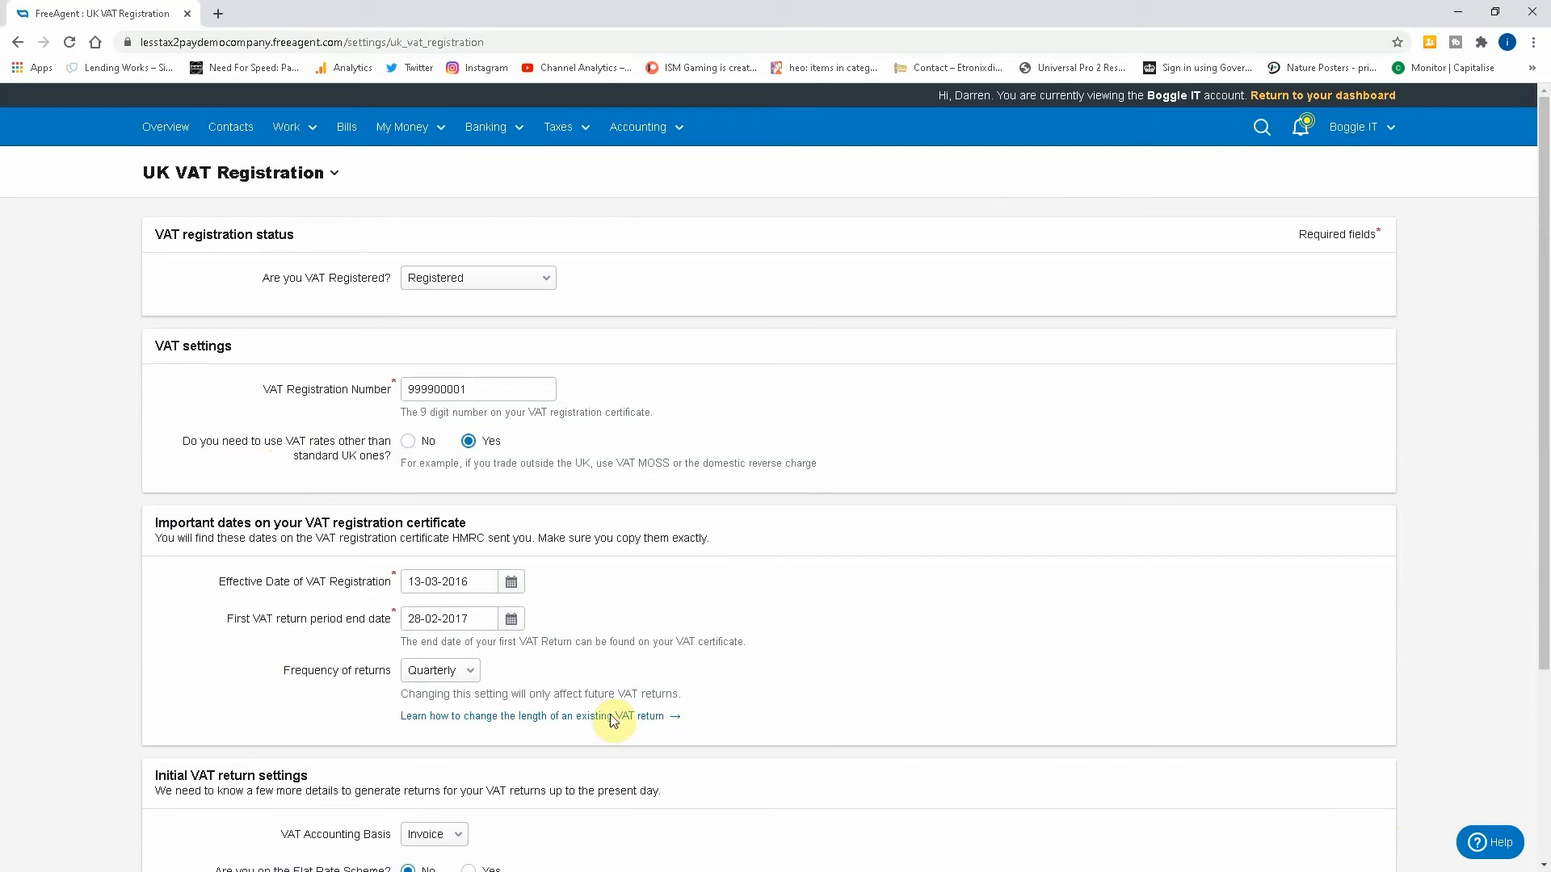
{"action": "scroll", "scroll_direction": "down", "scroll_amount": 3}
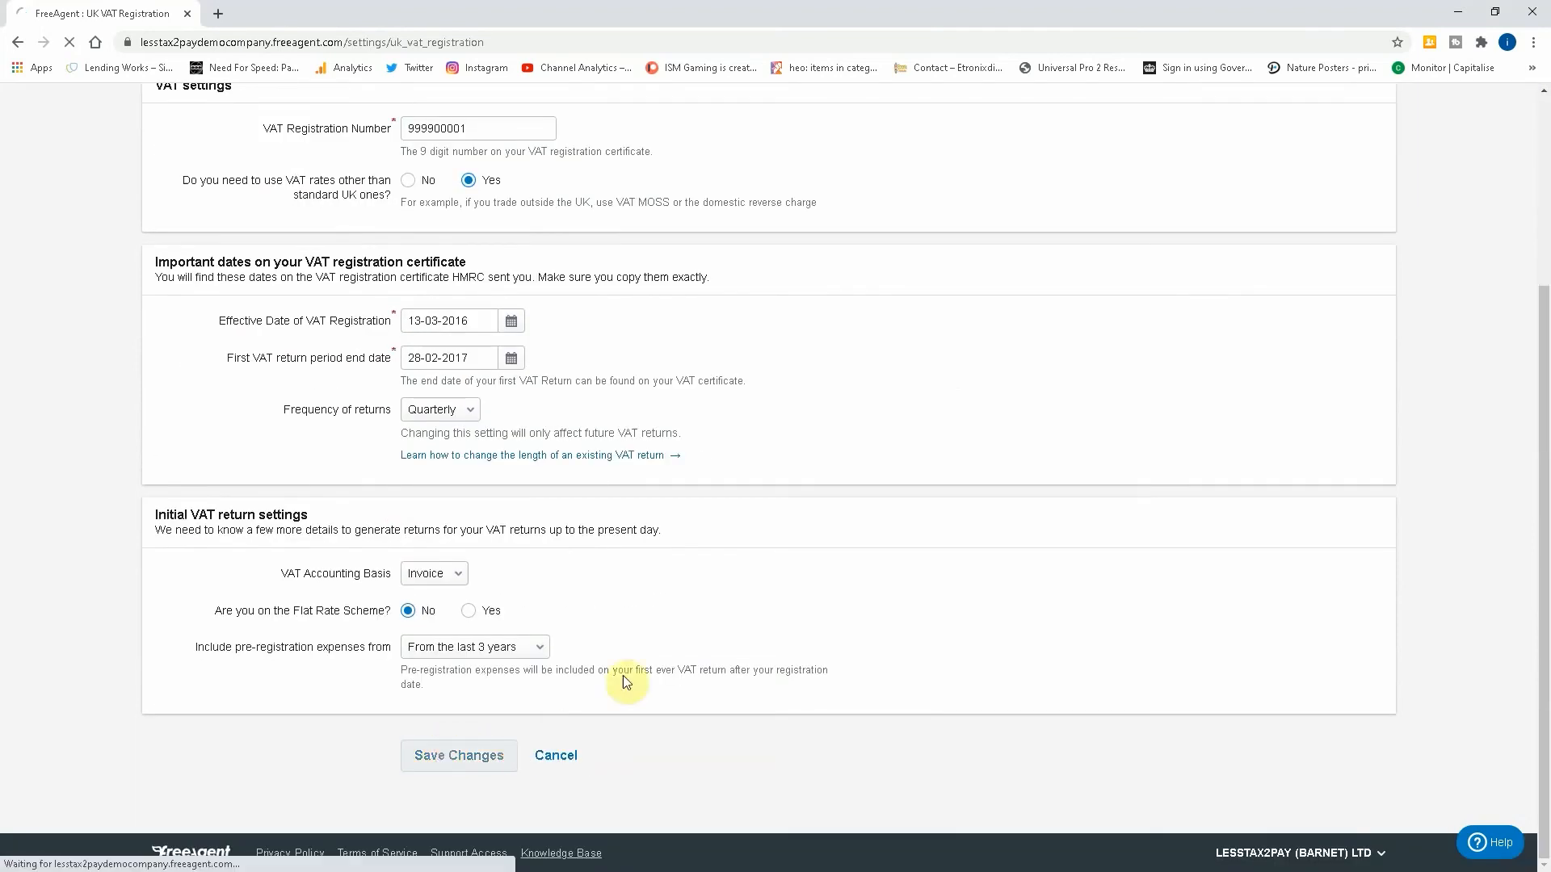
{"action": "left_click", "coordinate": [458, 754]}
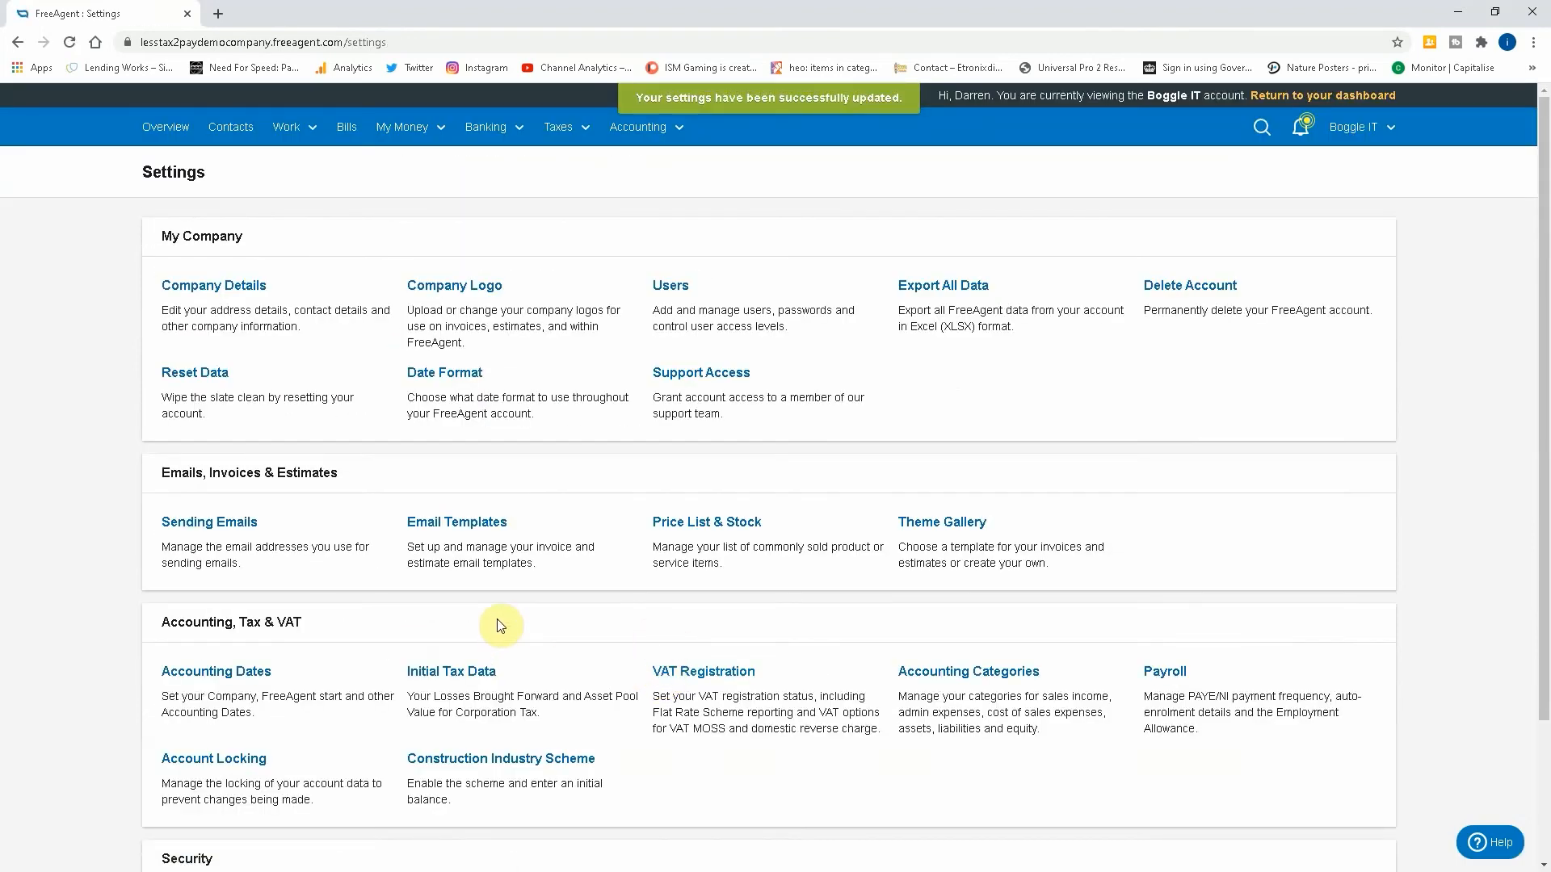
{"action": "mouse_move", "coordinate": [365, 199]}
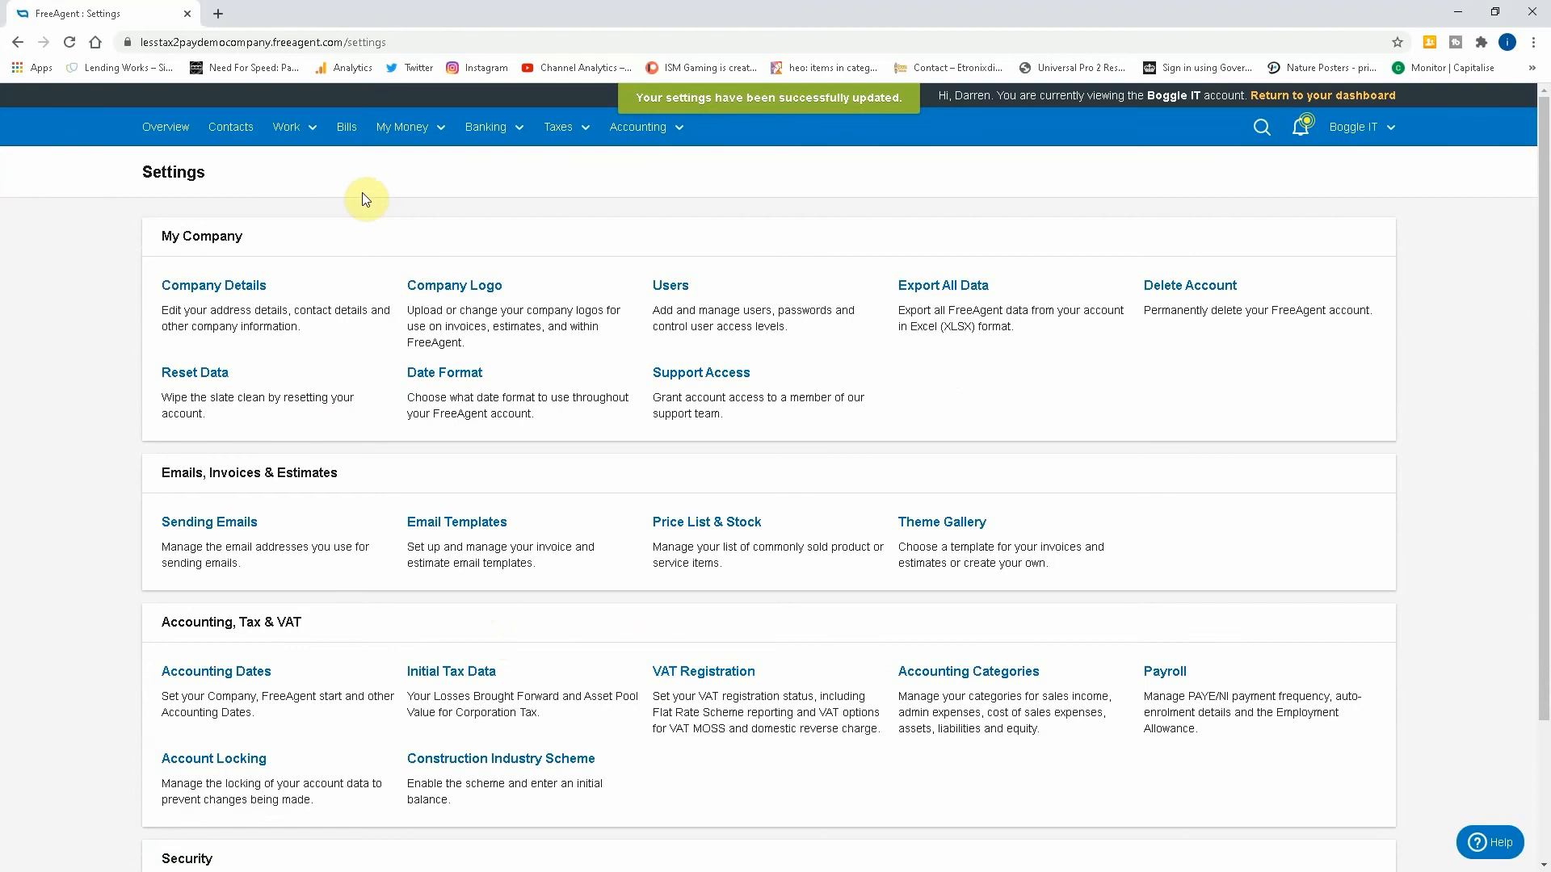
Start a new invoice from Work > Invoicing and confirm its reference INV362.
{"action": "left_click", "coordinate": [287, 126]}
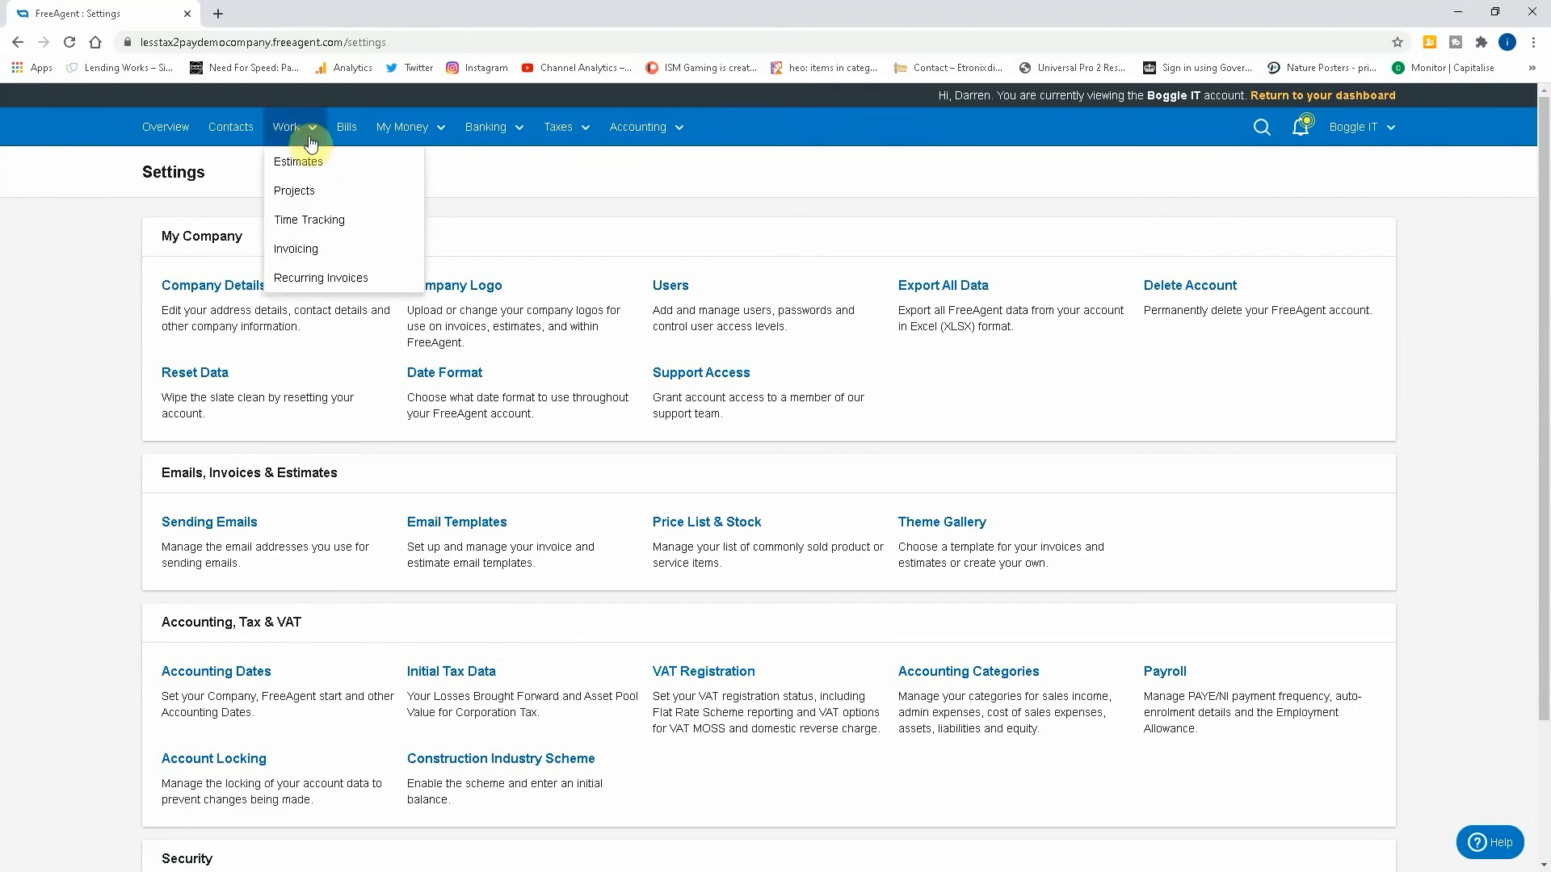
{"action": "left_click", "coordinate": [295, 249]}
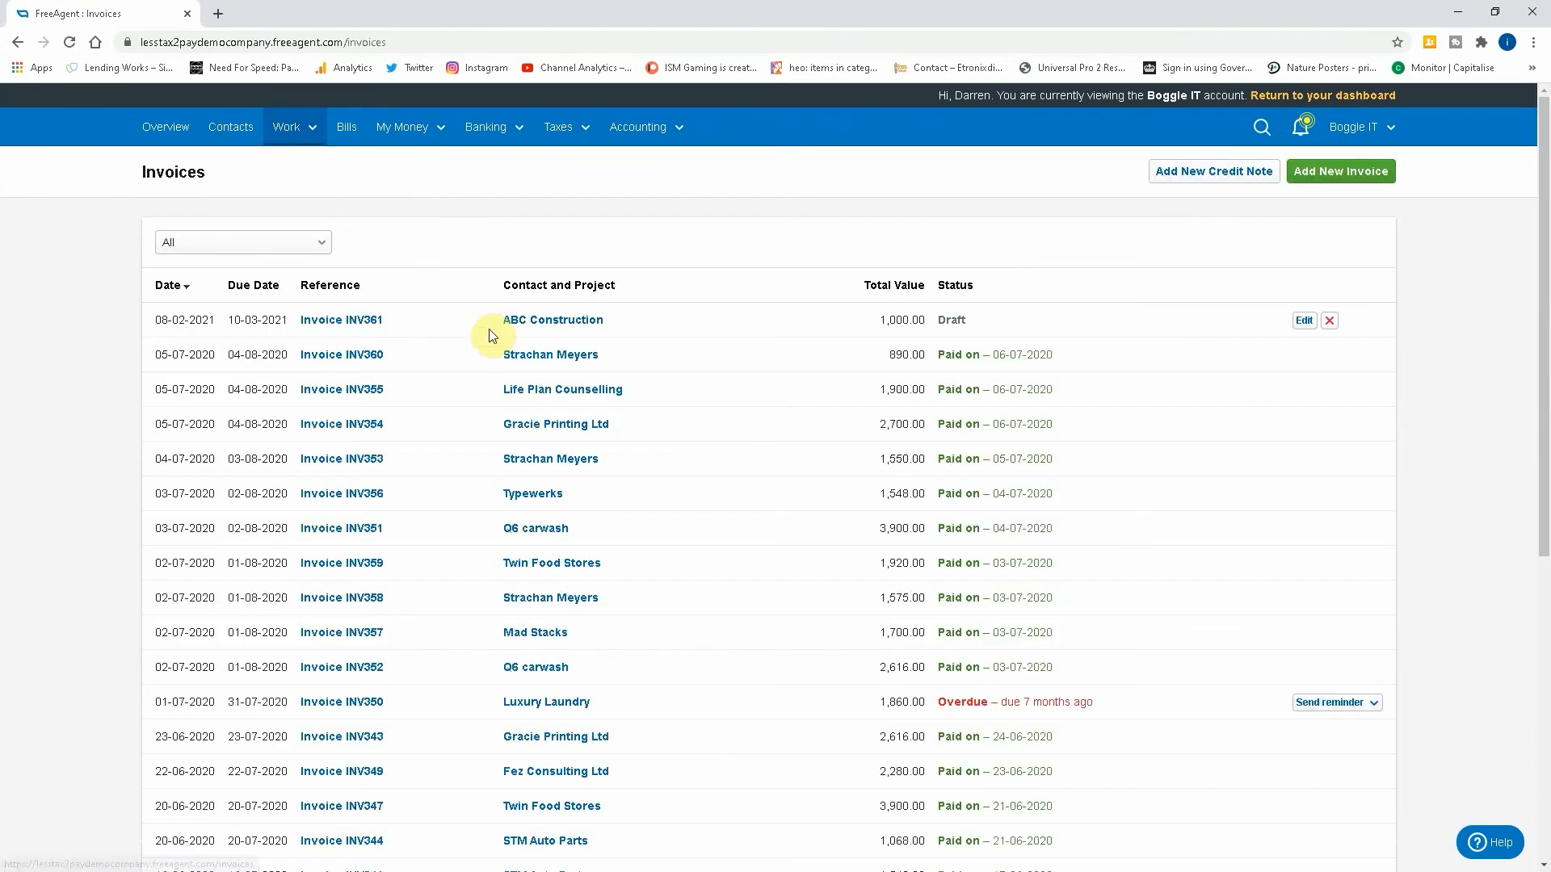
{"action": "left_click", "coordinate": [1341, 171]}
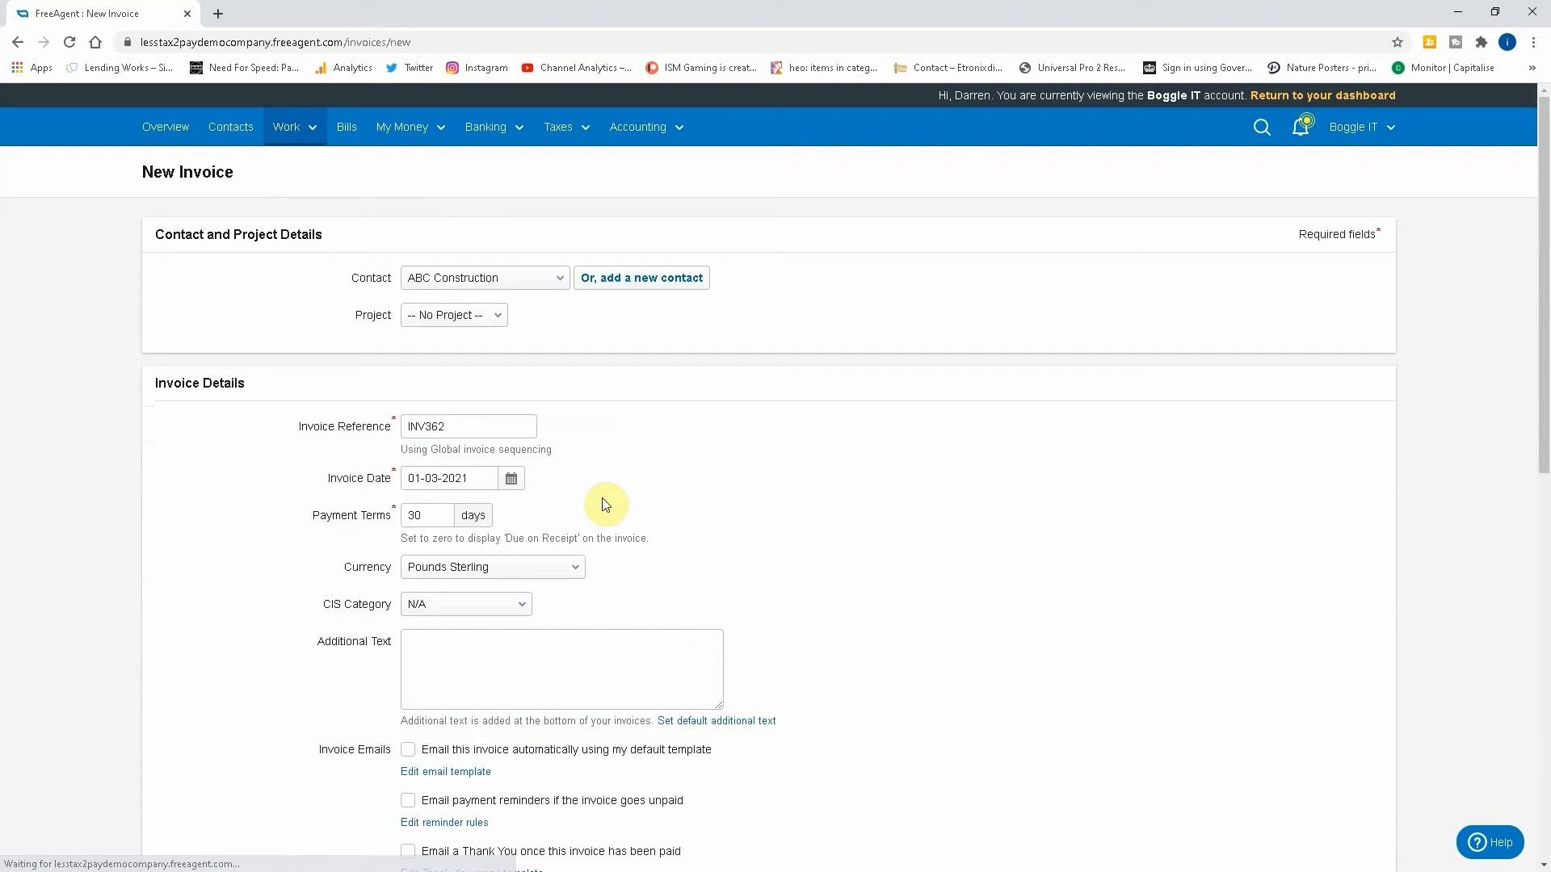
{"action": "mouse_move", "coordinate": [465, 414]}
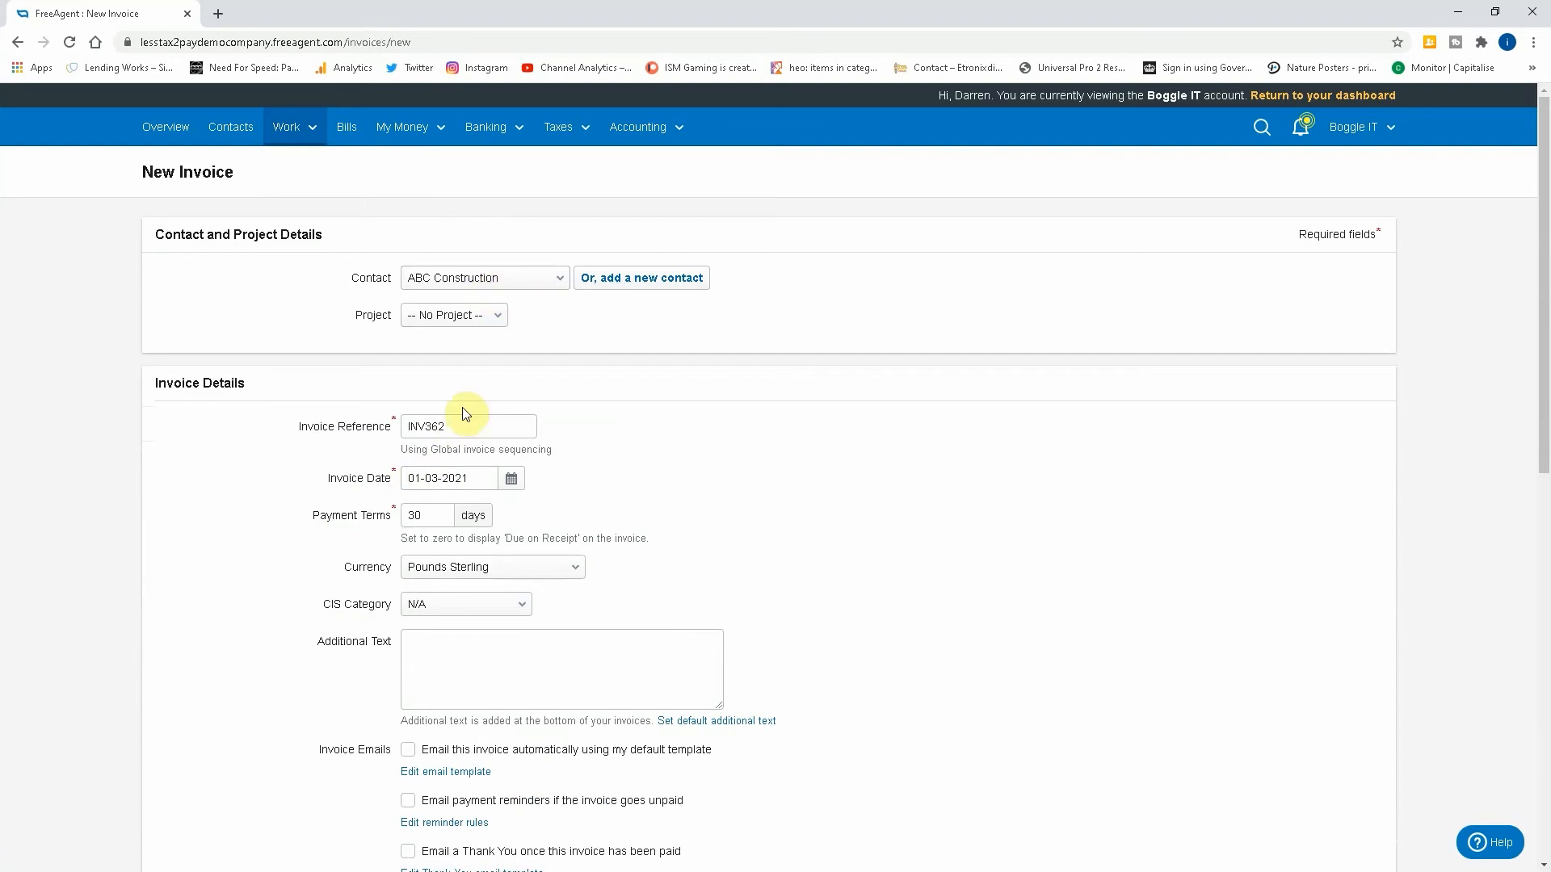
{"action": "left_click", "coordinate": [468, 427]}
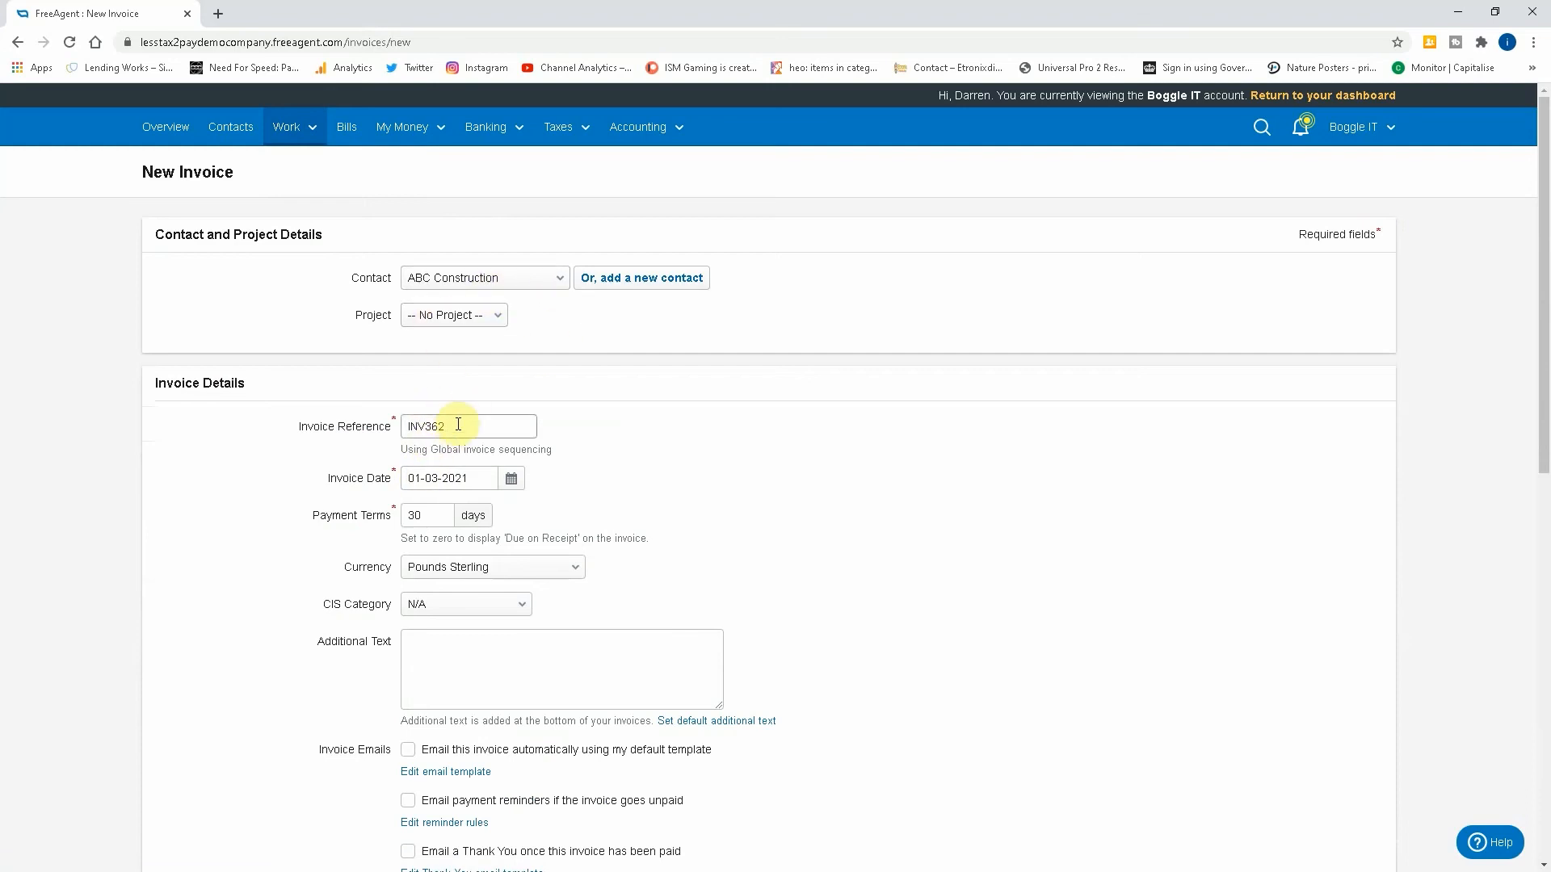
{"action": "mouse_move", "coordinate": [443, 567]}
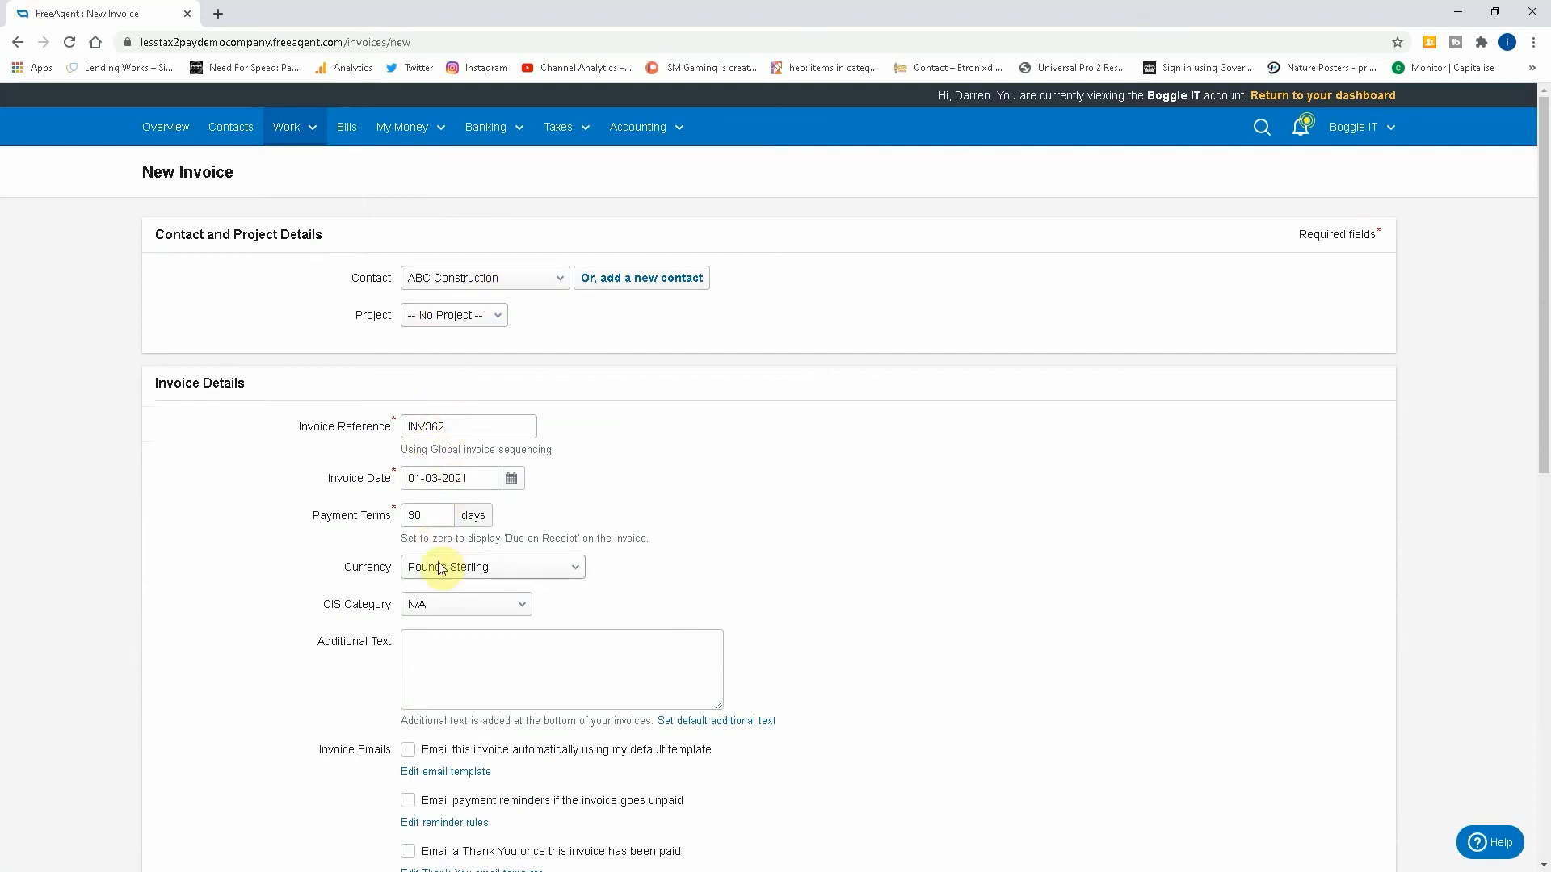
Set the CIS category to CIS Income (20%) and VAT options to Reverse Charge.
{"action": "left_click", "coordinate": [465, 605]}
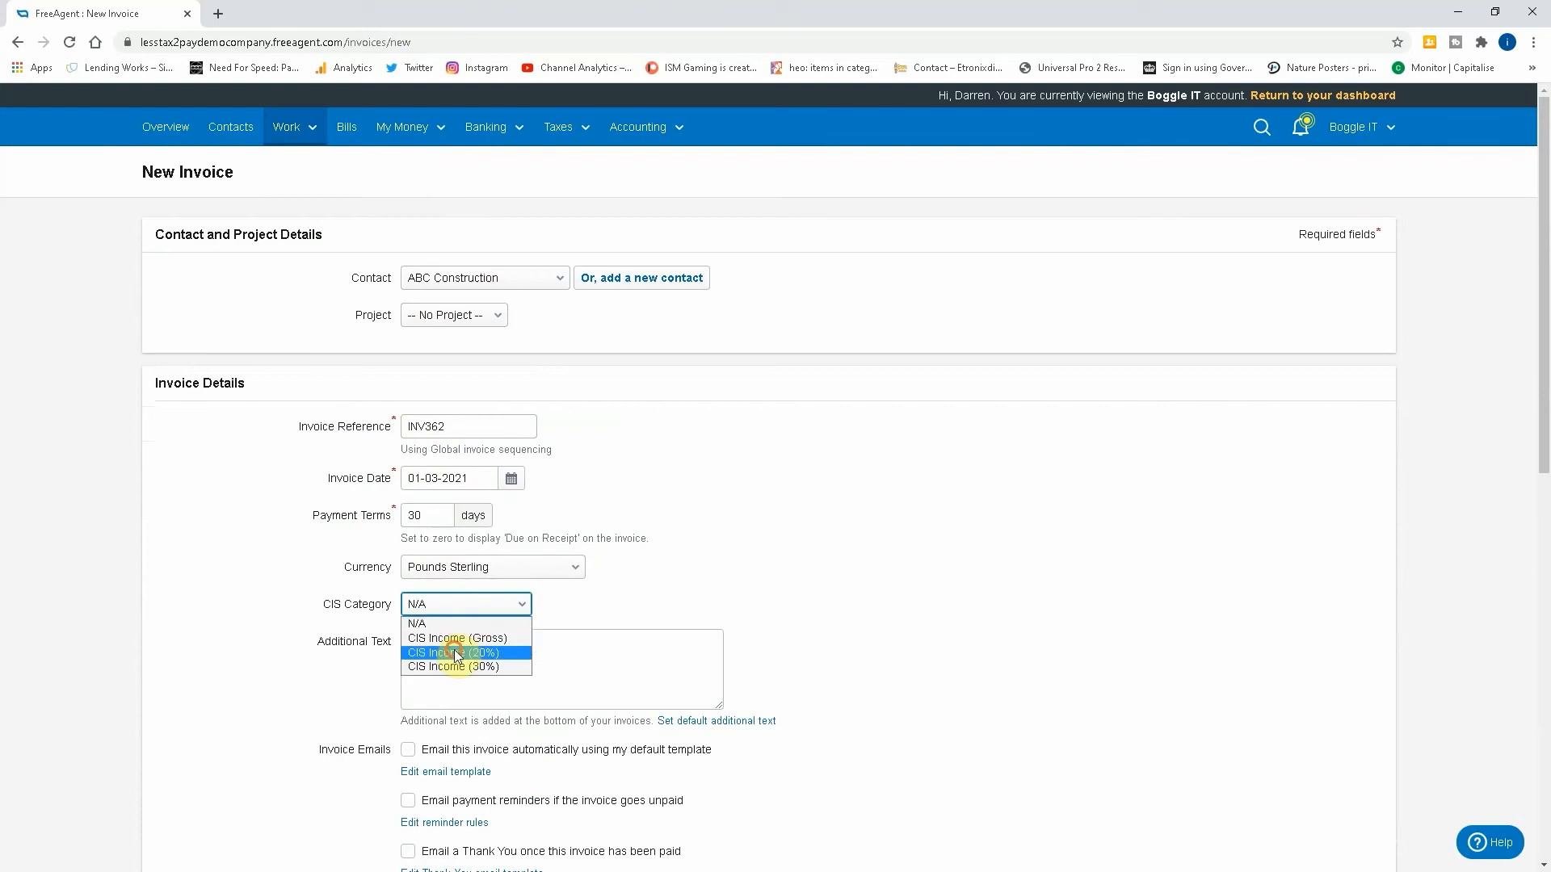
{"action": "left_click", "coordinate": [454, 651]}
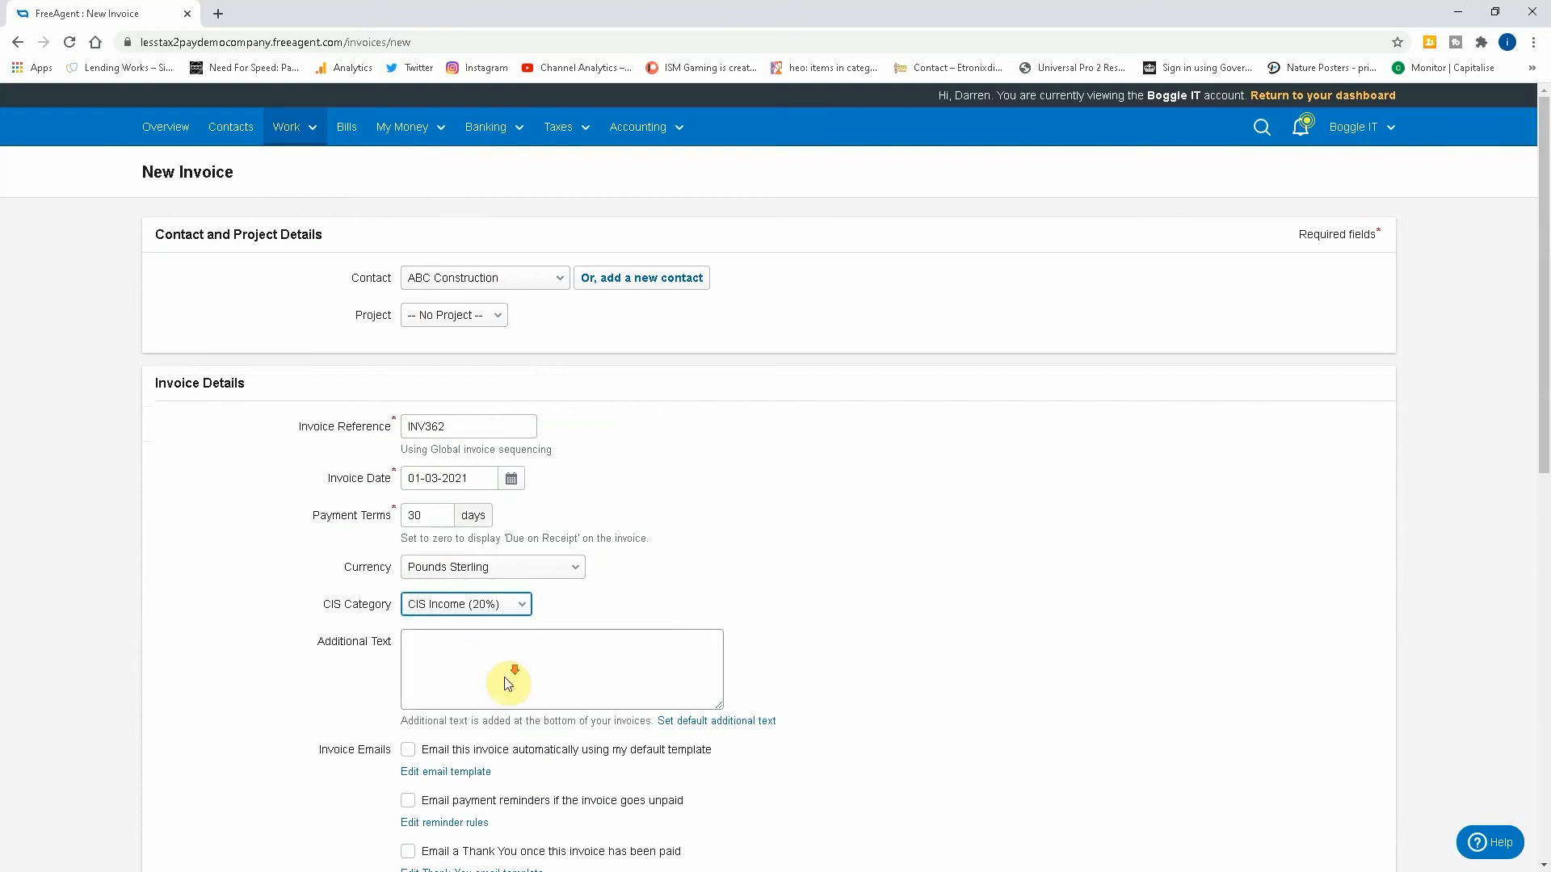
{"action": "scroll", "scroll_direction": "down", "scroll_amount": 3}
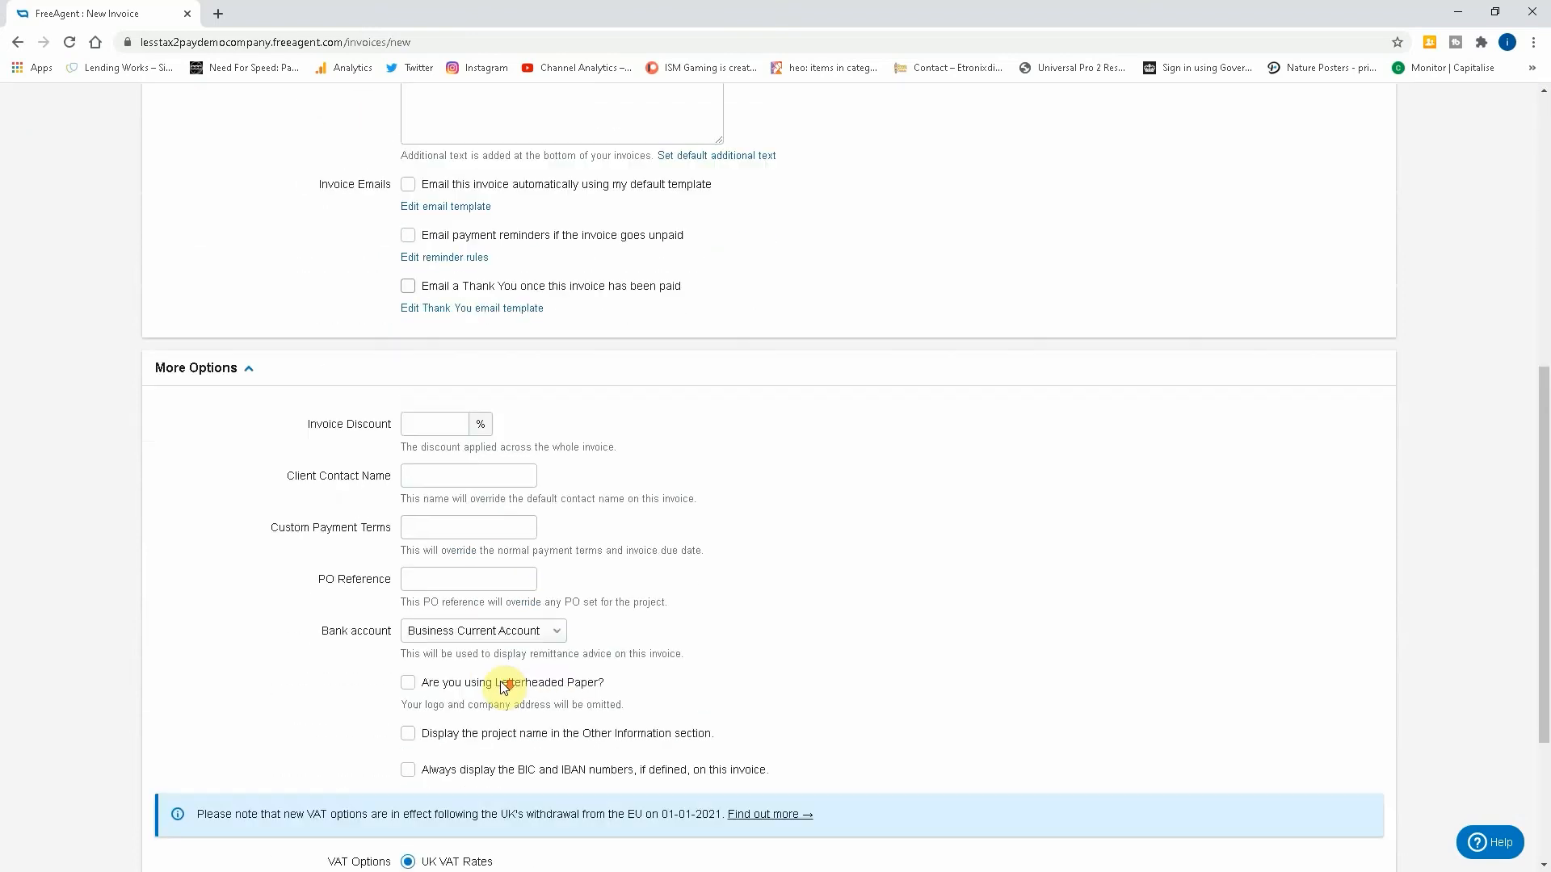
{"action": "scroll", "scroll_direction": "down", "scroll_amount": 3}
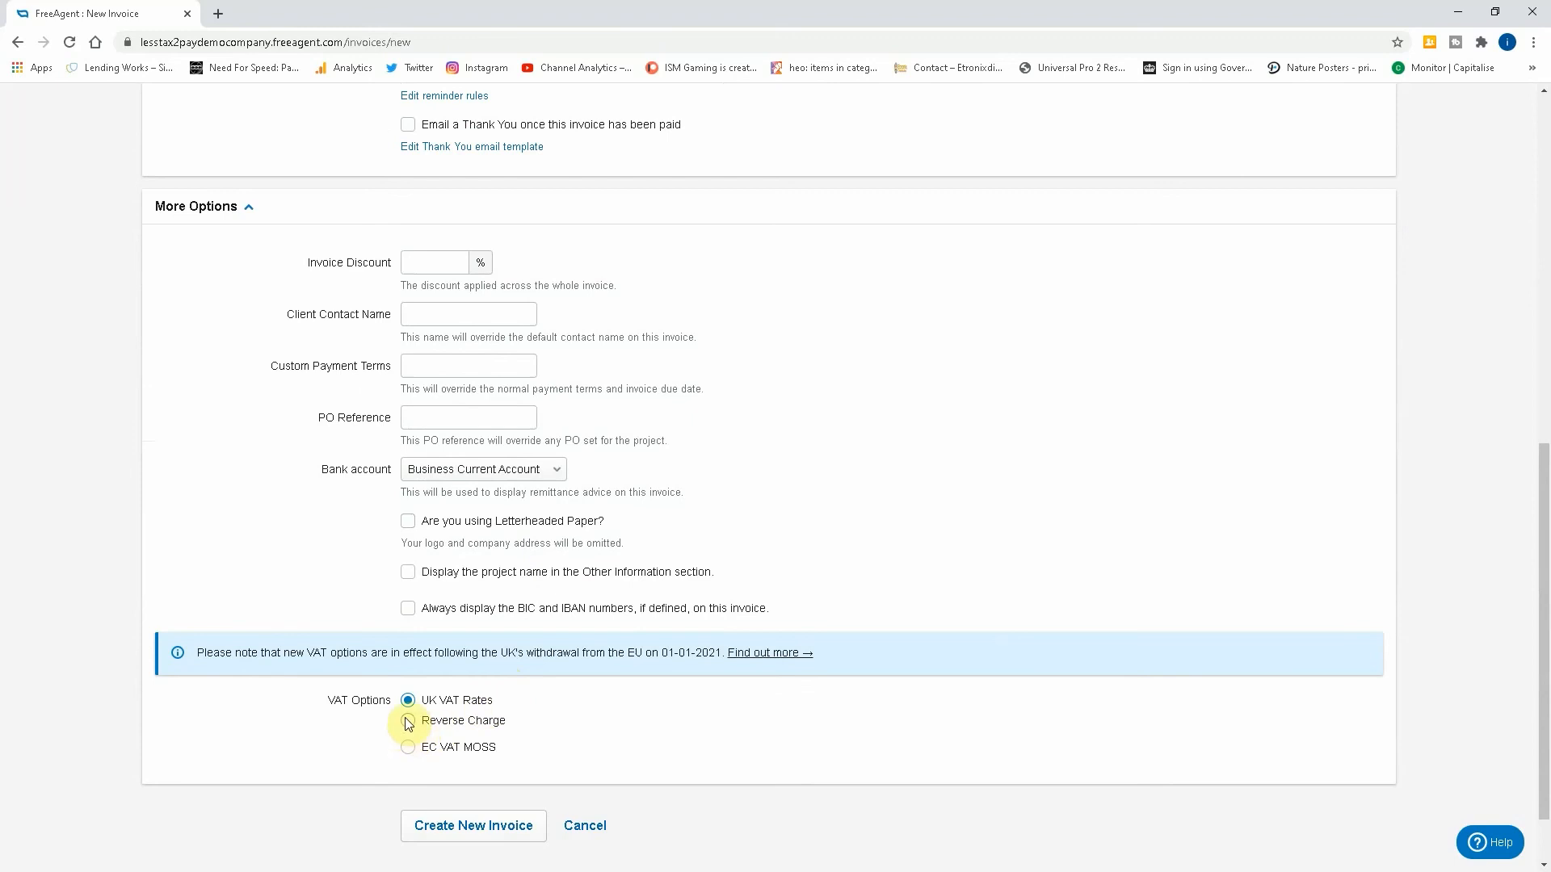
{"action": "left_click", "coordinate": [407, 721]}
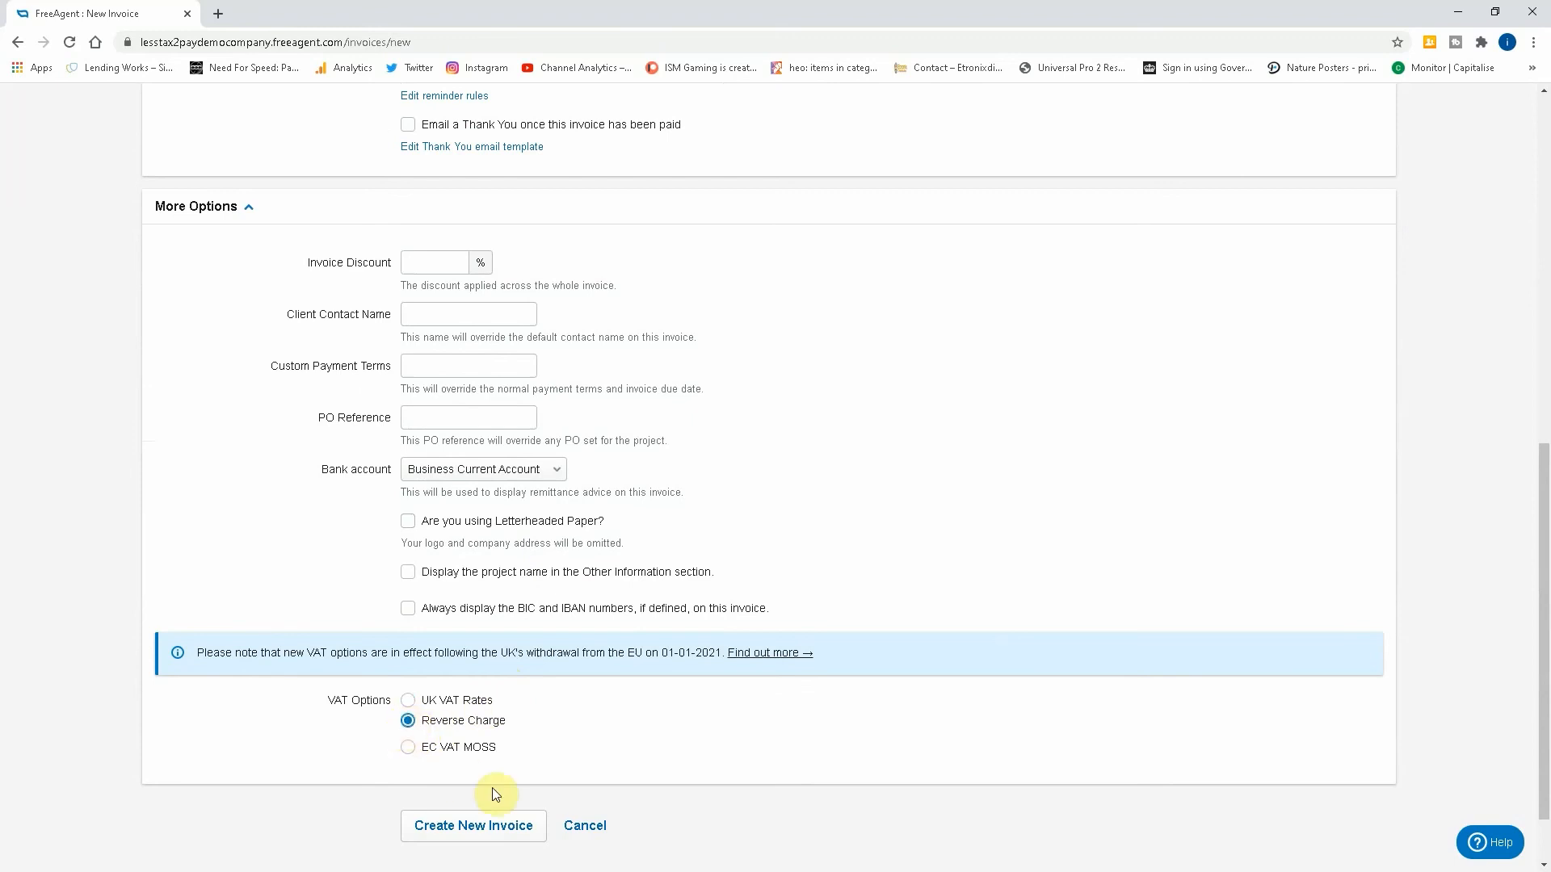
{"action": "scroll", "scroll_direction": "up", "scroll_amount": 3}
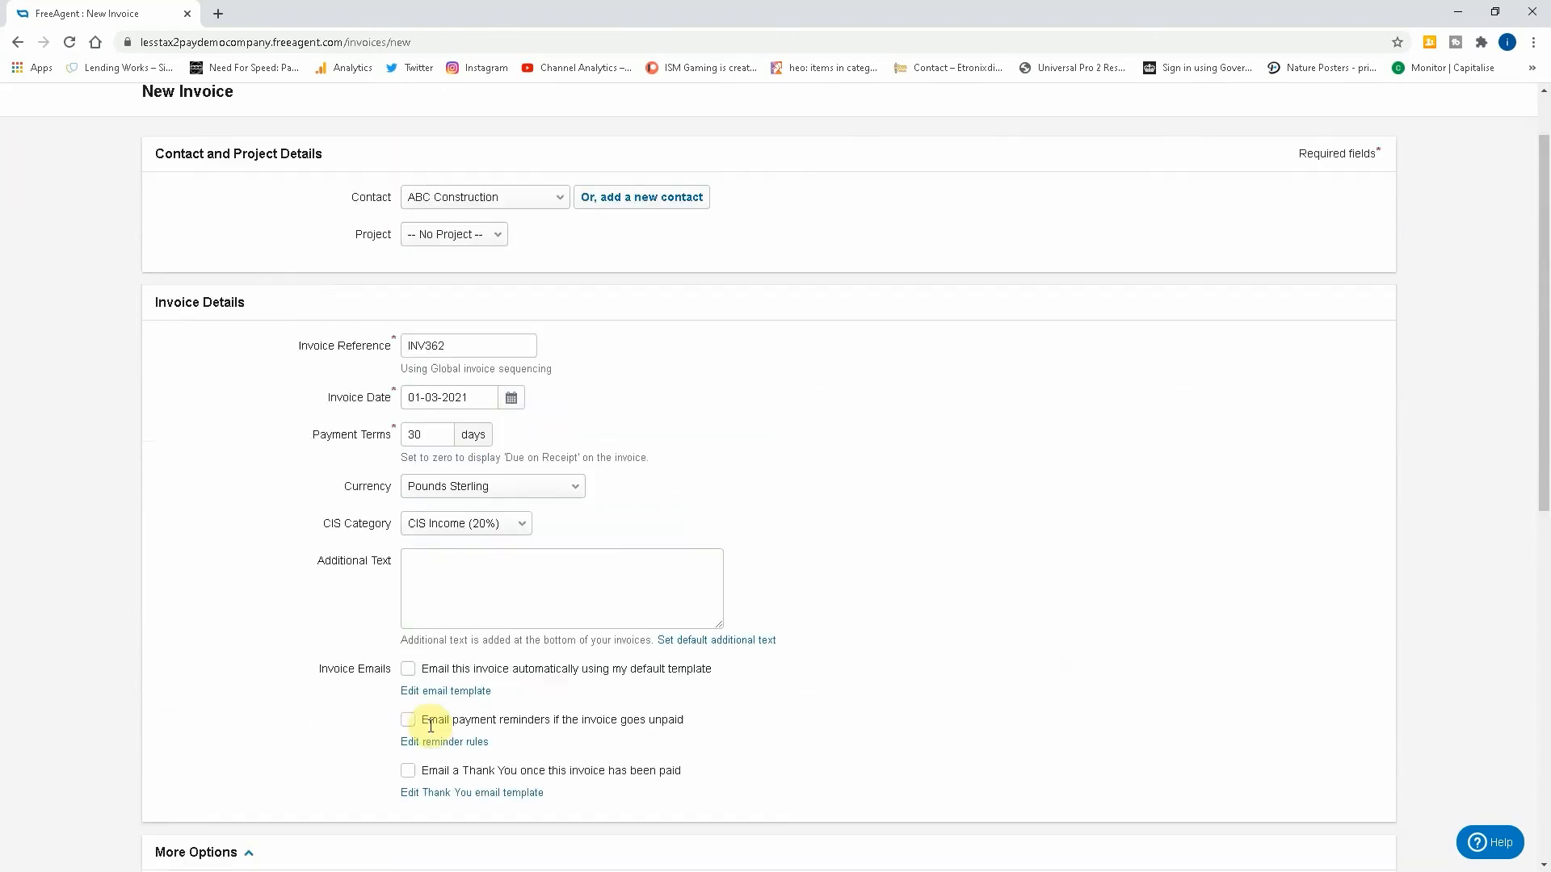
{"action": "scroll", "scroll_direction": "down", "scroll_amount": 3}
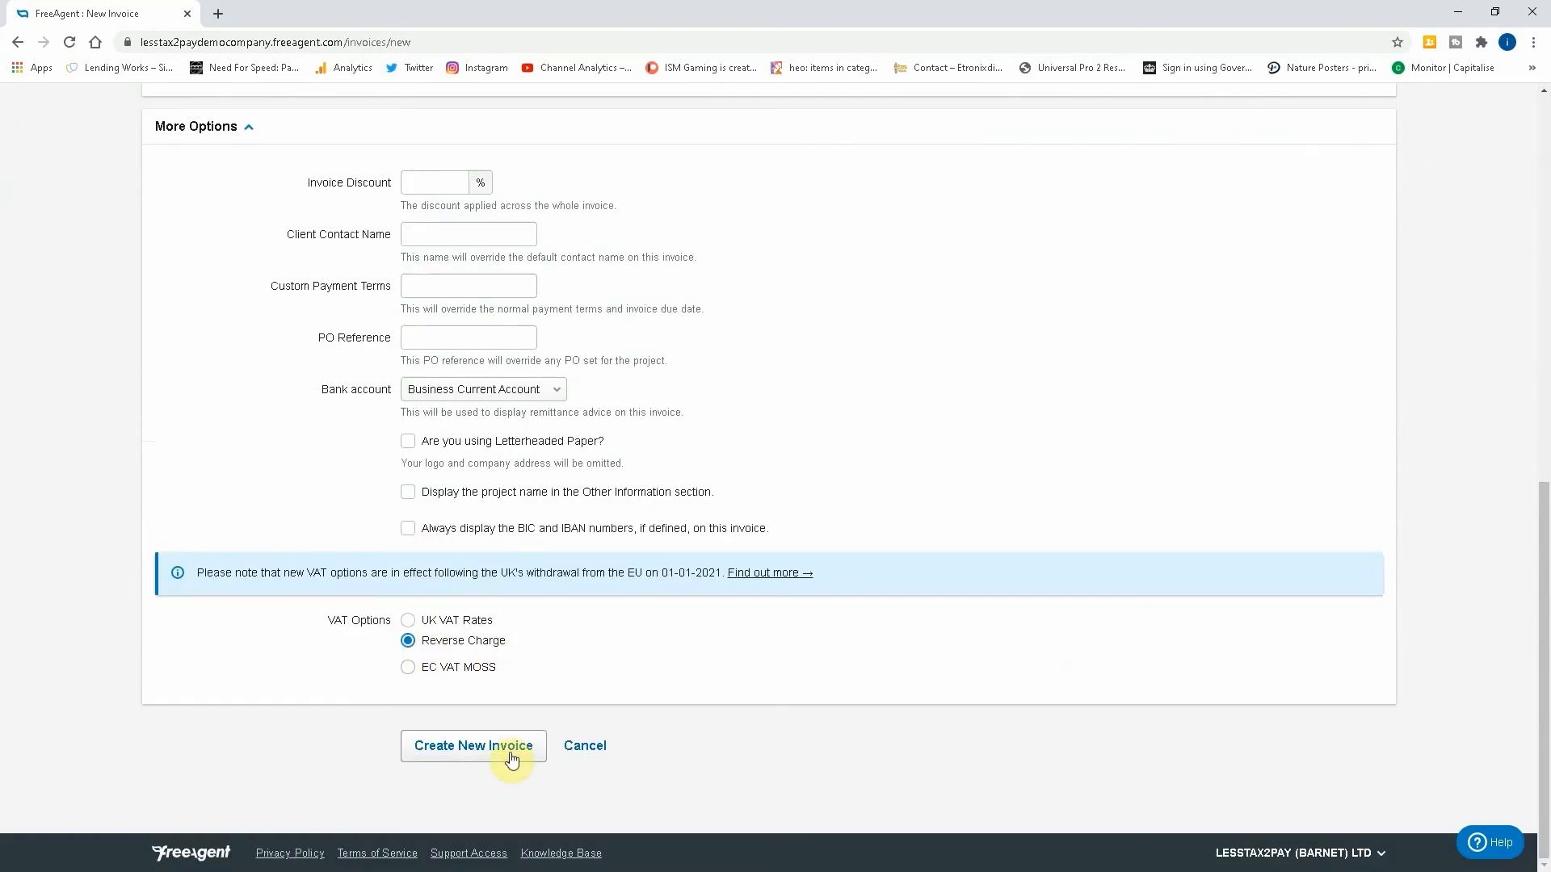
Create draft invoice INV362 and start a new item with quantity in Days.
{"action": "left_click", "coordinate": [474, 745]}
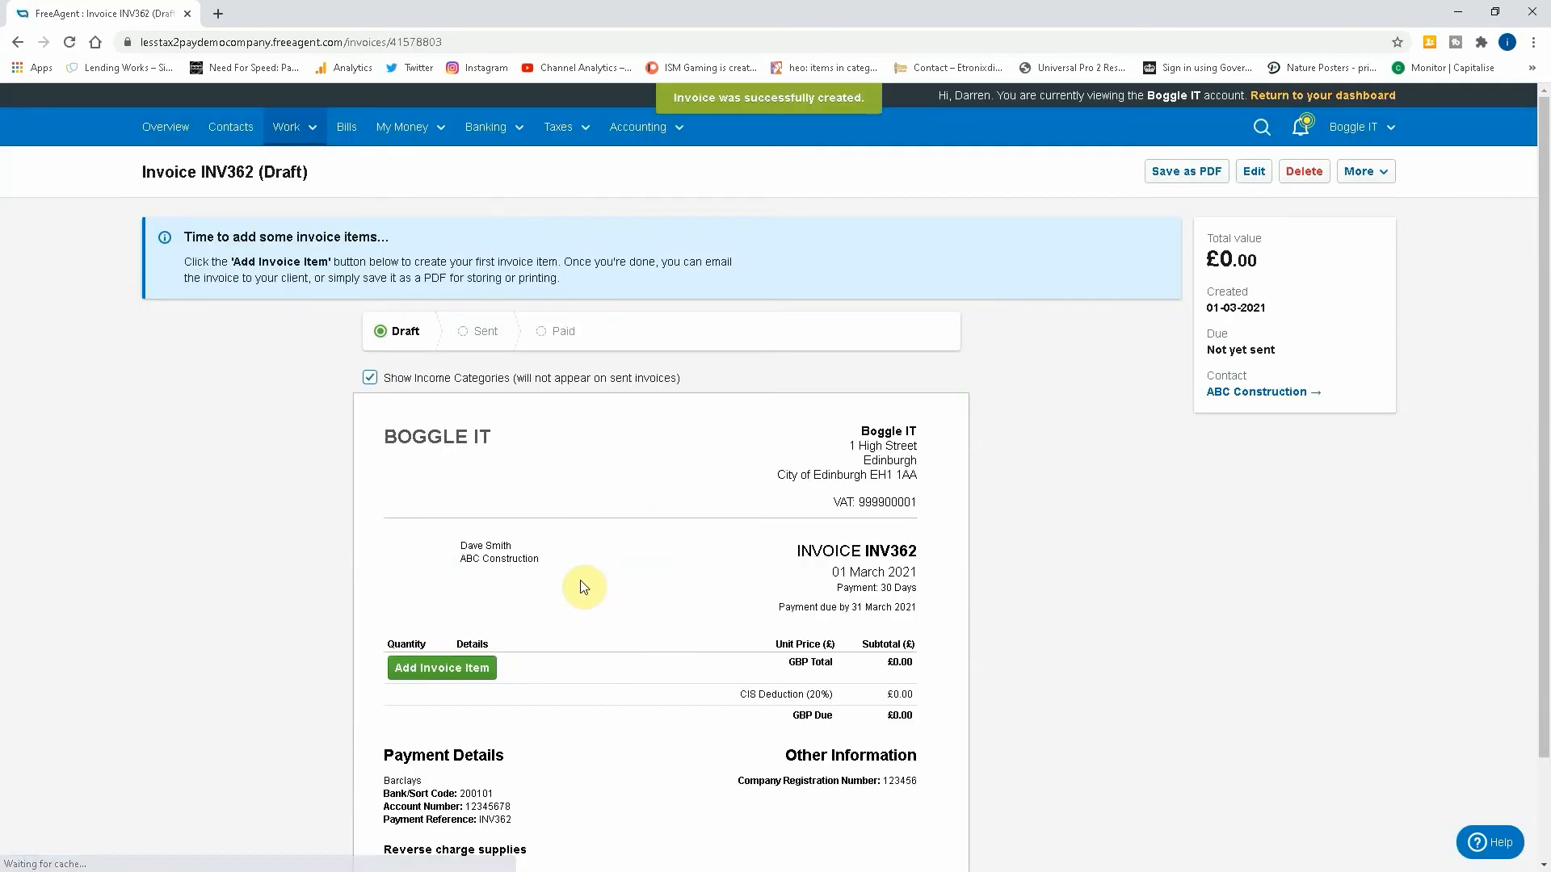
{"action": "left_click", "coordinate": [441, 667]}
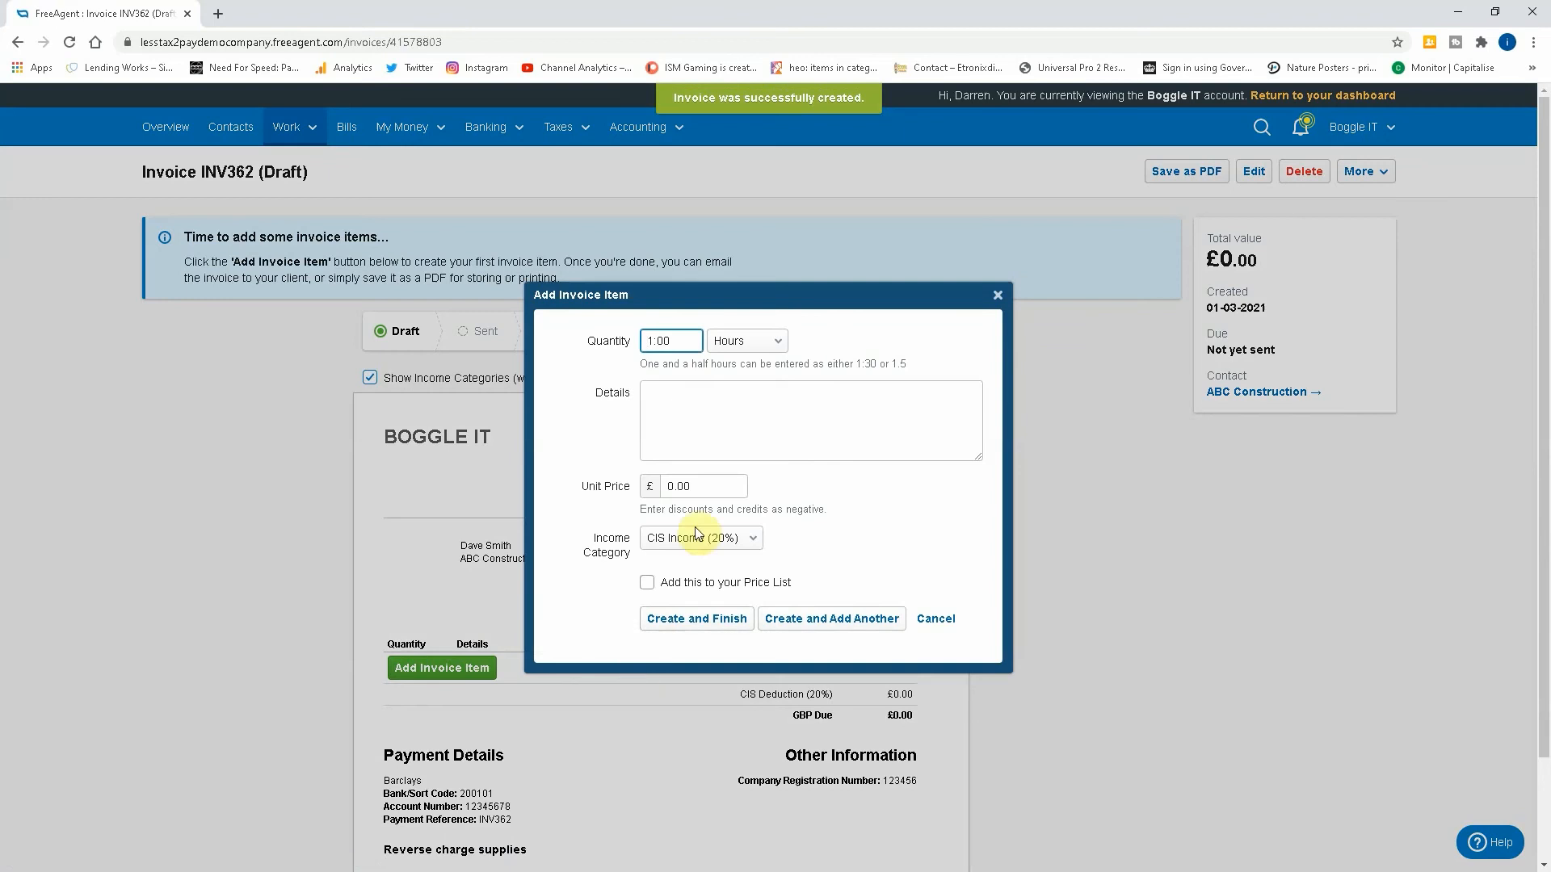
{"action": "left_click", "coordinate": [746, 341]}
{"action": "type", "text": "5"}
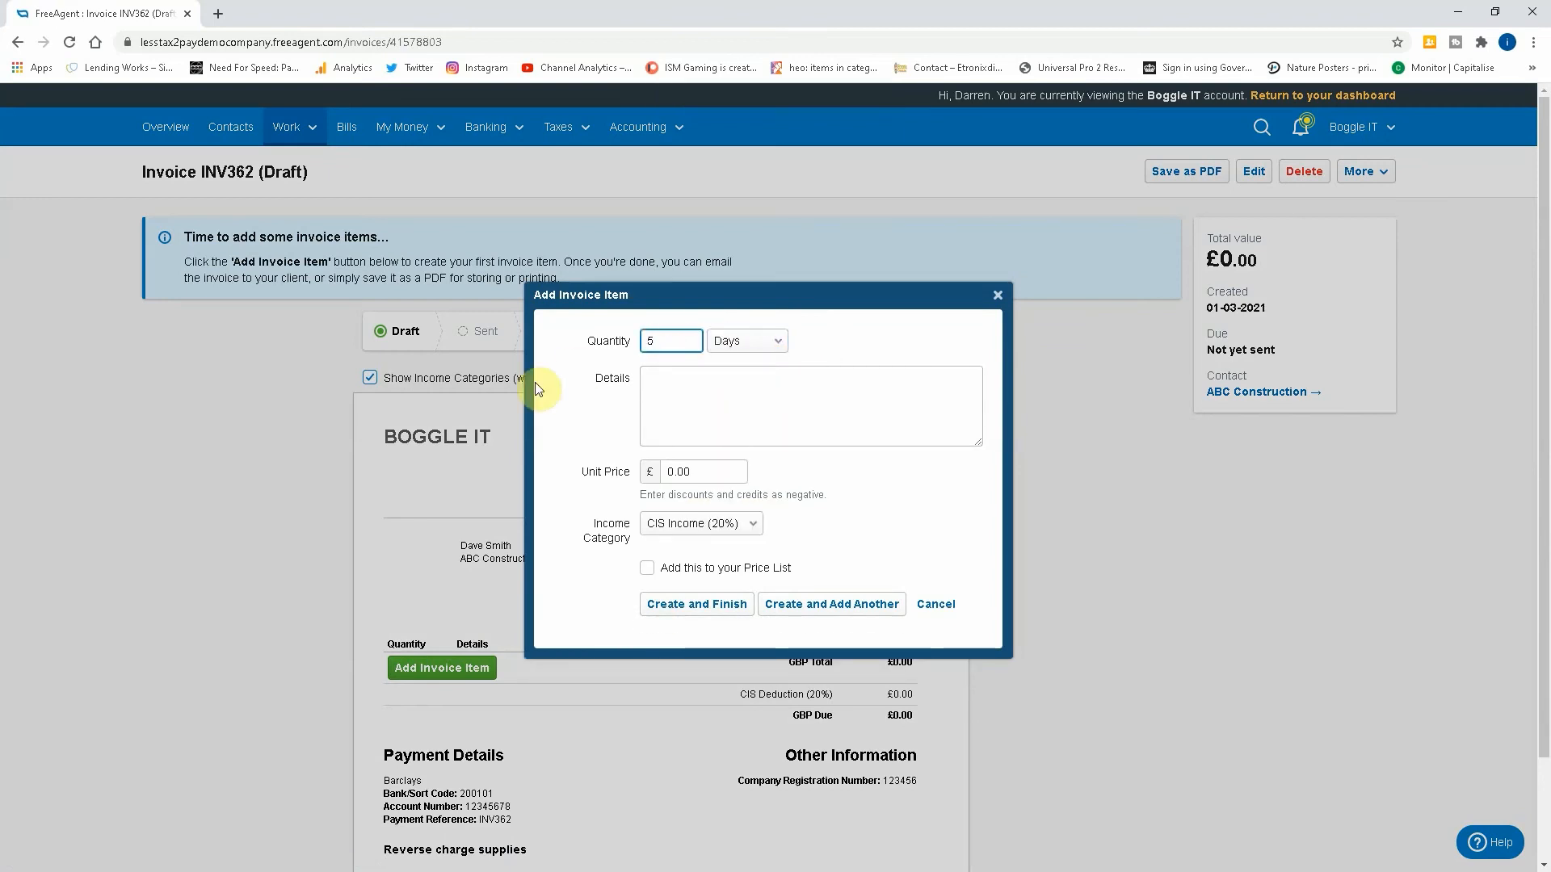
{"action": "left_click", "coordinate": [809, 406]}
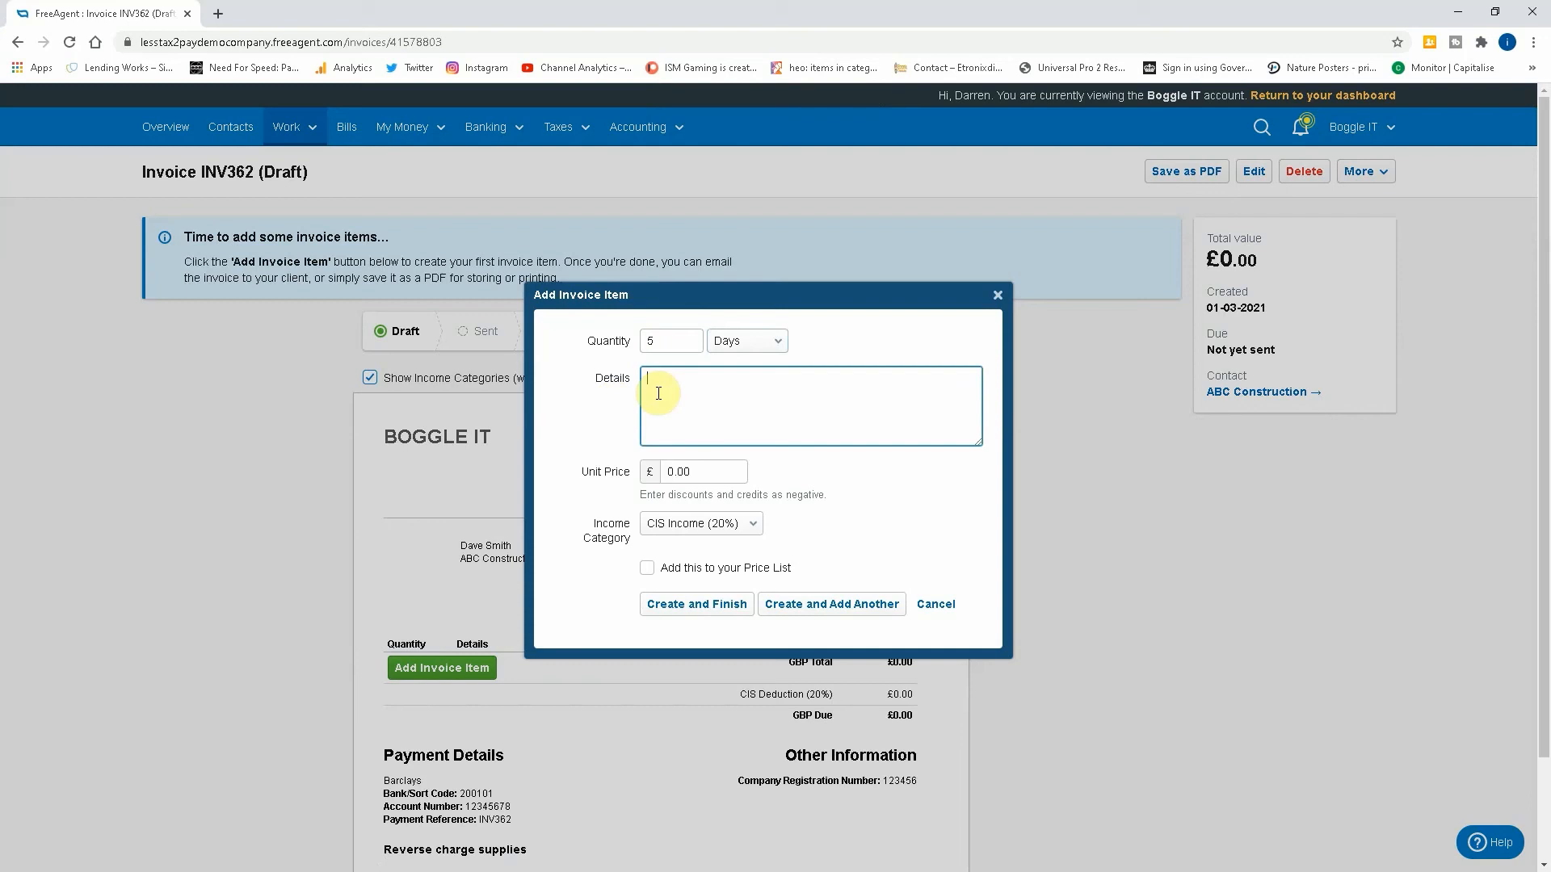
{"action": "mouse_move", "coordinate": [775, 396]}
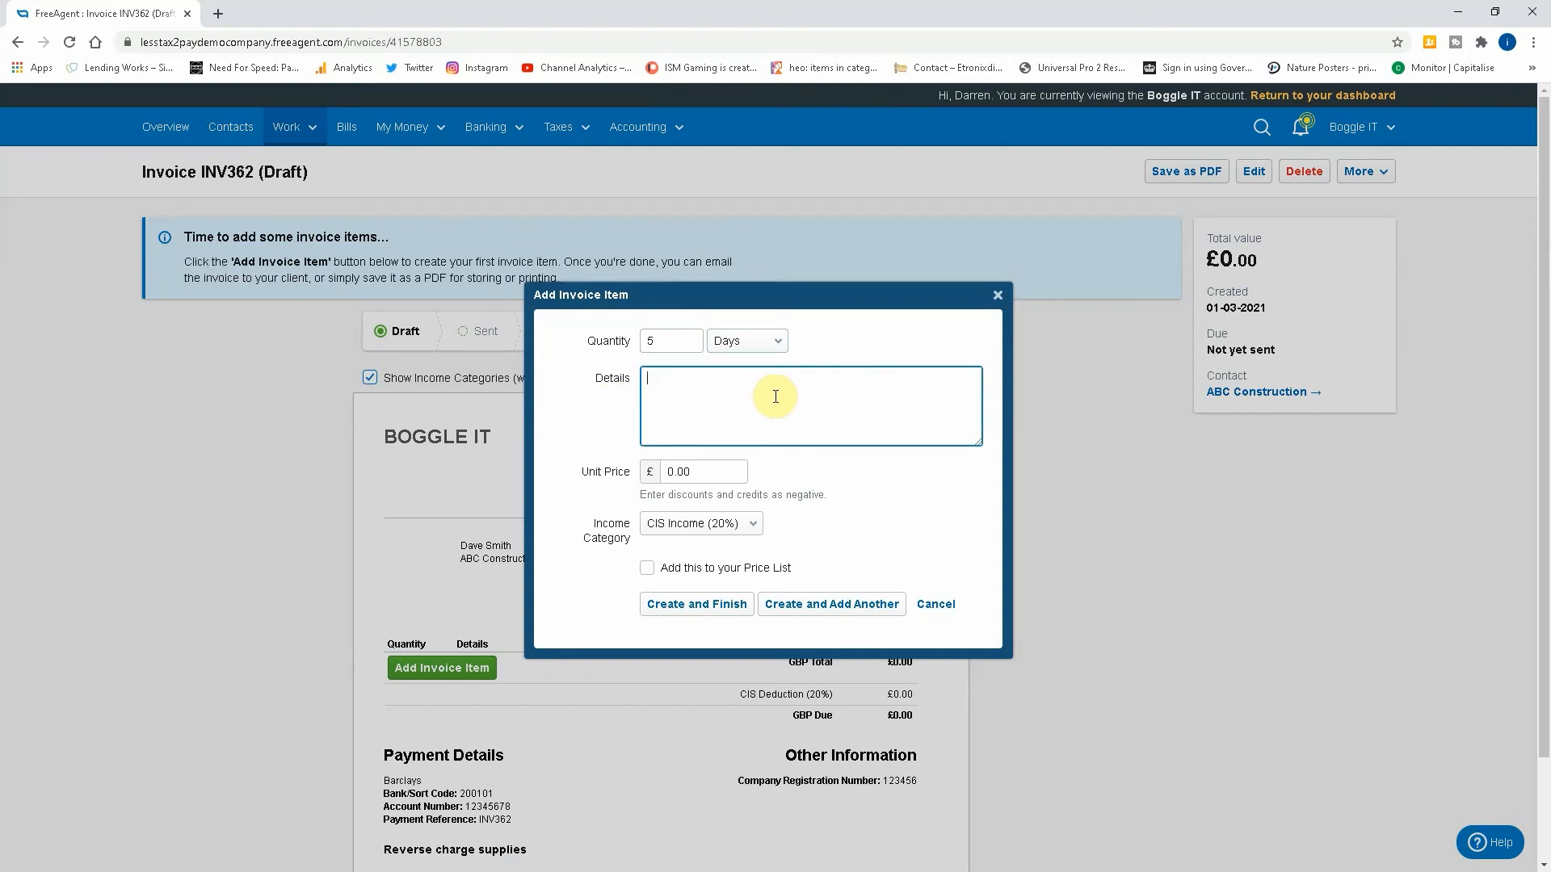
Enter details '5 Days Labour: rate of VAT 20%: customer to pay VAT to HMRC'.
{"action": "type", "text": "5"}
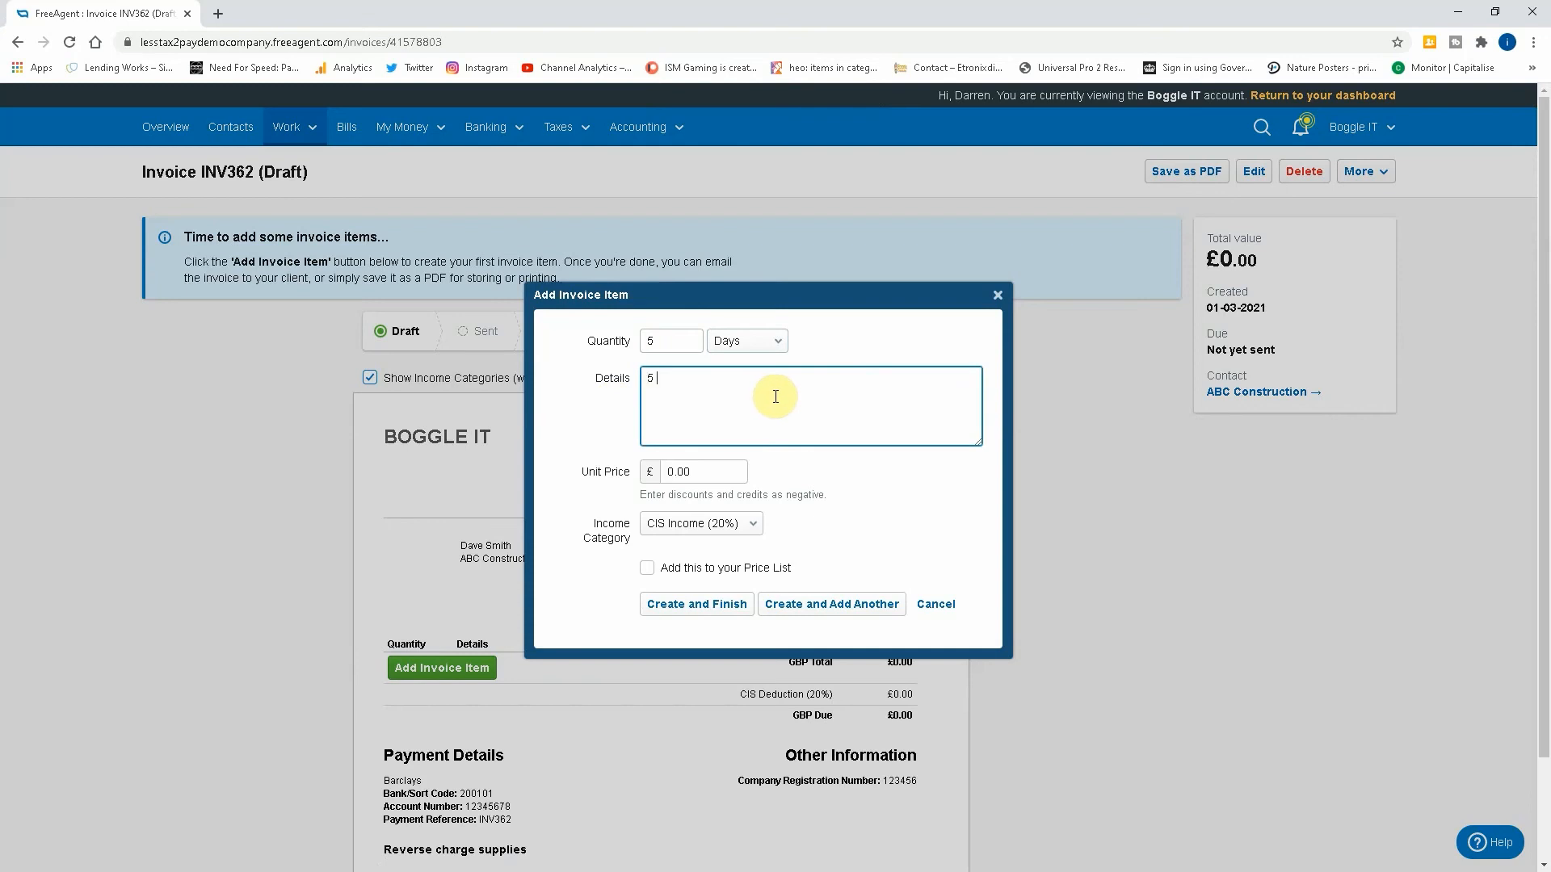
{"action": "type", "text": "Days Labou"}
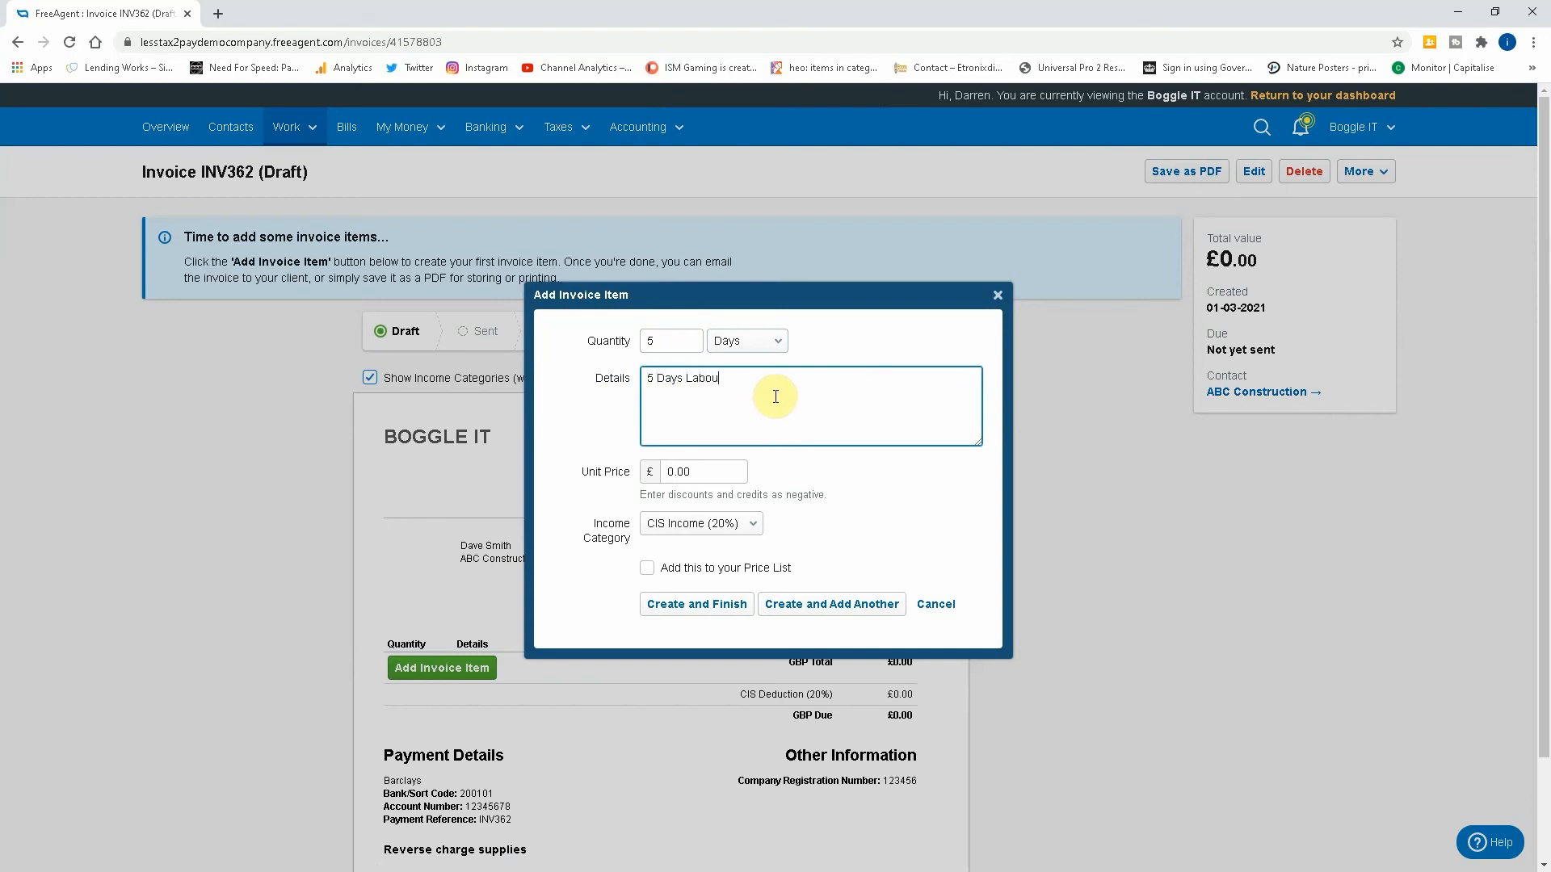
{"action": "type", "text": "r"}
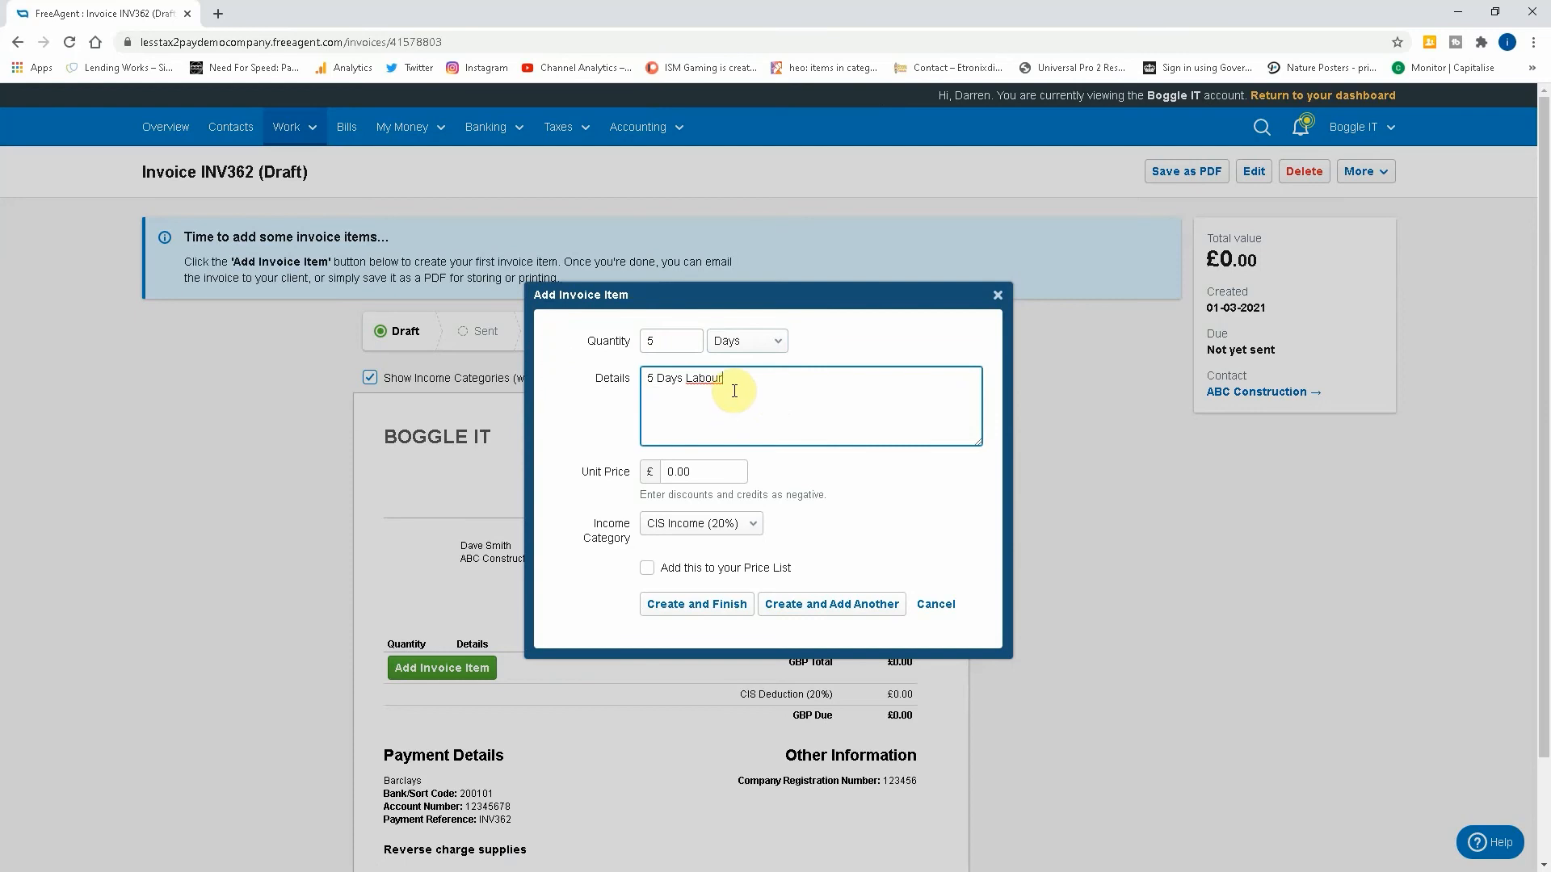
{"action": "type", "text": "ral"}
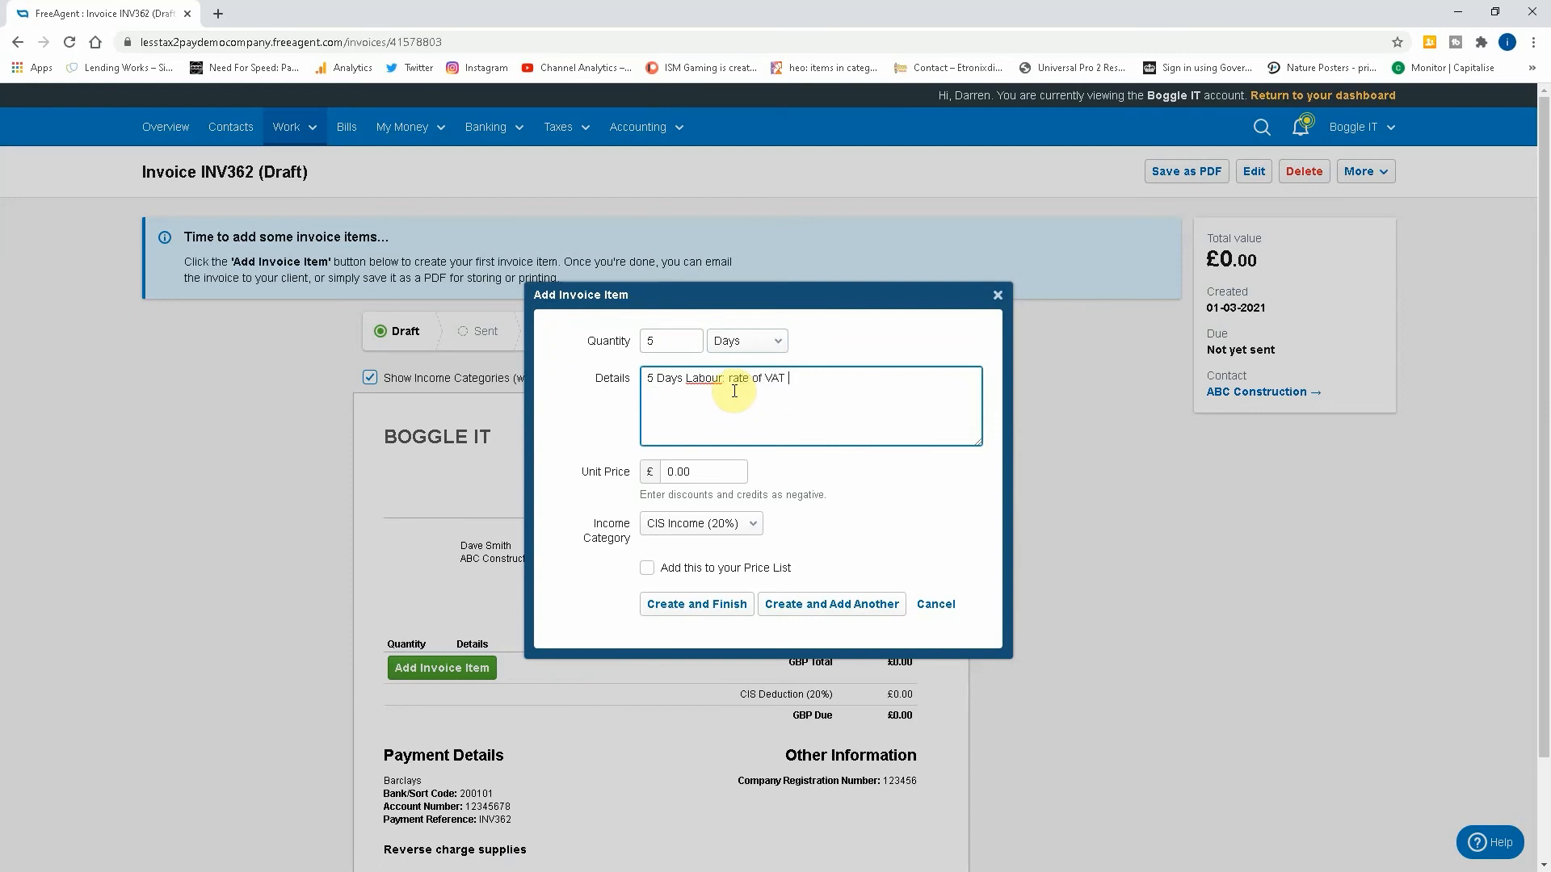
{"action": "type", "text": "20%"}
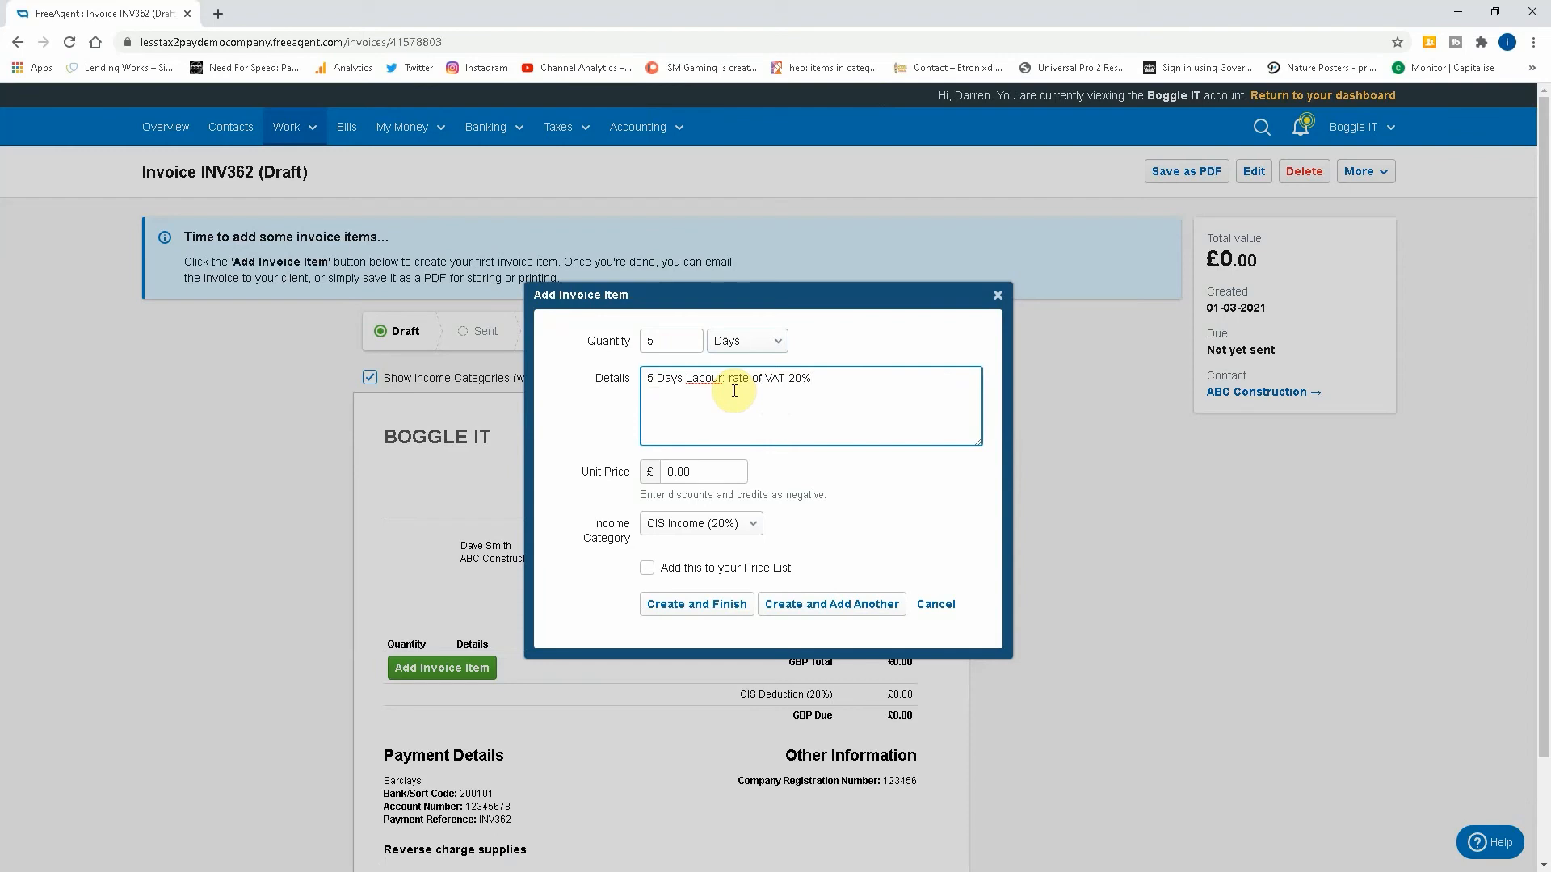
{"action": "left_click", "coordinate": [811, 379]}
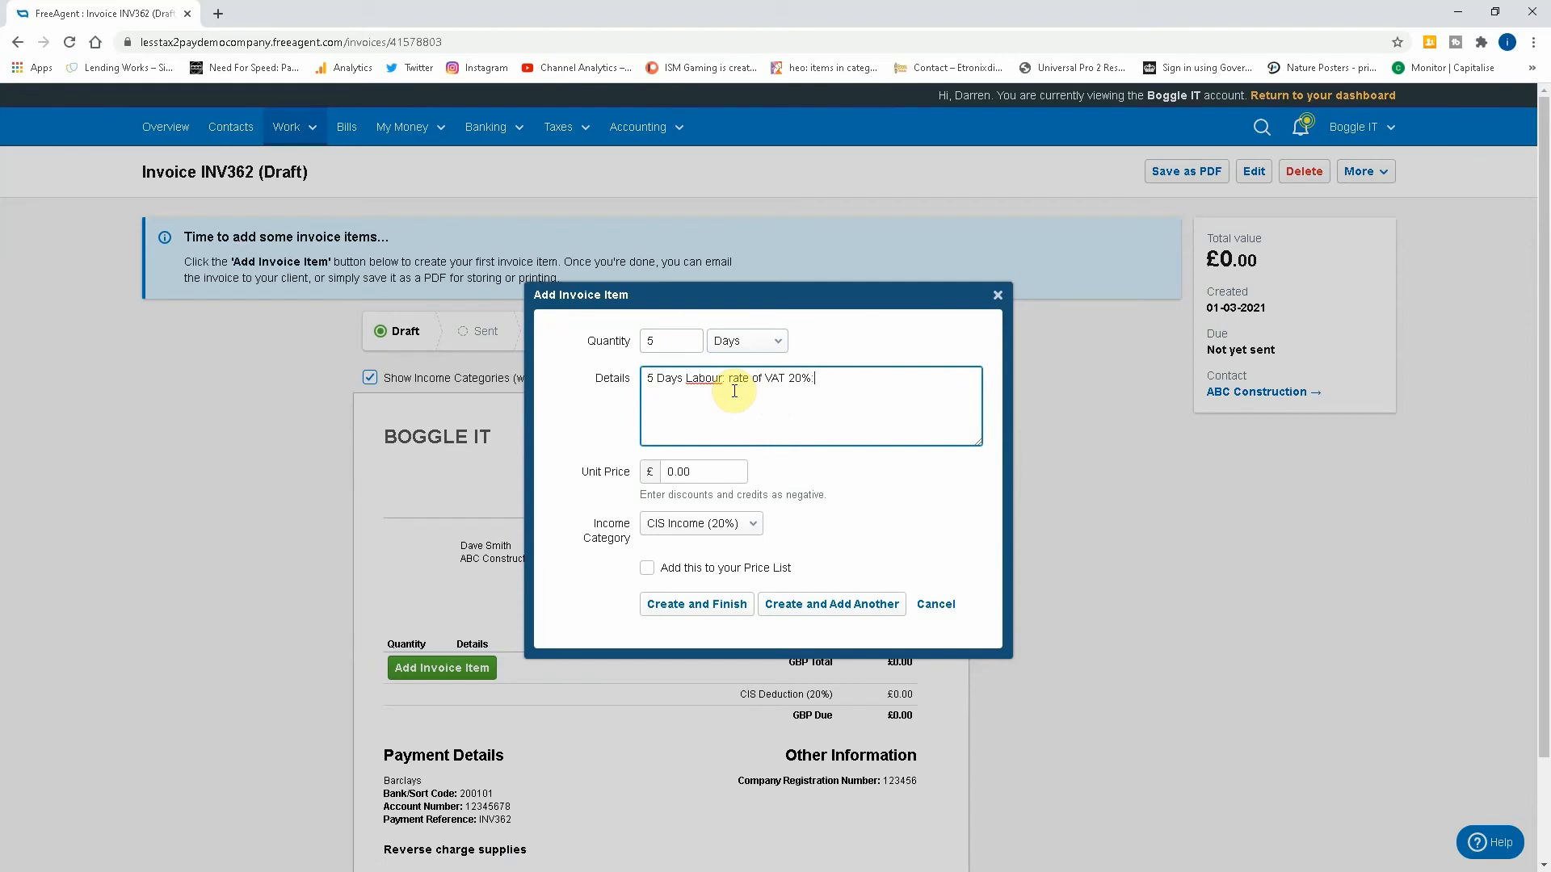
{"action": "type", "text": "customer"}
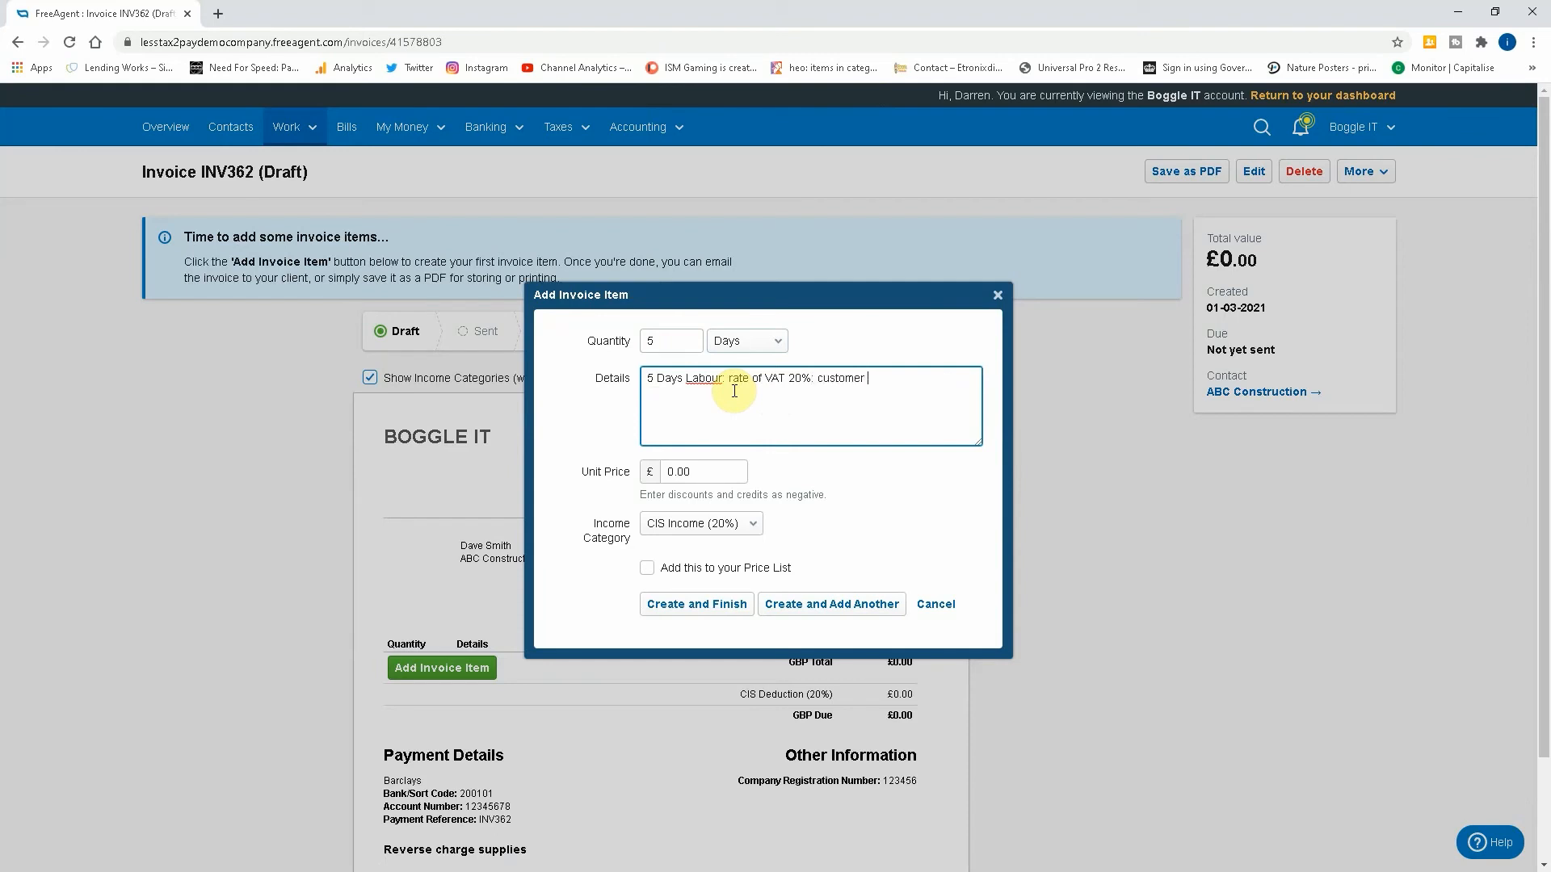
{"action": "type", "text": "to pay VAT to HMRC"}
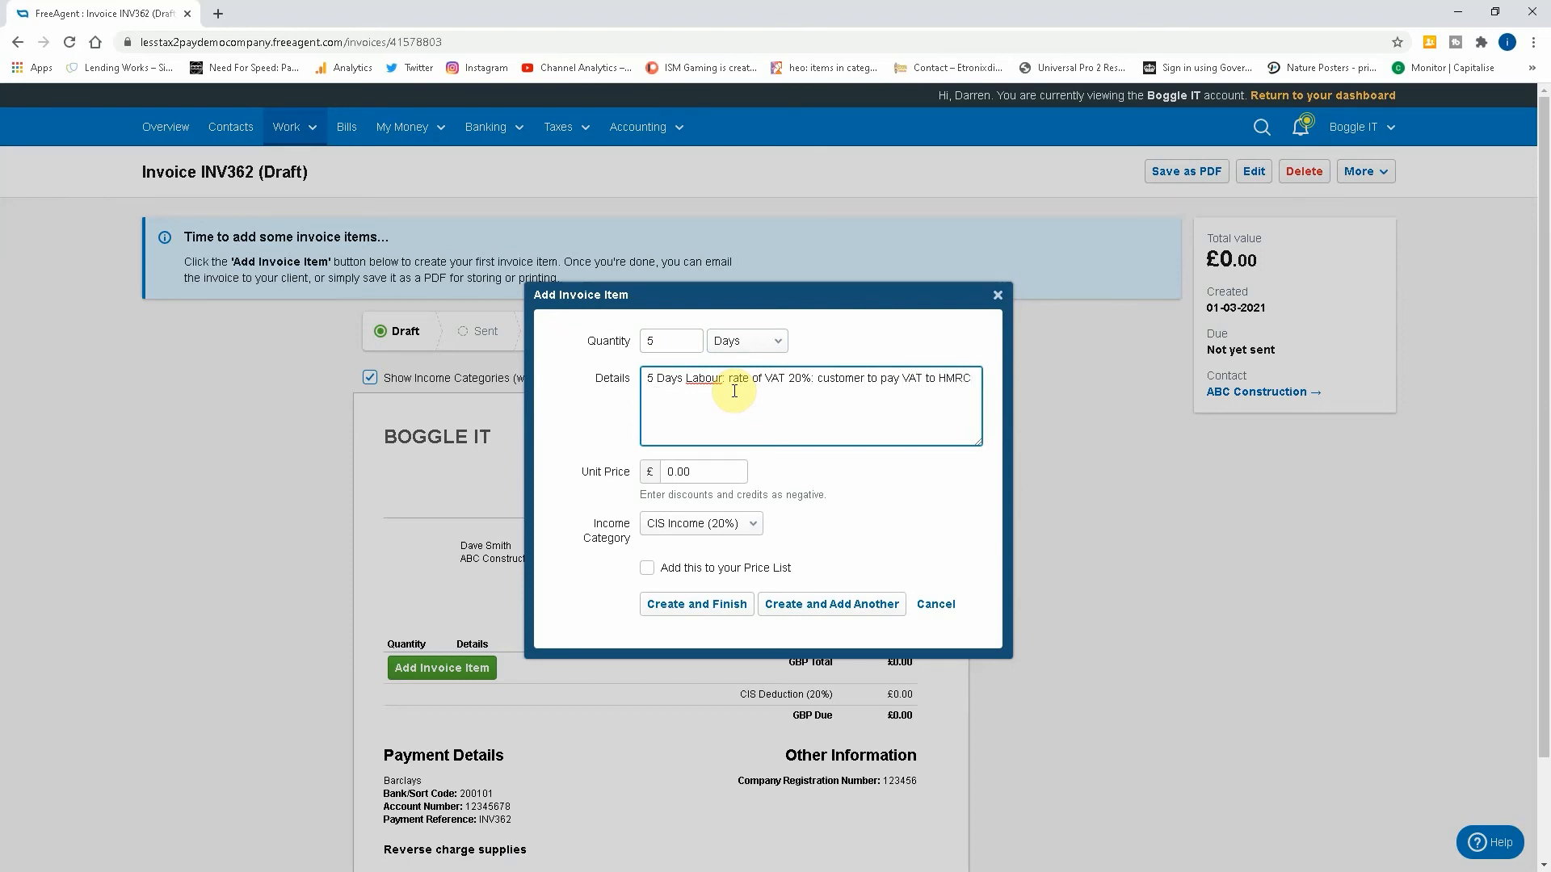
{"action": "mouse_move", "coordinate": [798, 517]}
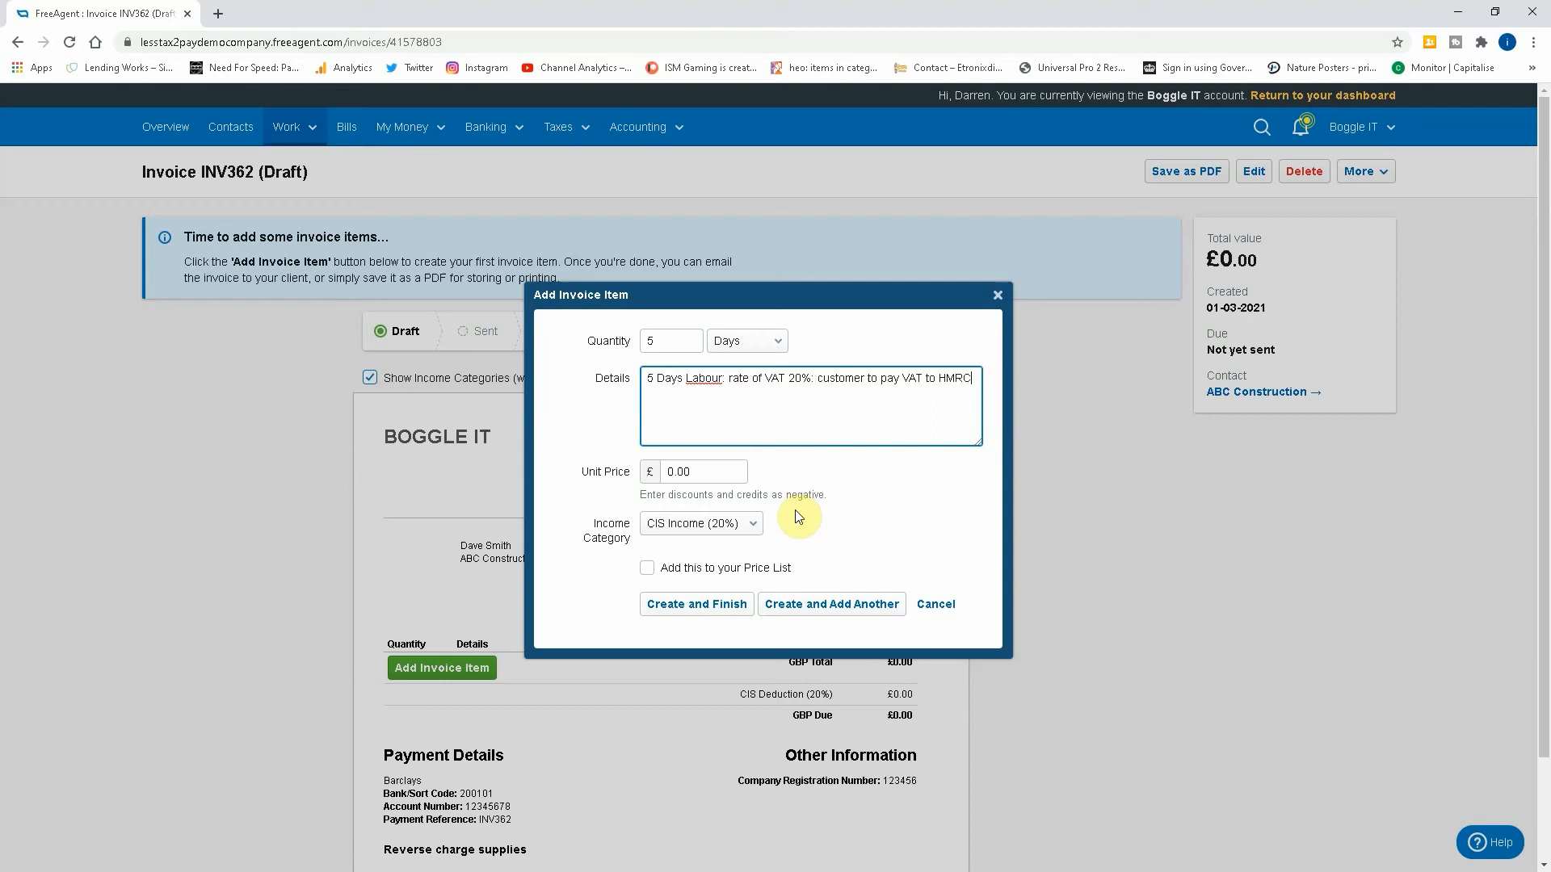
{"action": "mouse_move", "coordinate": [781, 537]}
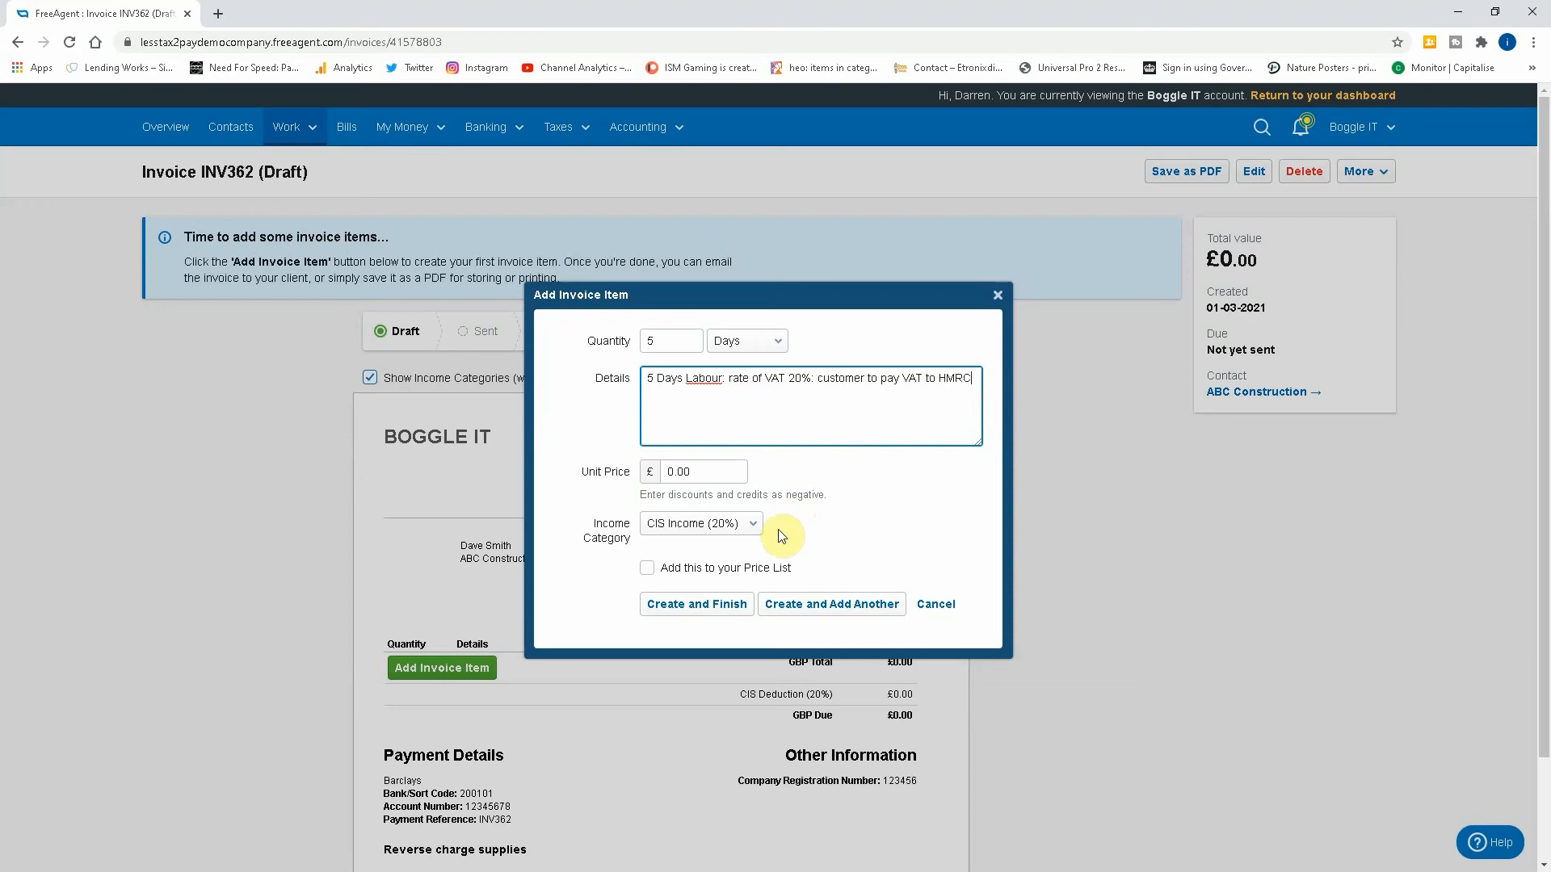
{"action": "mouse_move", "coordinate": [1007, 396]}
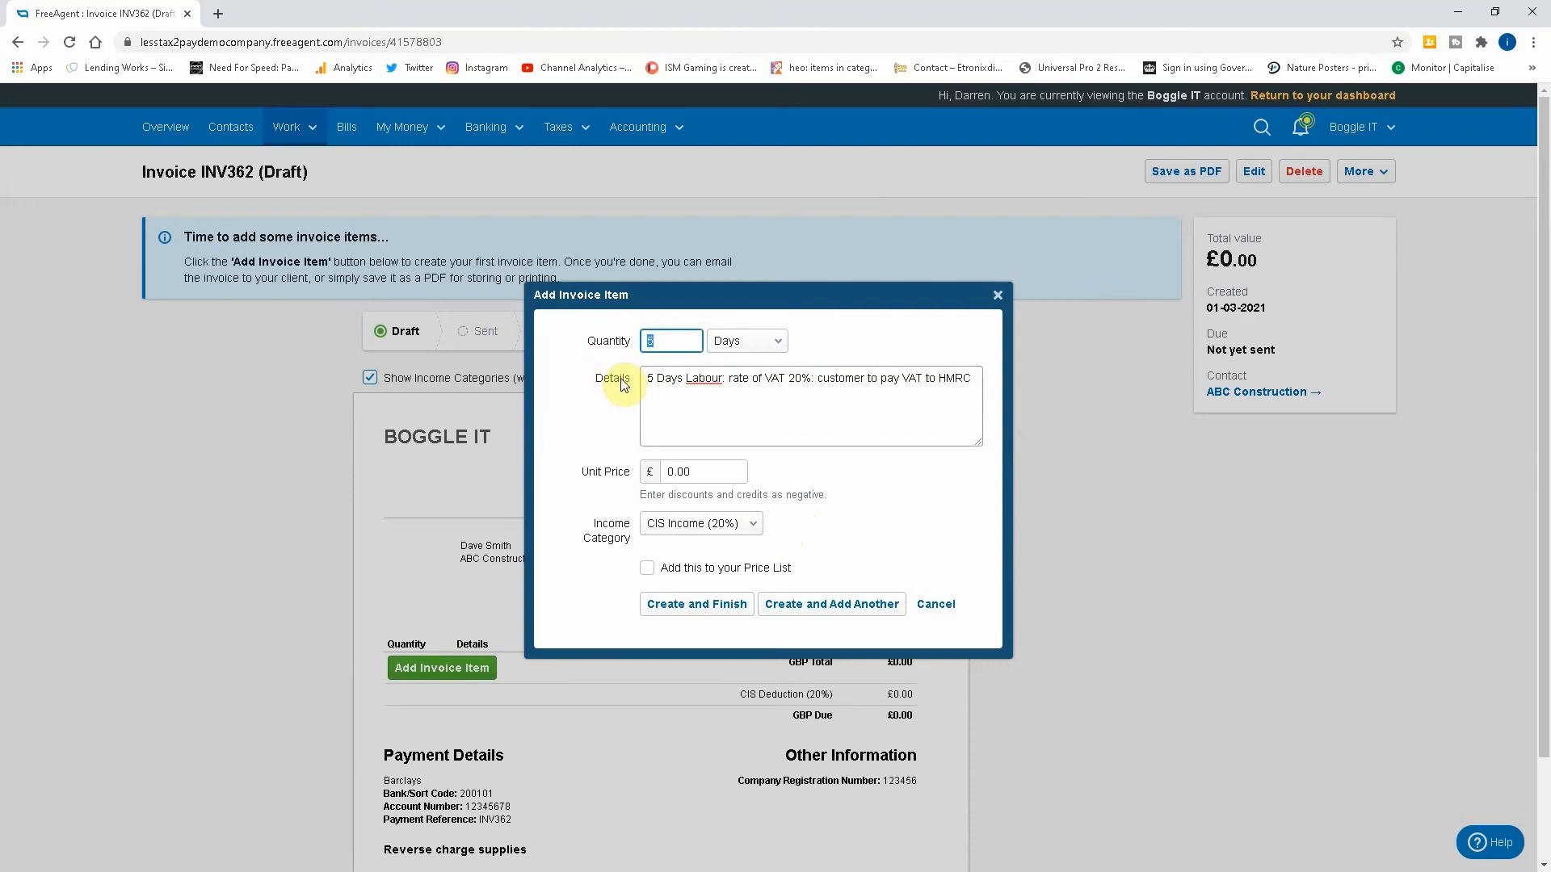
Set quantity to 1, save the item to the price list as CIS Labour, and add it to the invoice.
{"action": "type", "text": "1"}
{"action": "left_click", "coordinate": [811, 405]}
{"action": "type", "text": "x"}
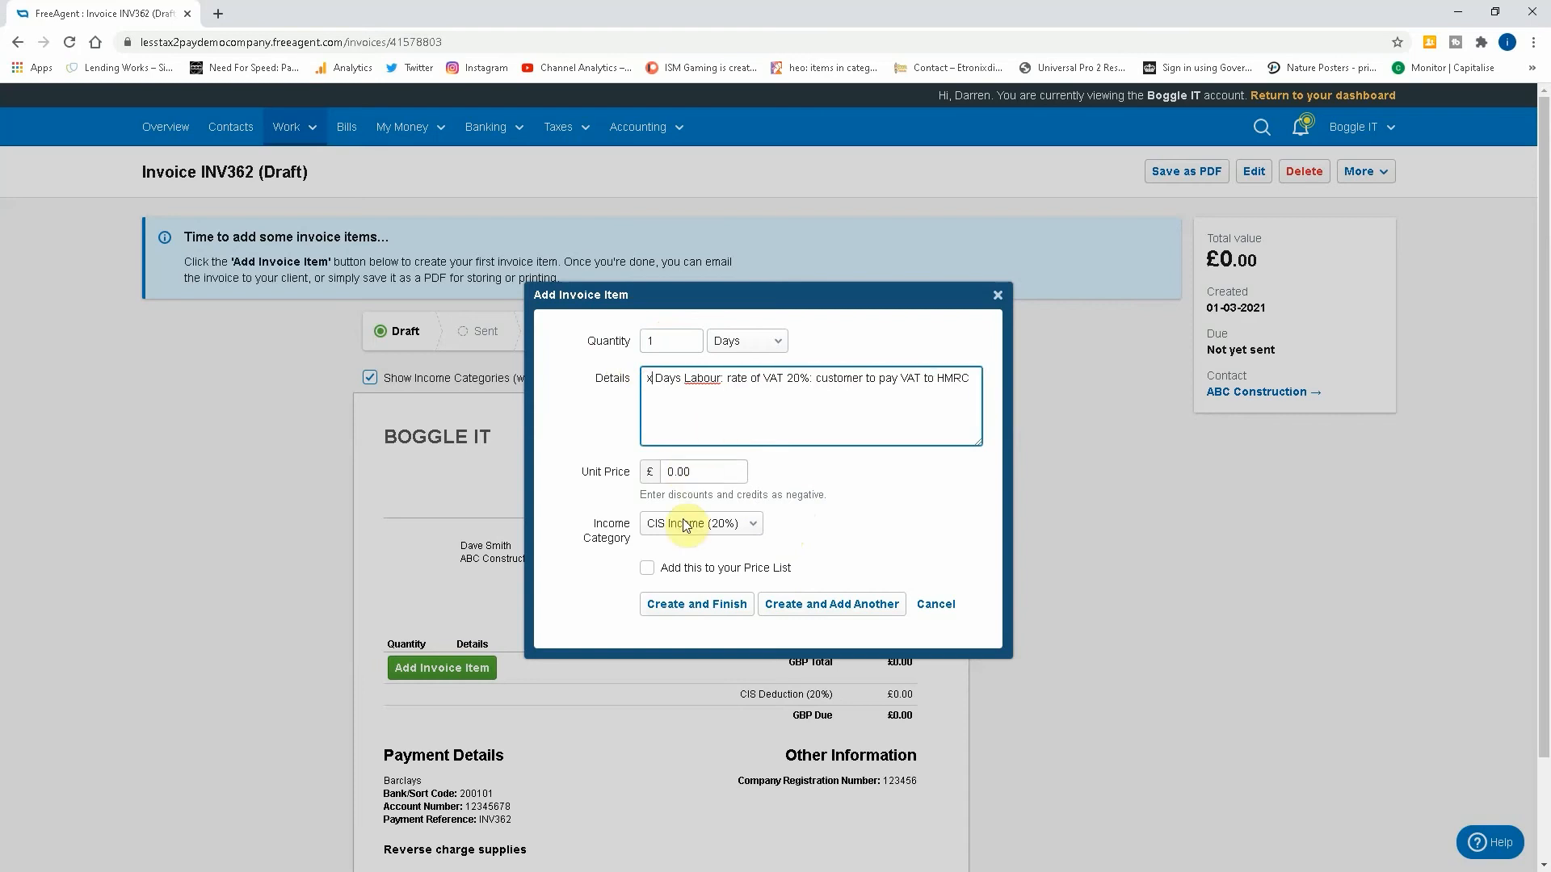
{"action": "left_click", "coordinate": [646, 567]}
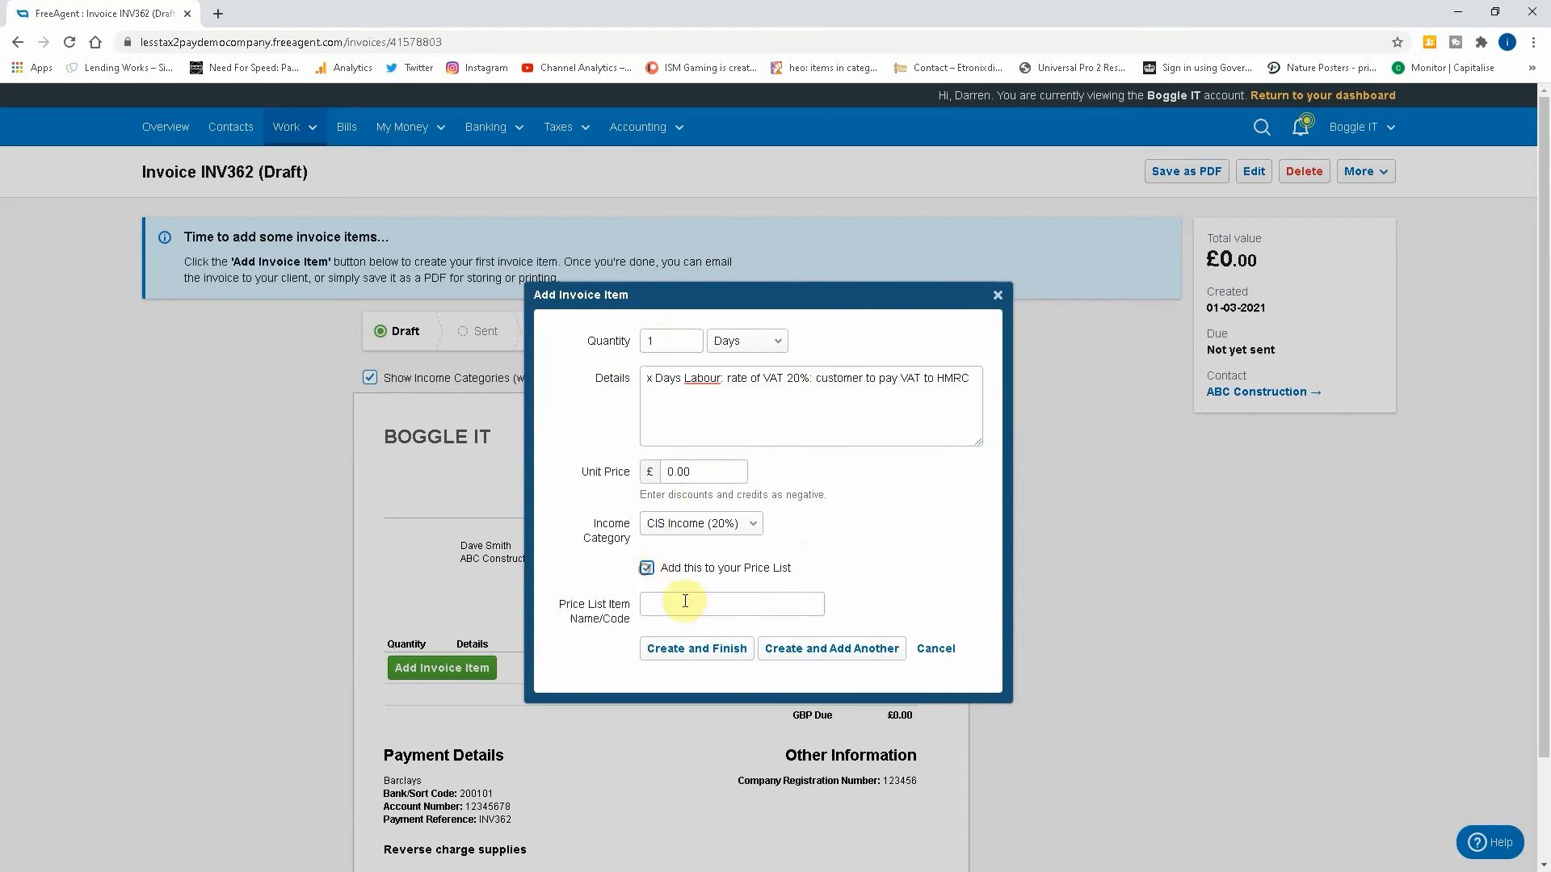
{"action": "left_click", "coordinate": [730, 602]}
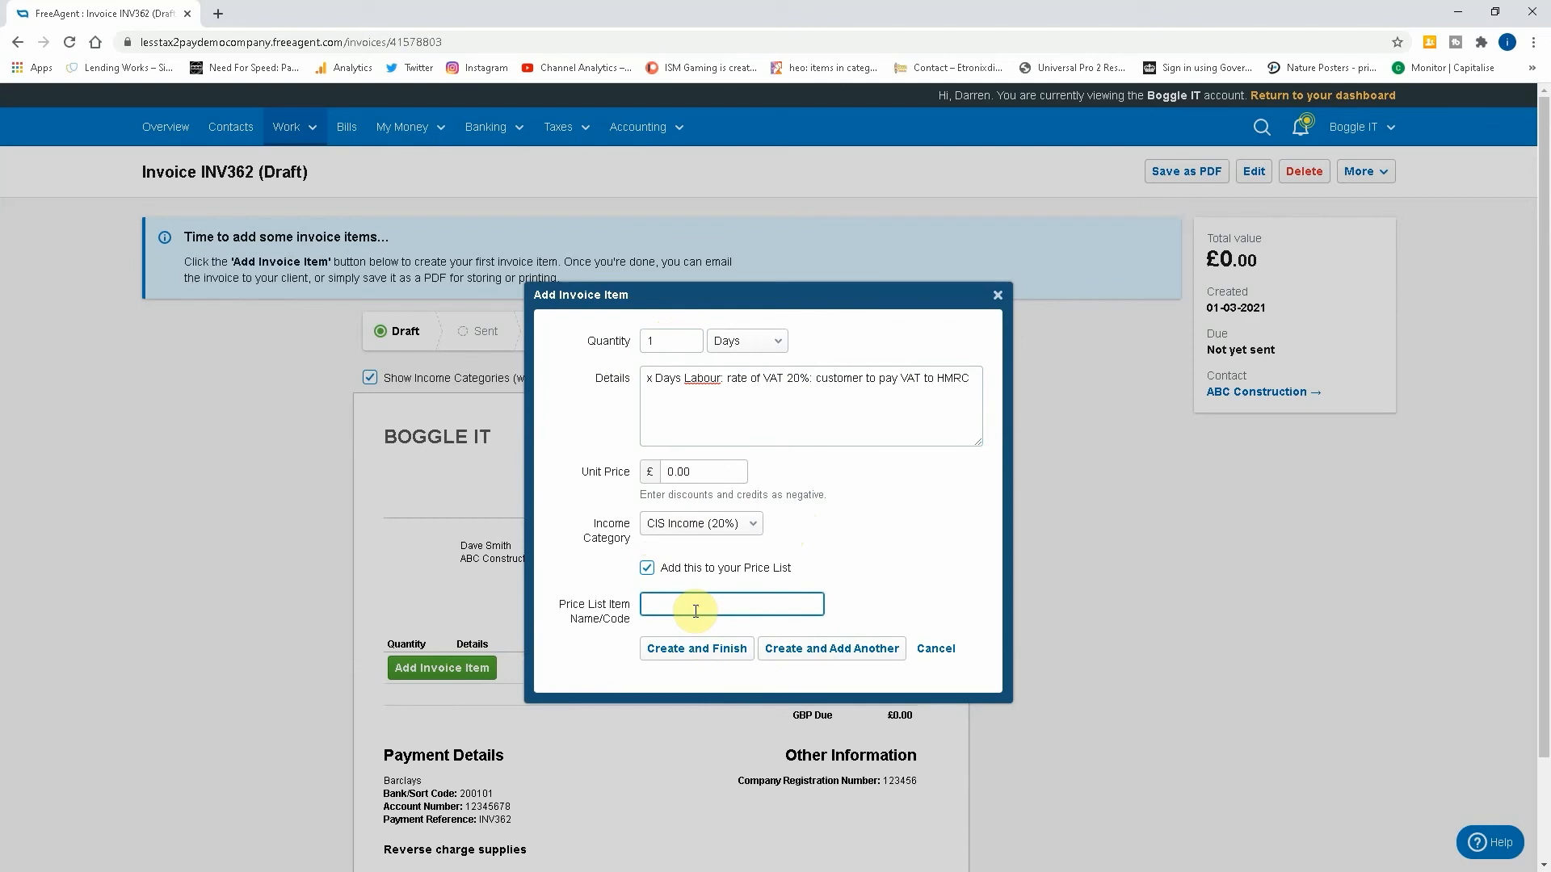
{"action": "type", "text": "CIS"}
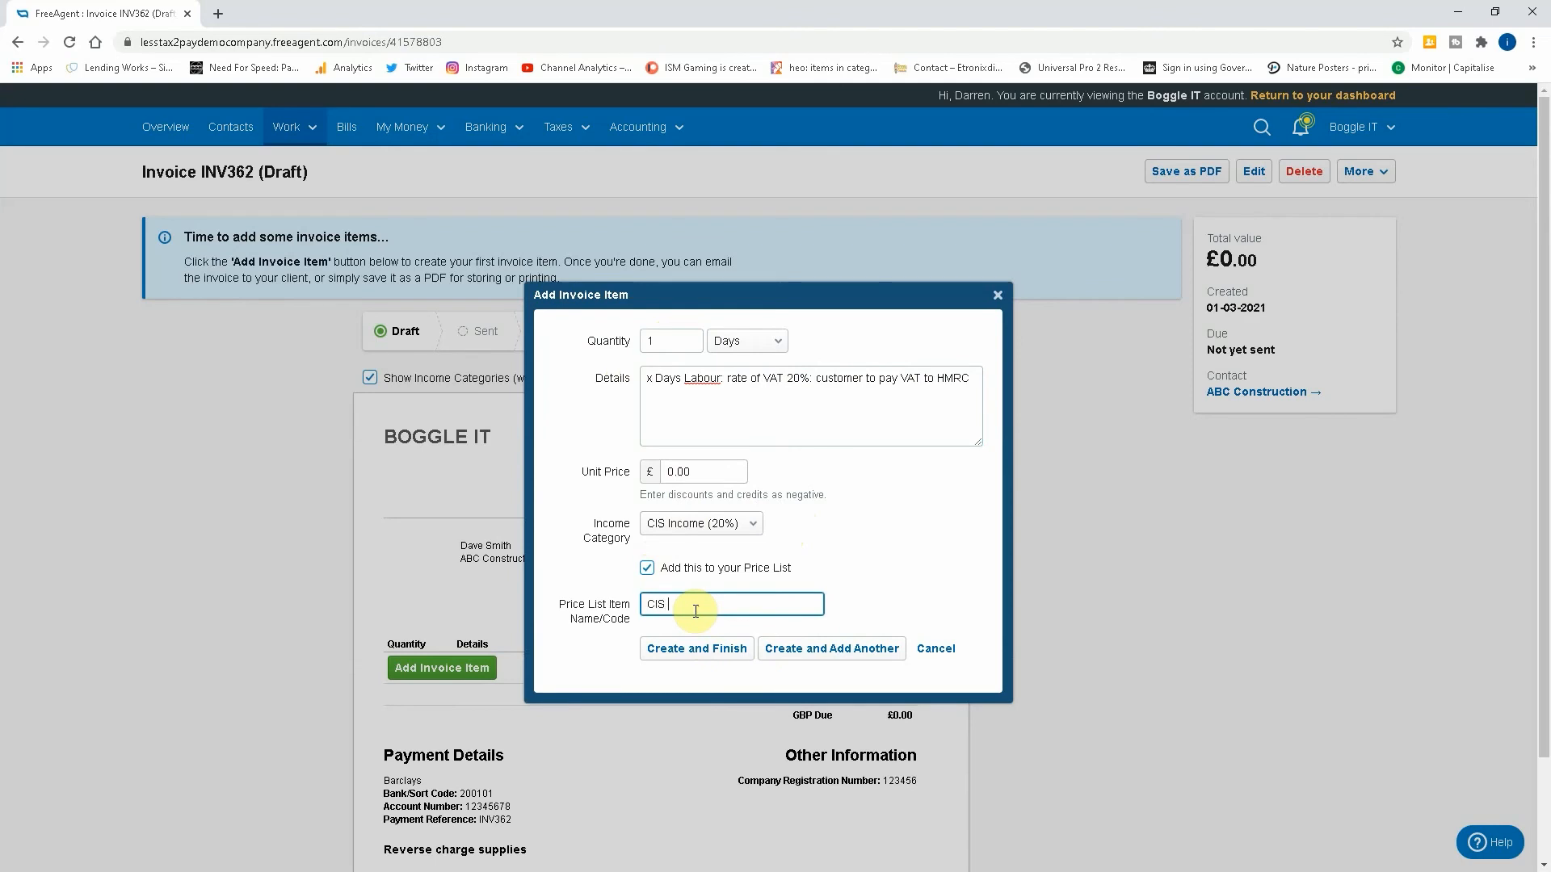
{"action": "type", "text": "Labour"}
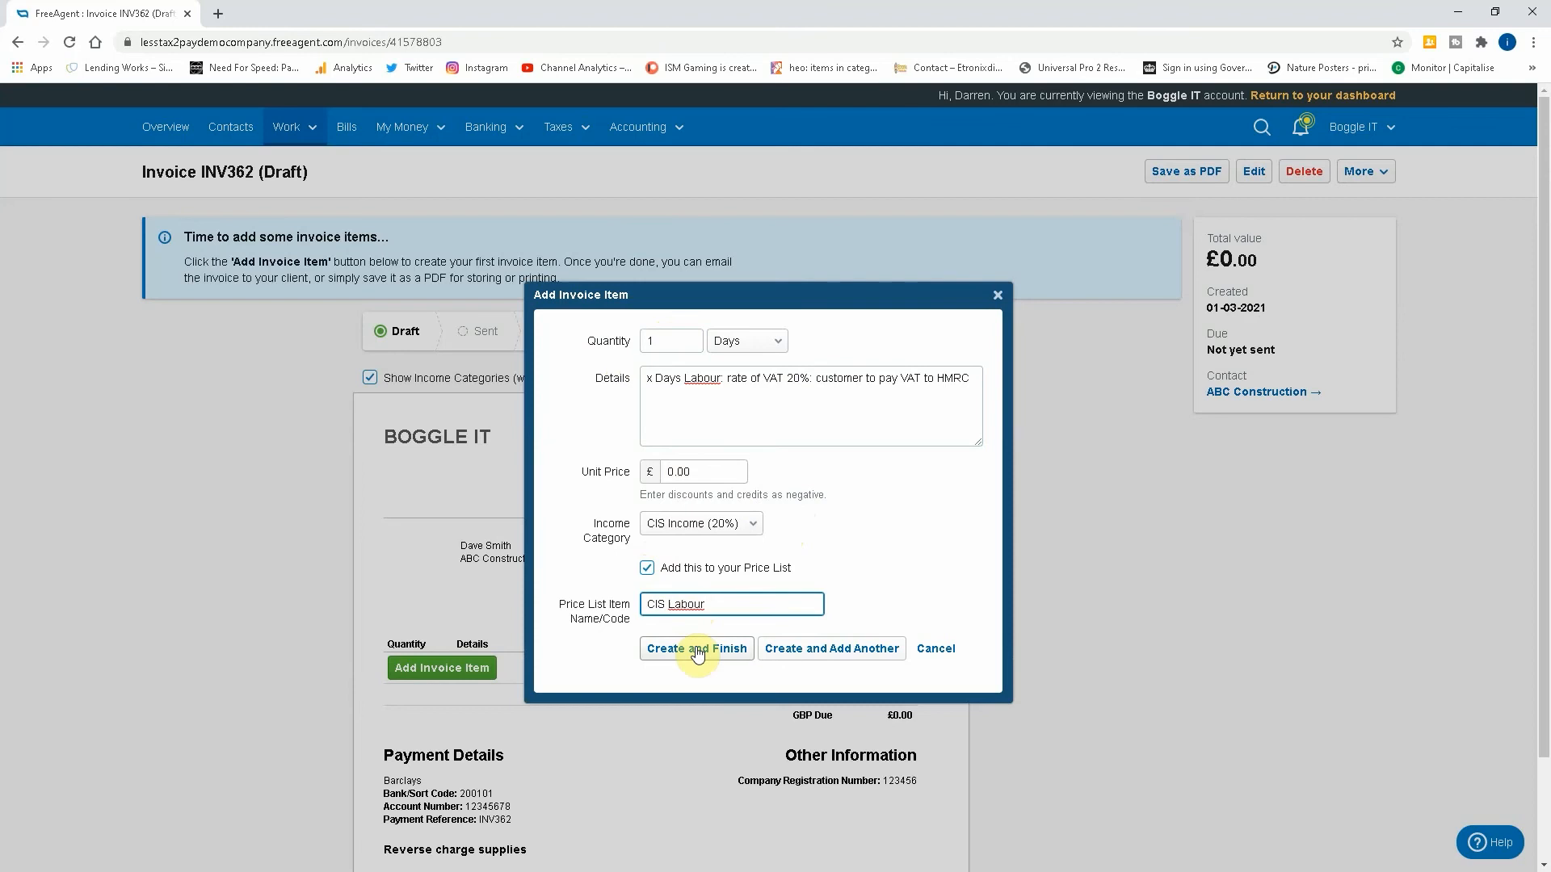
{"action": "mouse_move", "coordinate": [648, 378]}
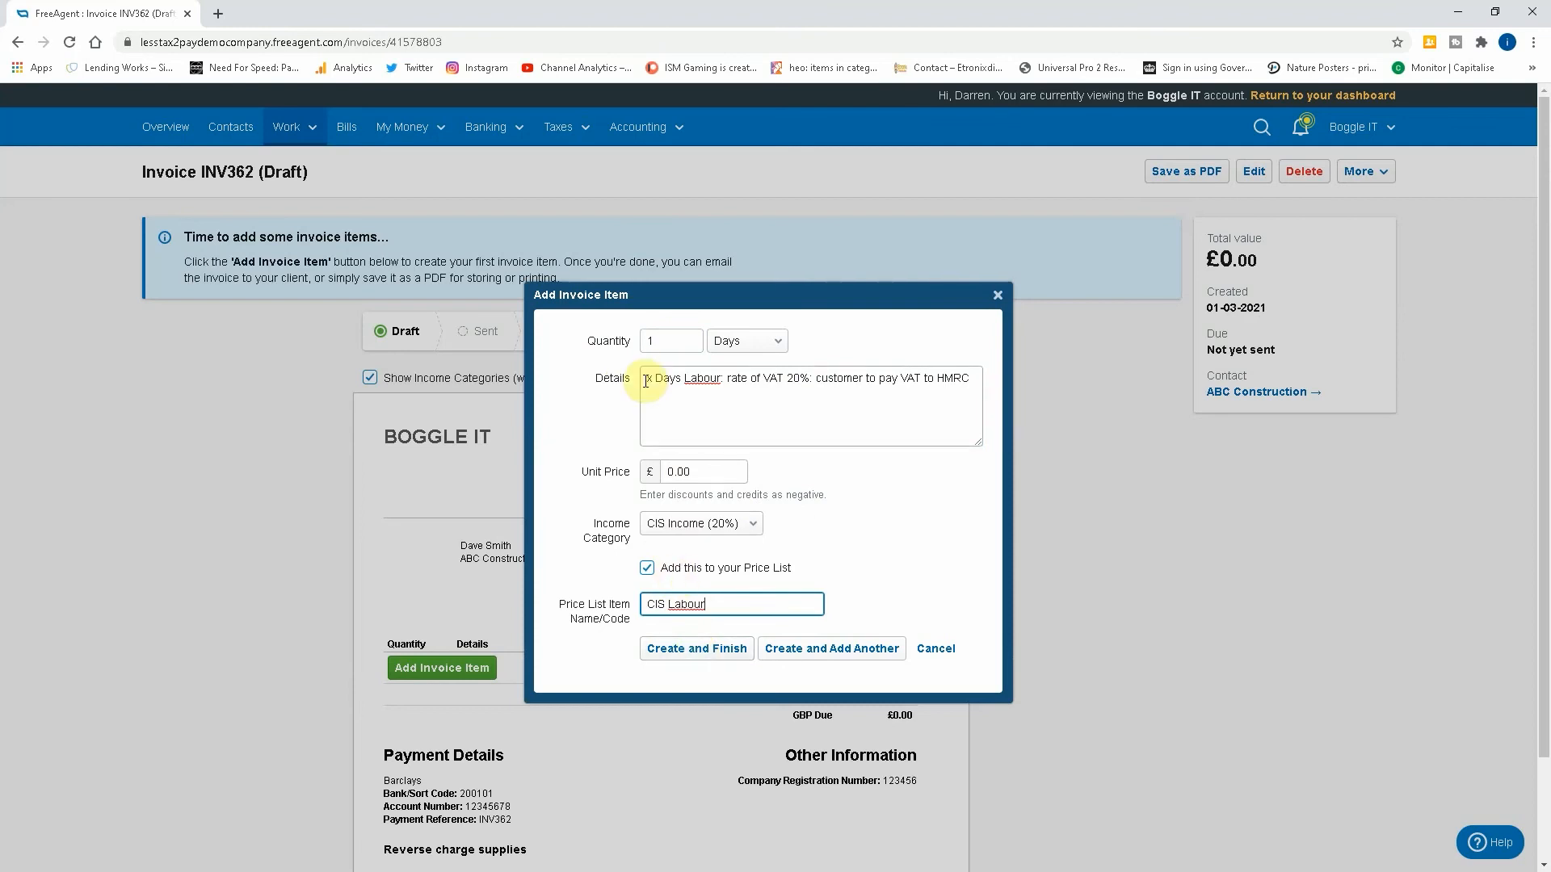
{"action": "type", "text": "5"}
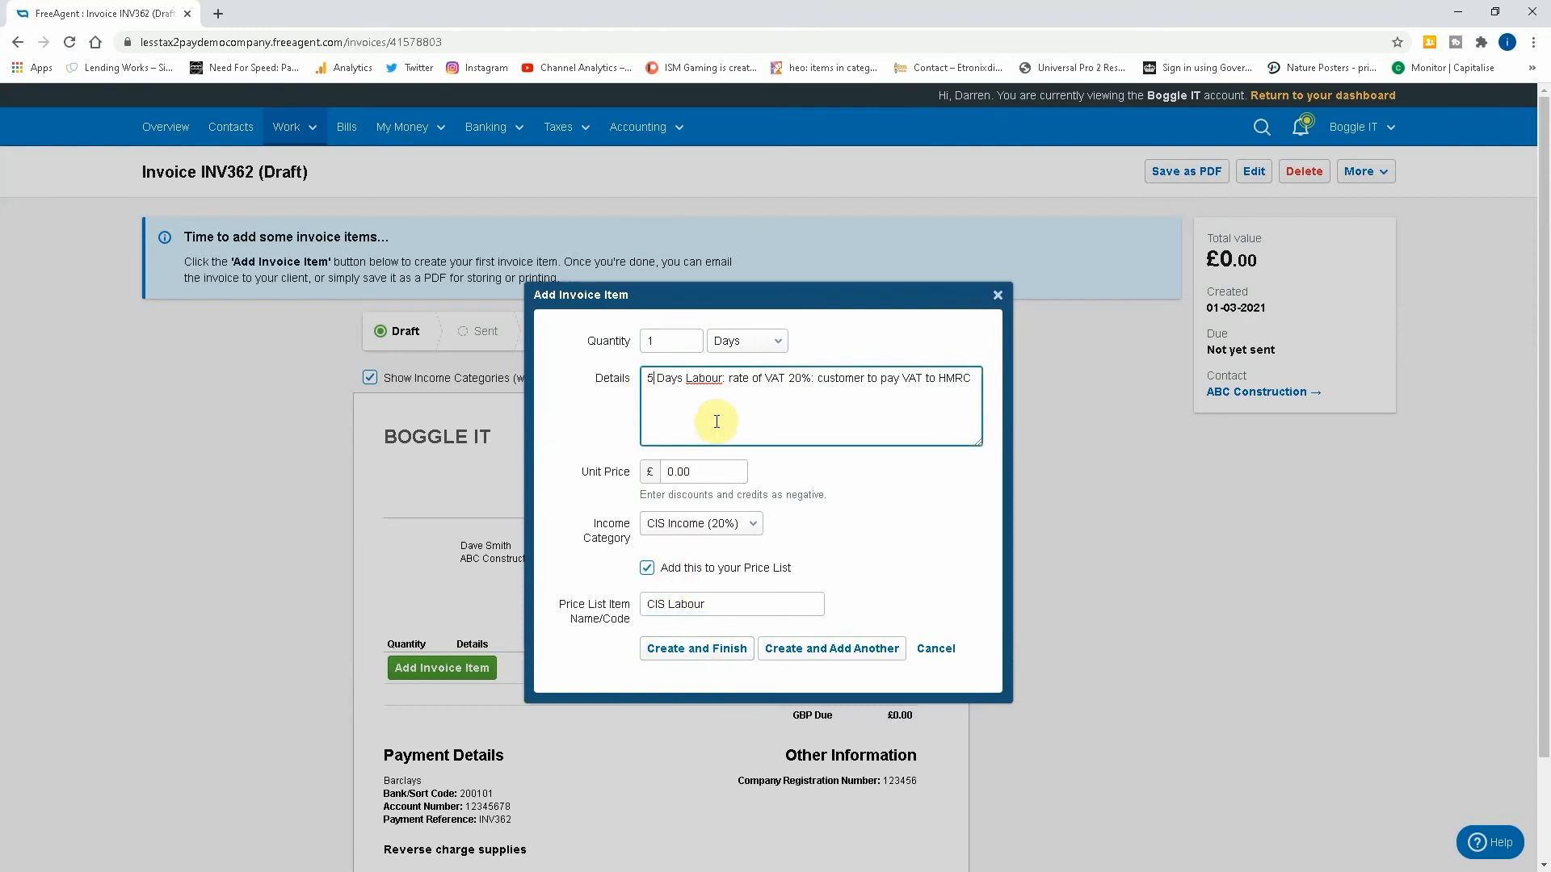
{"action": "left_click", "coordinate": [695, 649]}
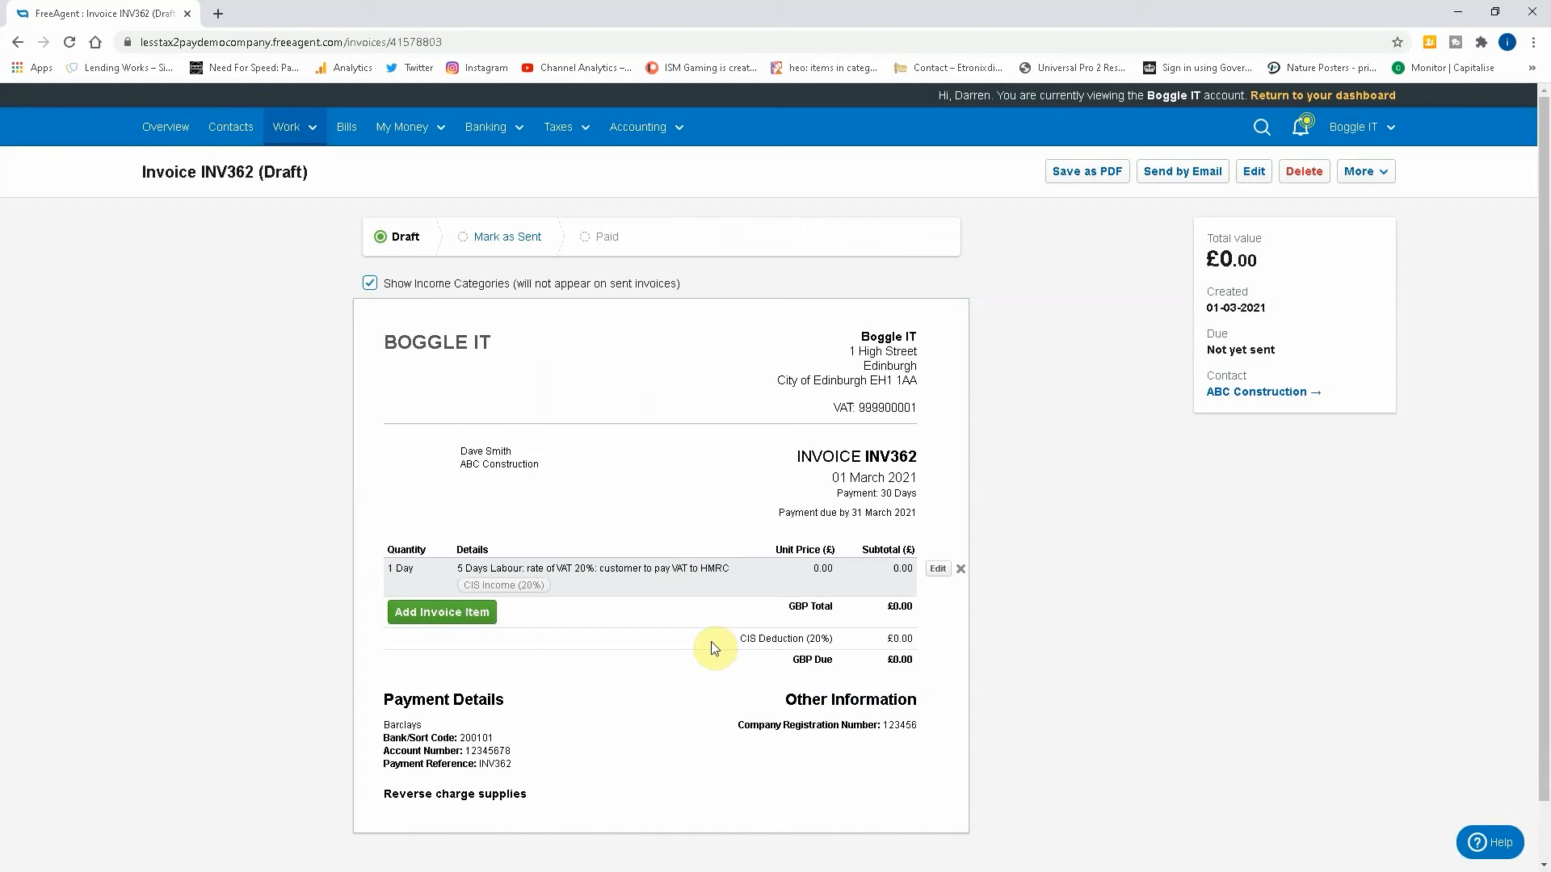
{"action": "mouse_move", "coordinate": [672, 603]}
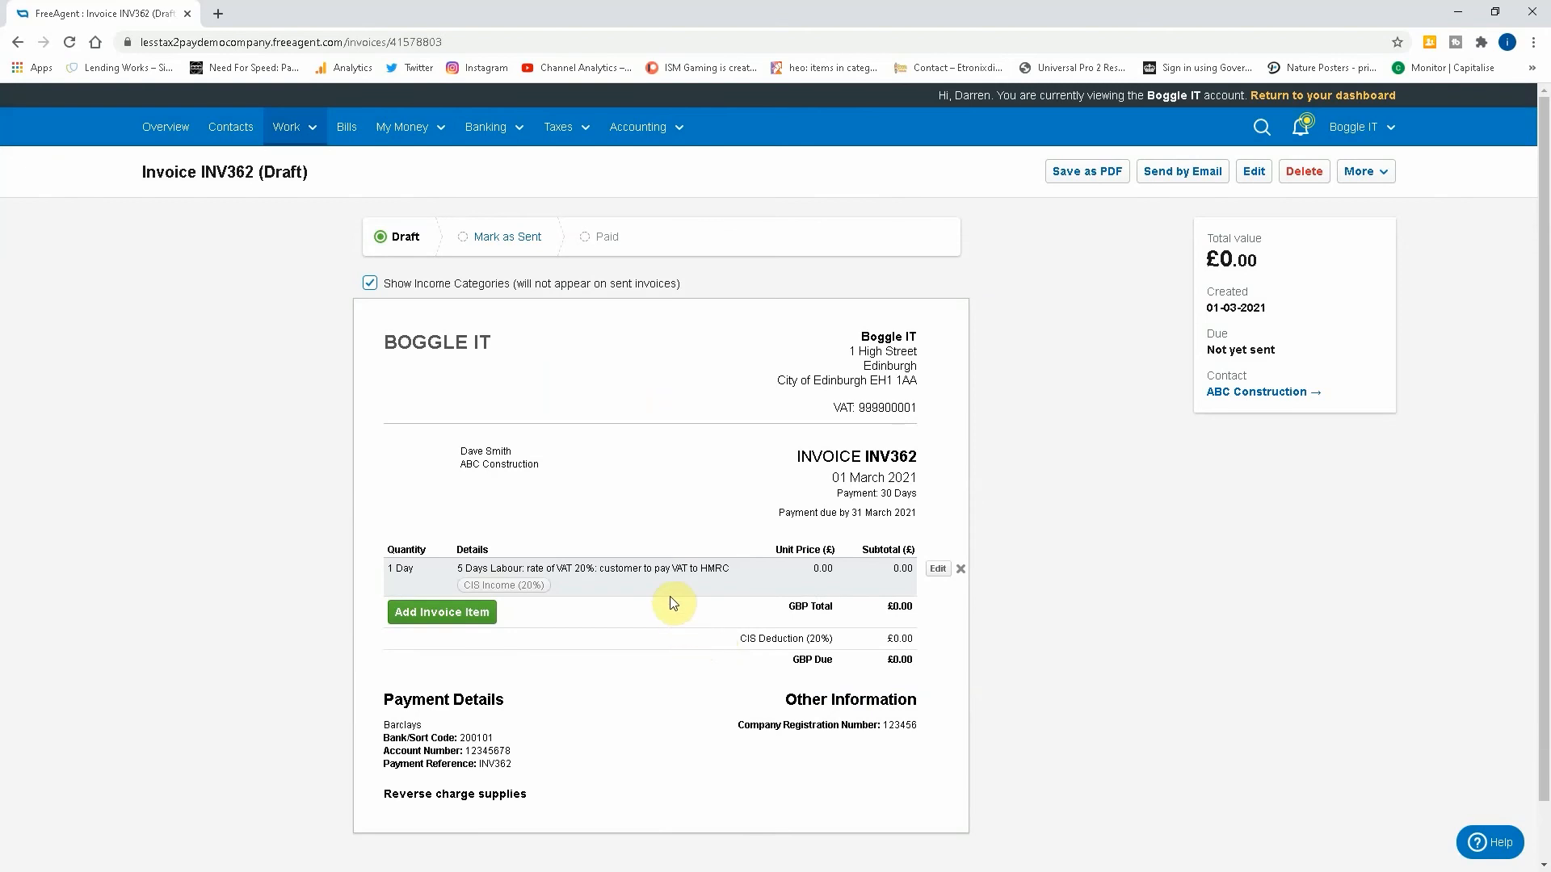
{"action": "mouse_move", "coordinate": [677, 565]}
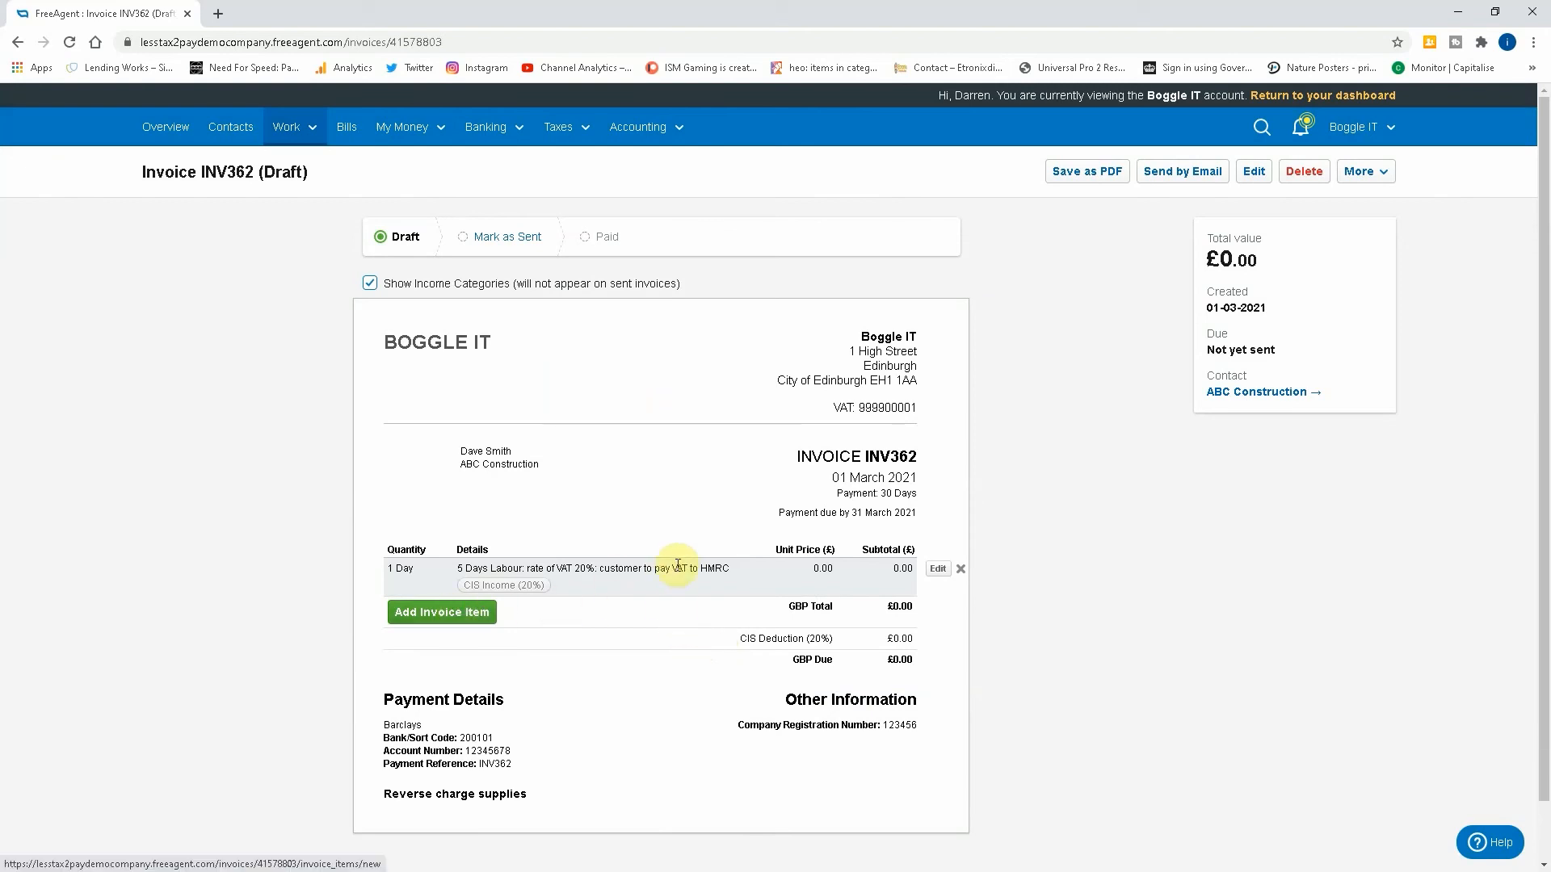
Edit the labour item to a £1,000 unit price and save it.
{"action": "left_click", "coordinate": [935, 567]}
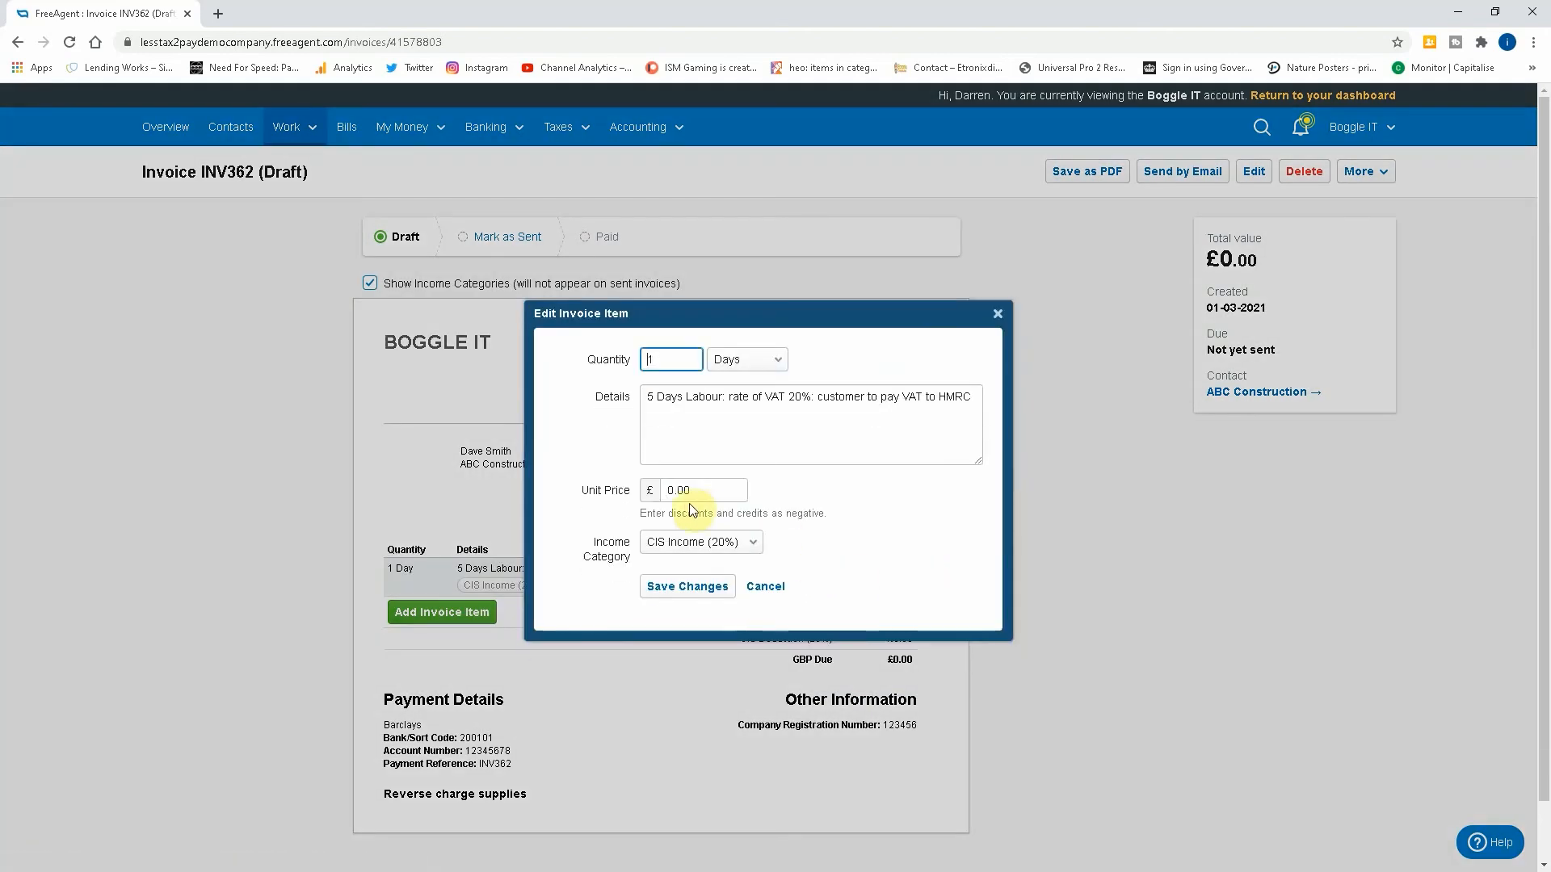
{"action": "type", "text": "1000"}
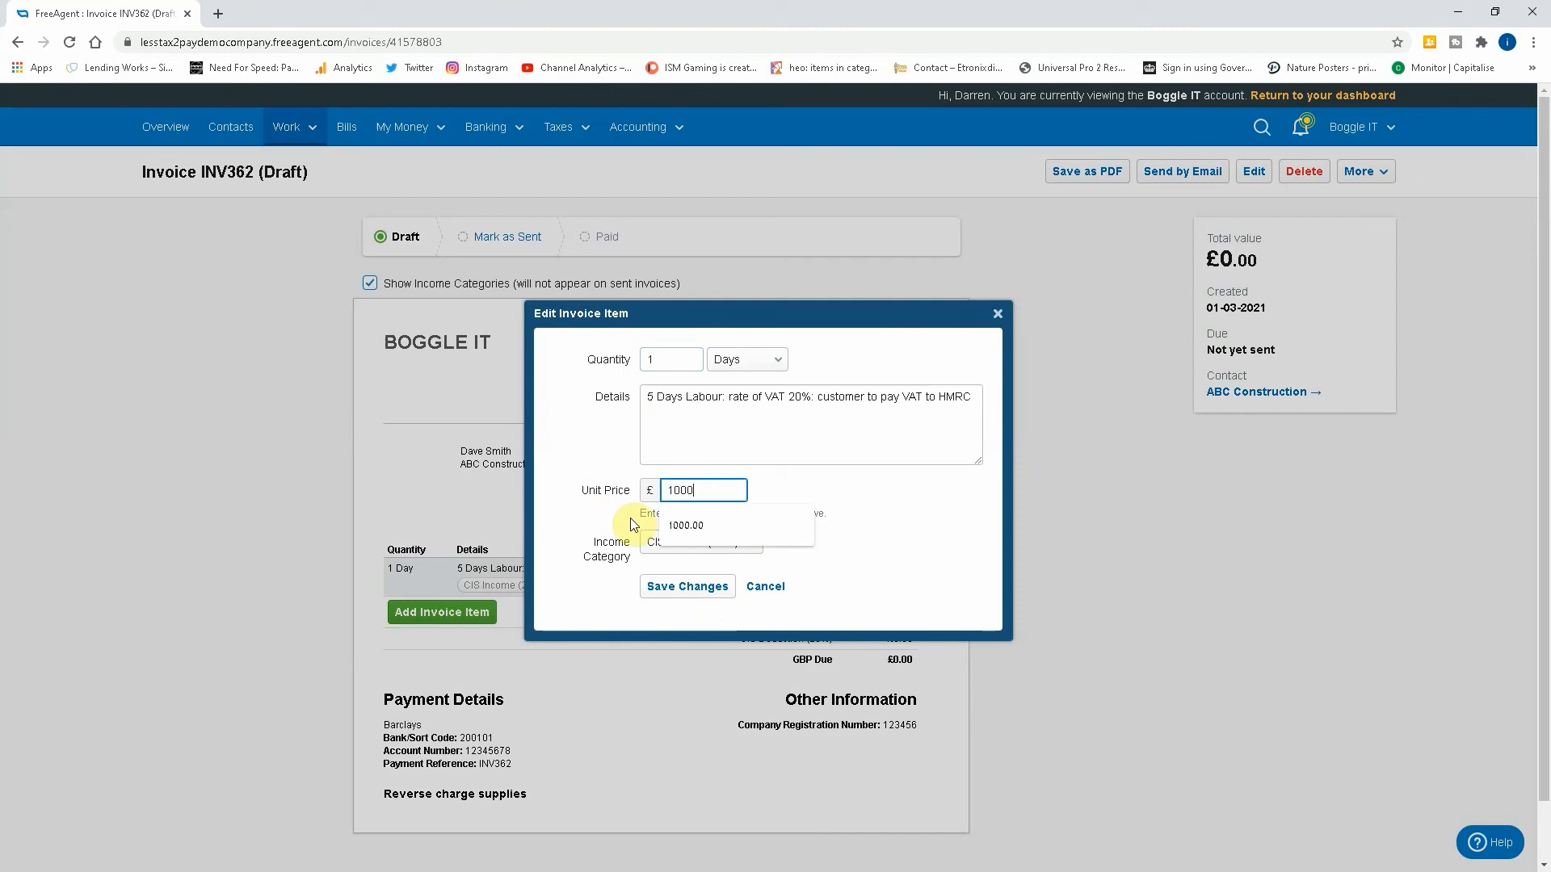
{"action": "left_click", "coordinate": [686, 584]}
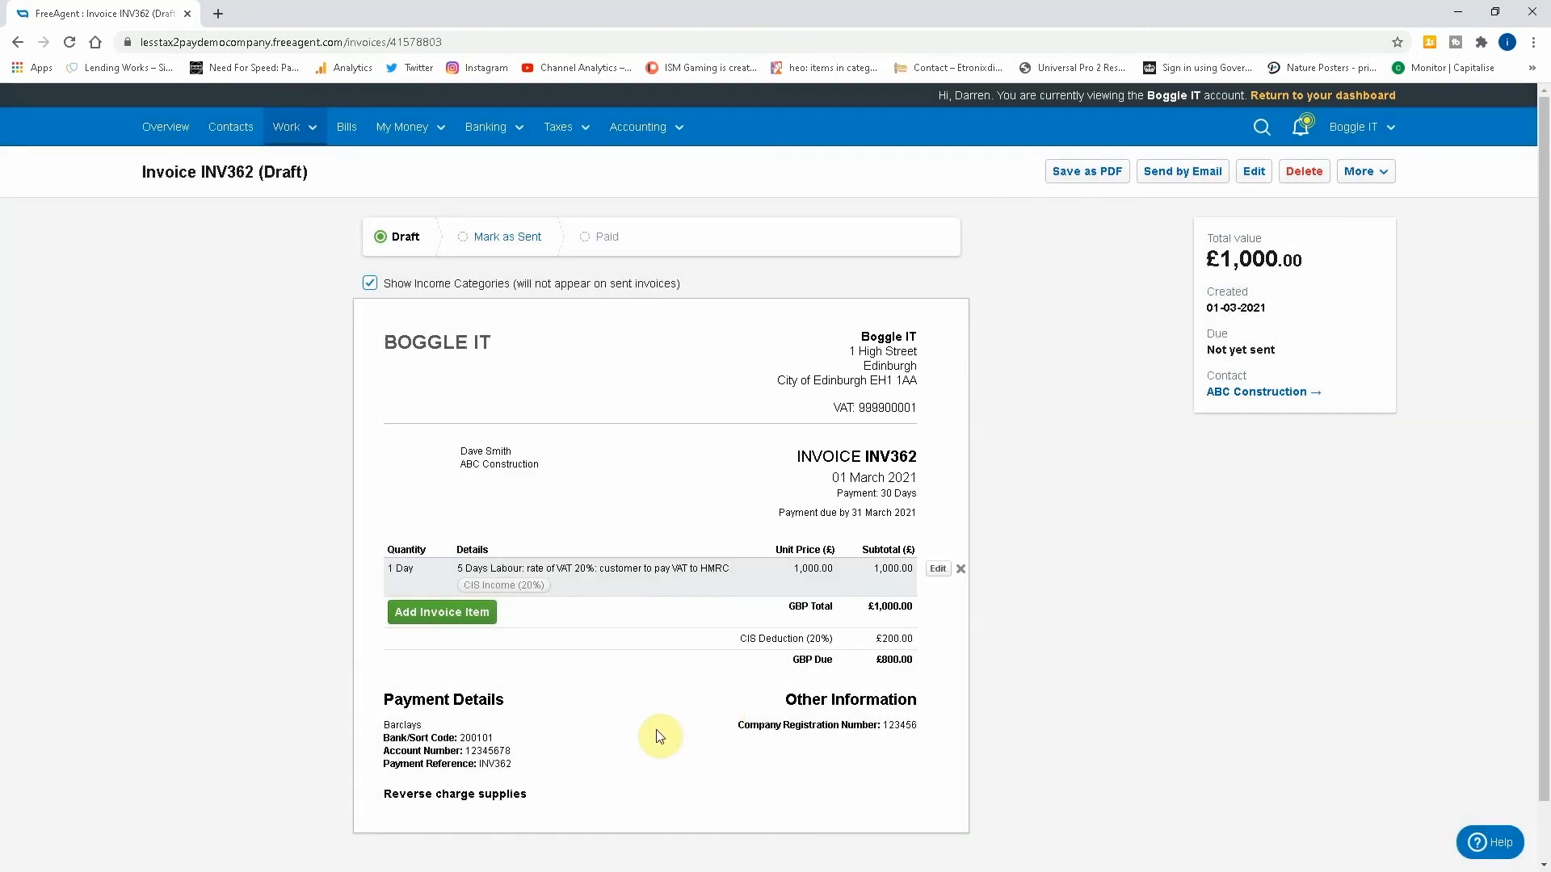
{"action": "mouse_move", "coordinate": [506, 649]}
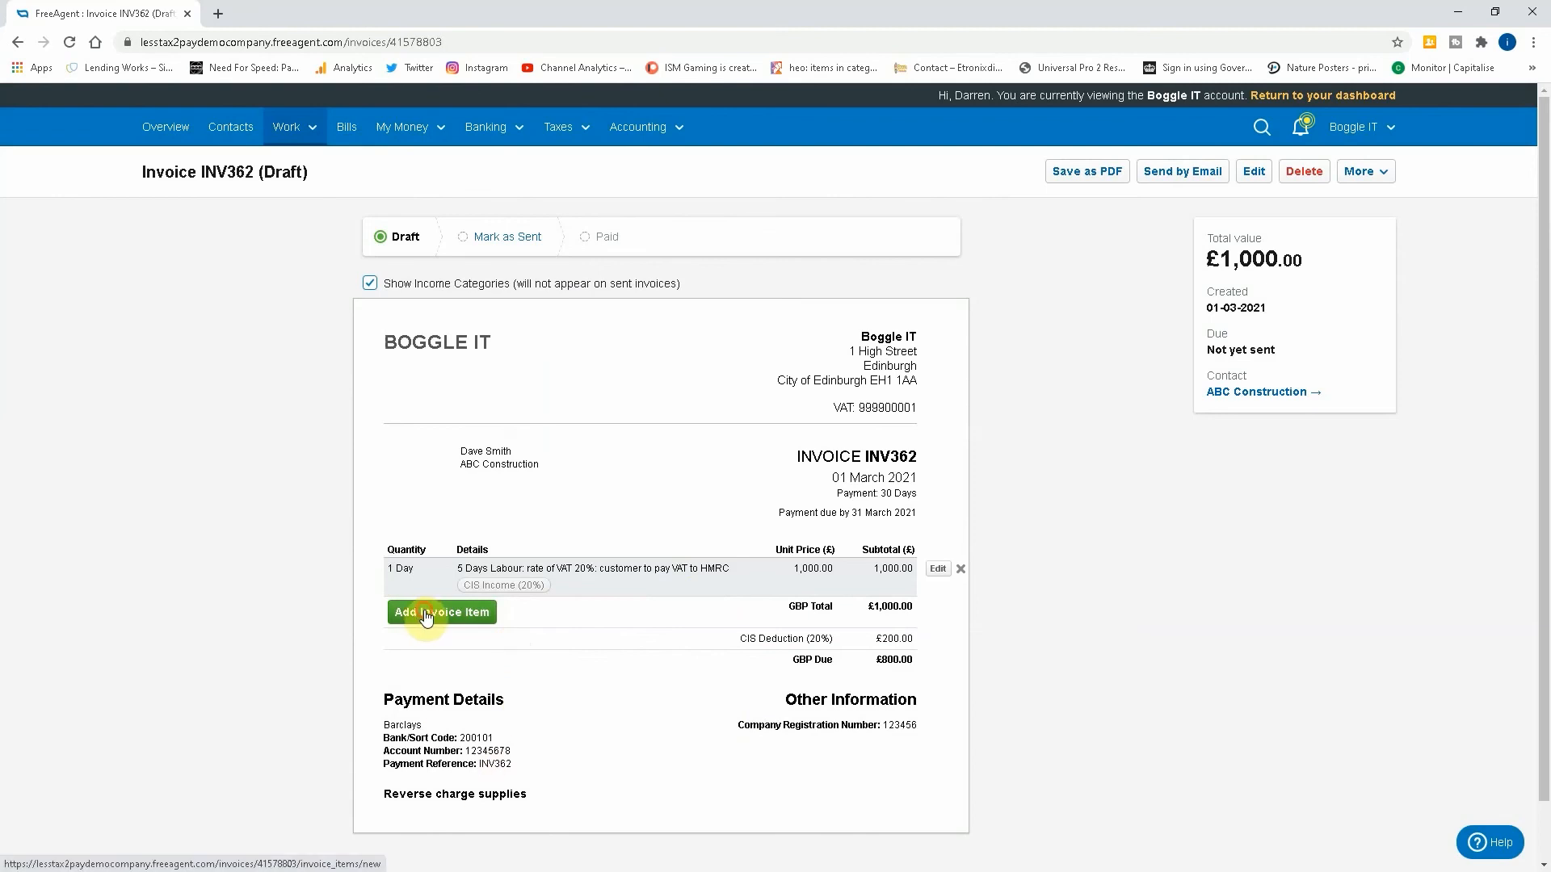
Add another item filled from CIS Labour and change its VAT rate in the details to 5%.
{"action": "left_click", "coordinate": [441, 611]}
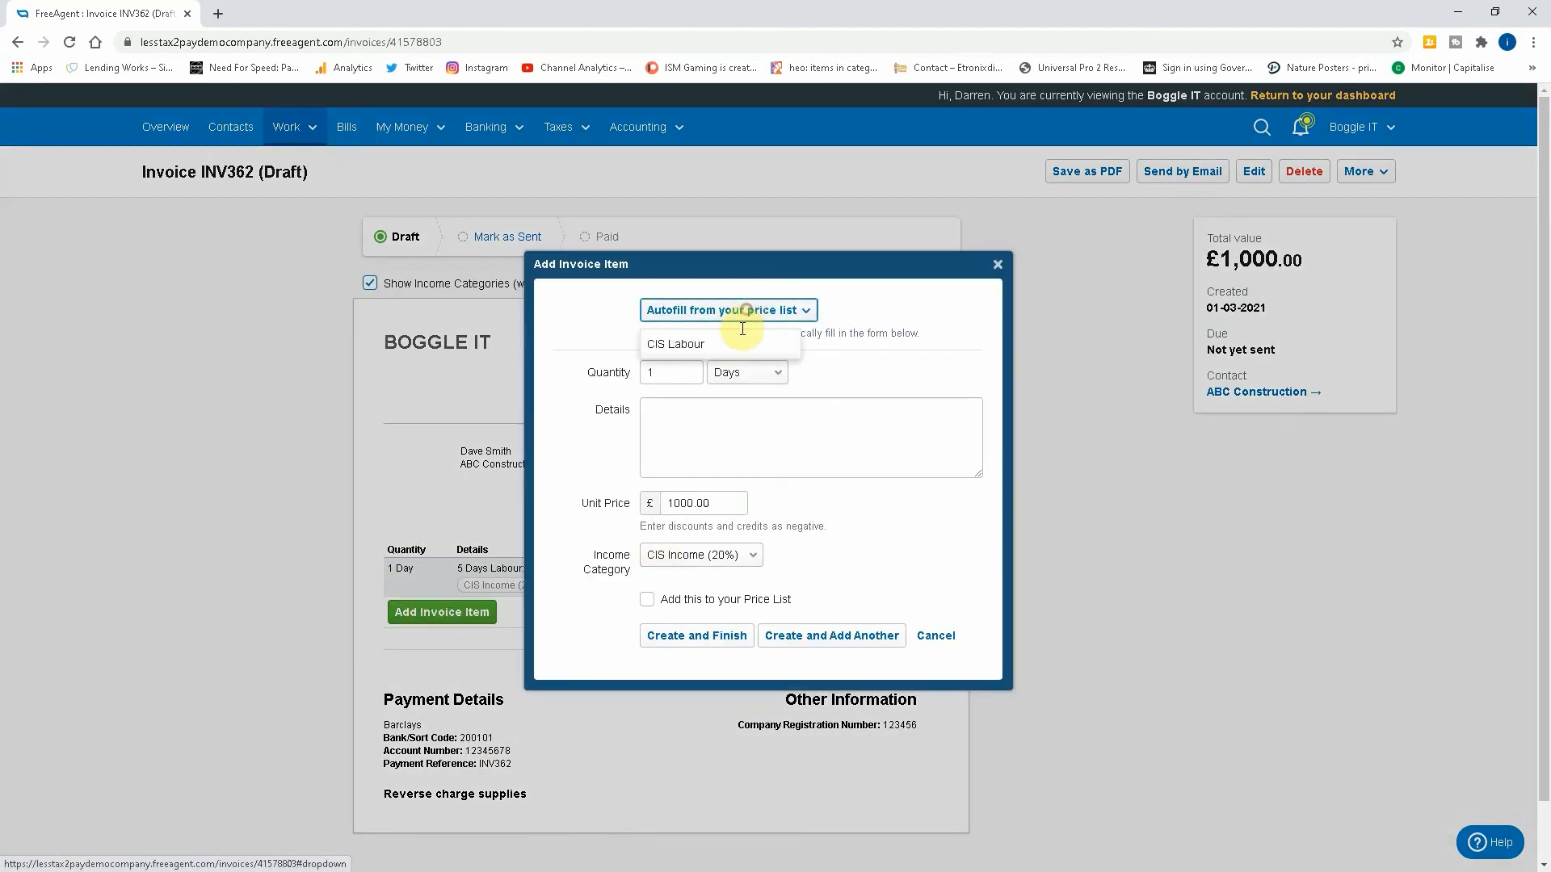
{"action": "left_click", "coordinate": [675, 343]}
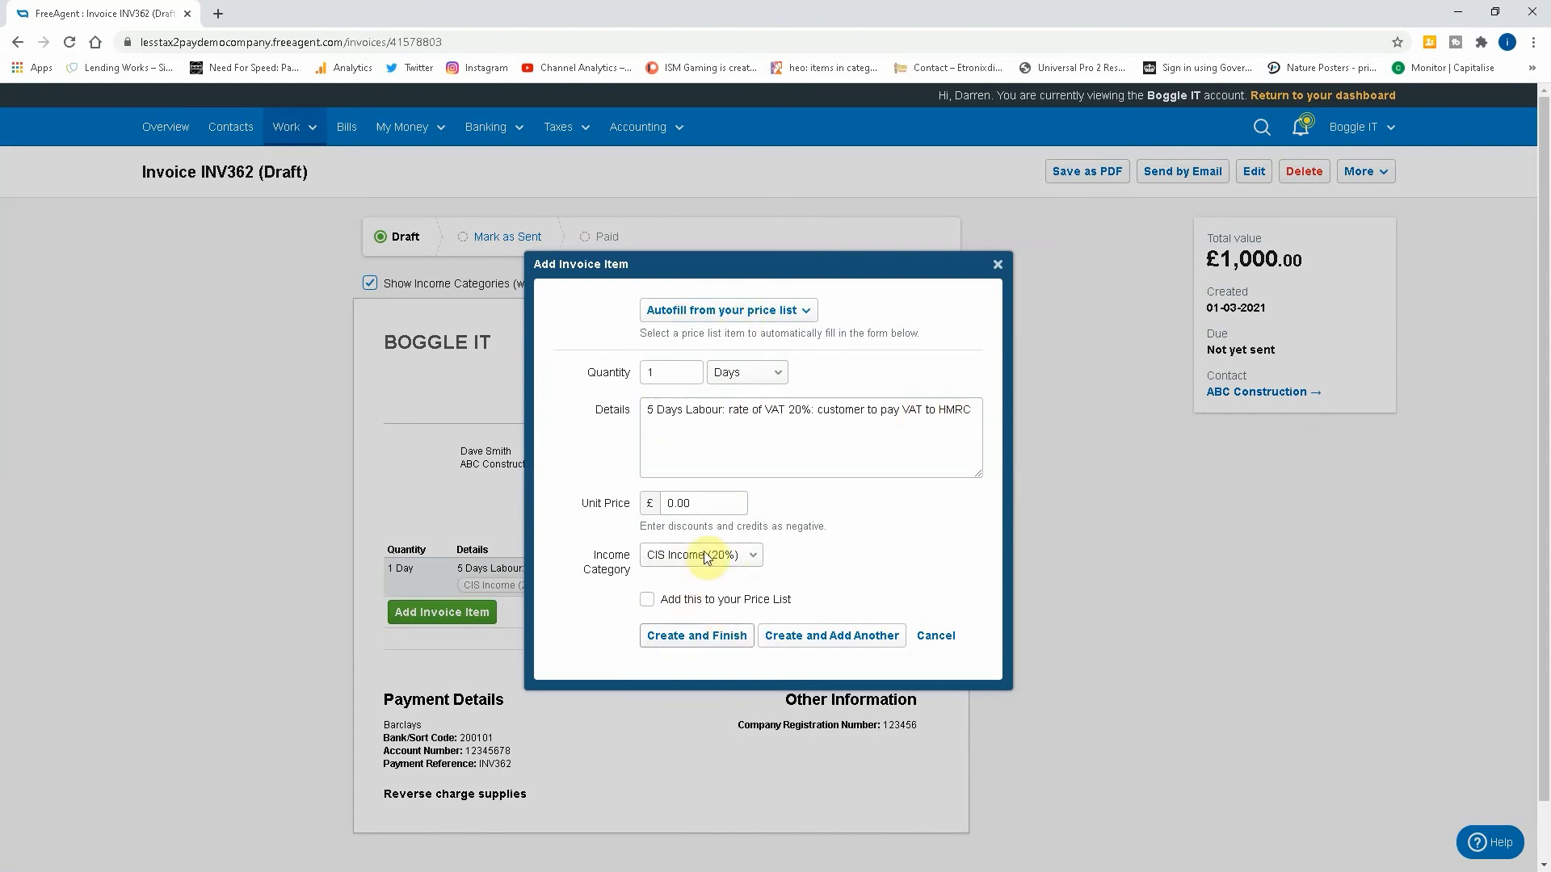
{"action": "left_click", "coordinate": [851, 438]}
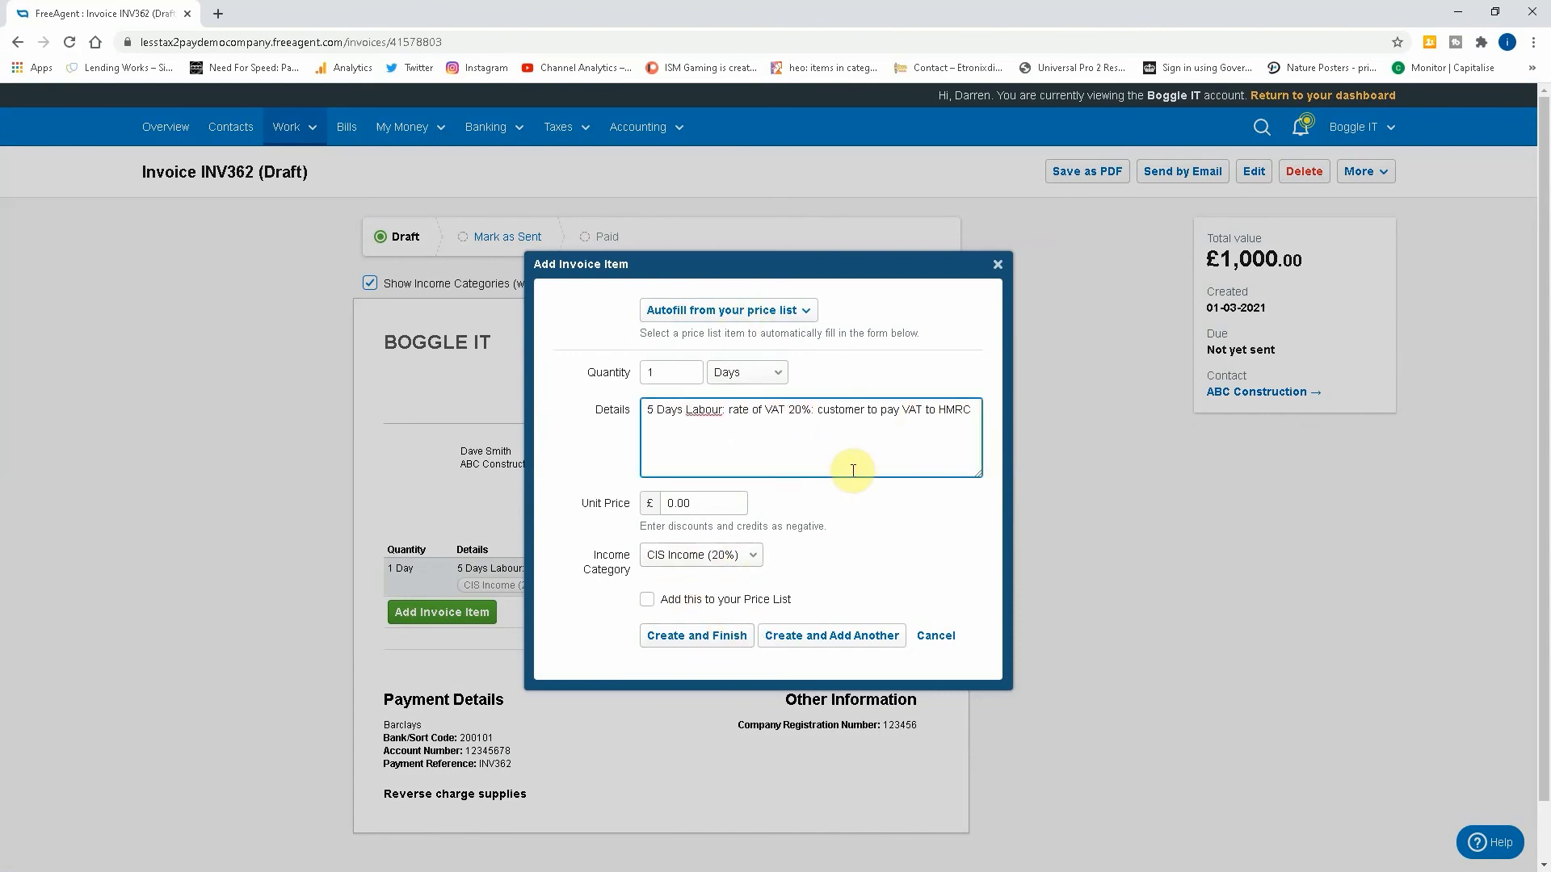
{"action": "type", "text": "5"}
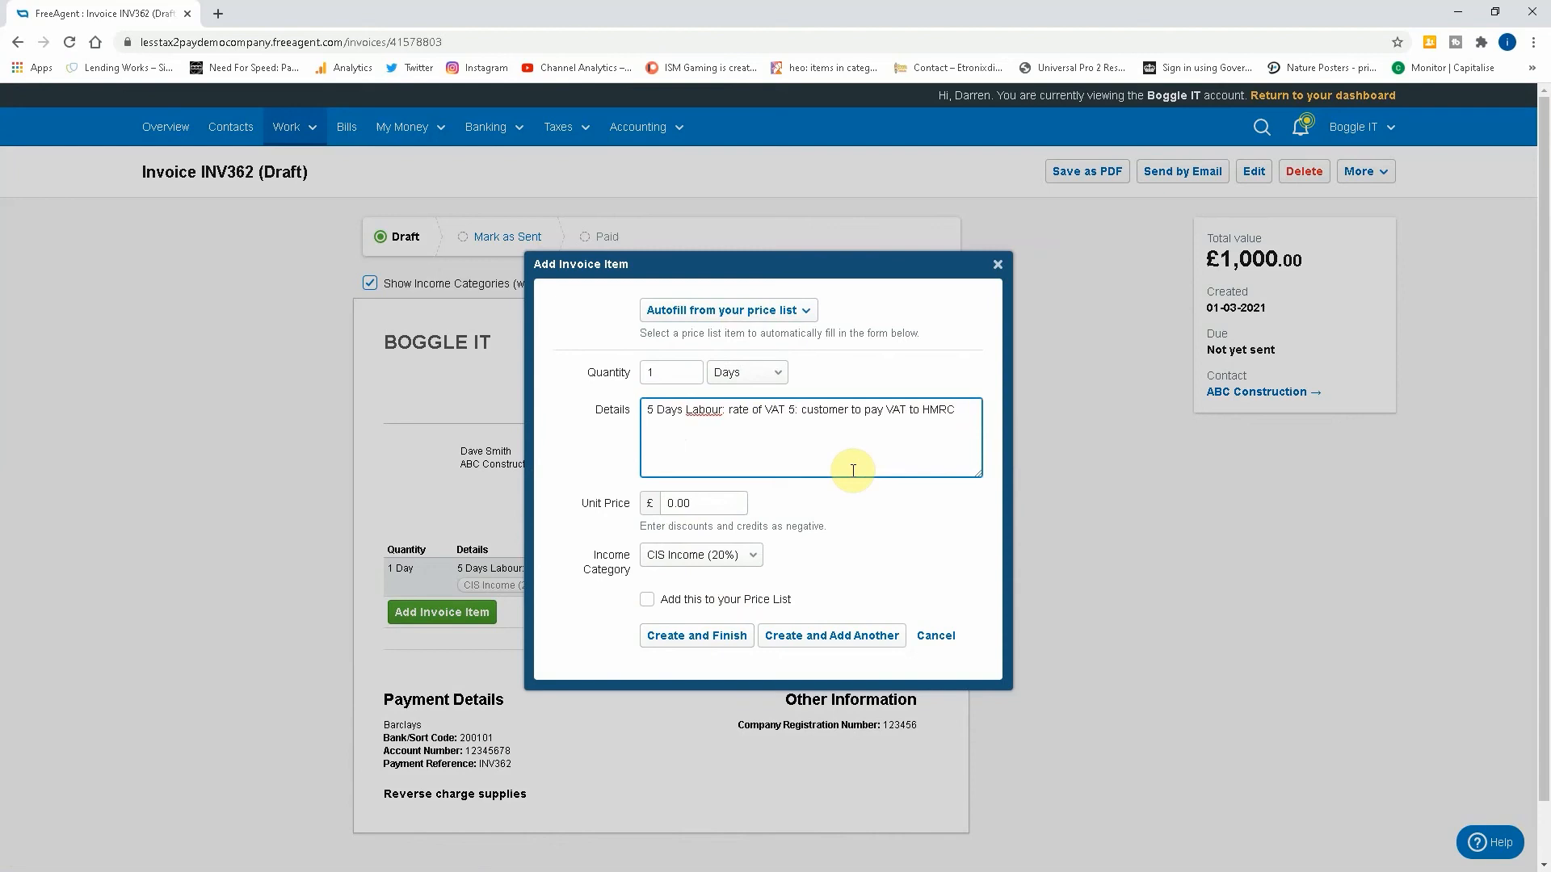
{"action": "type", "text": "%"}
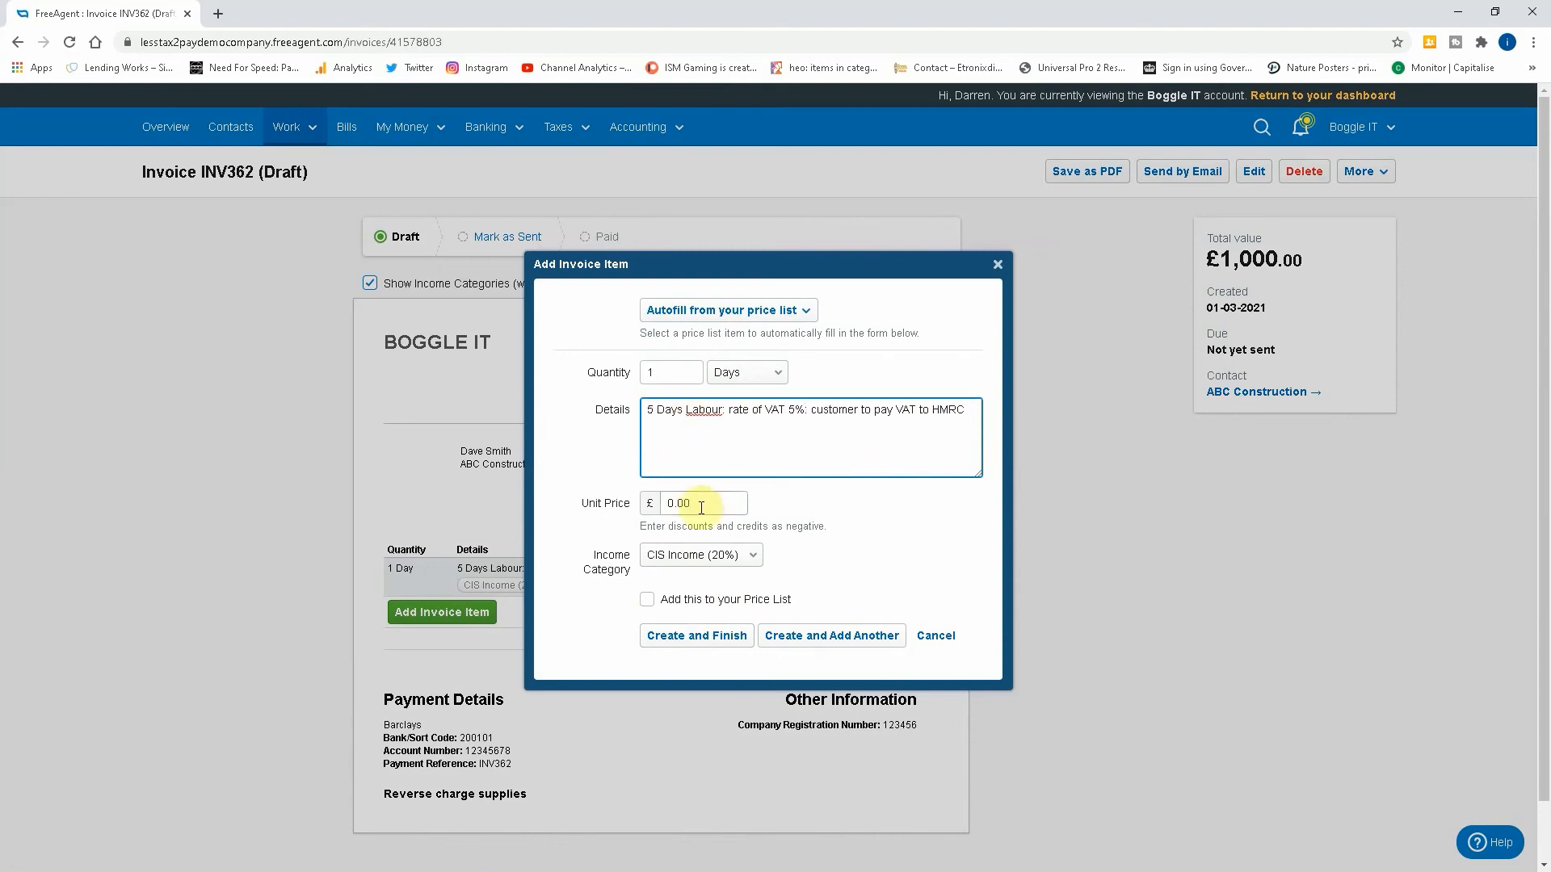
Save the item to the price list as CIS Labour 5% and add it to the invoice.
{"action": "left_click", "coordinate": [647, 599]}
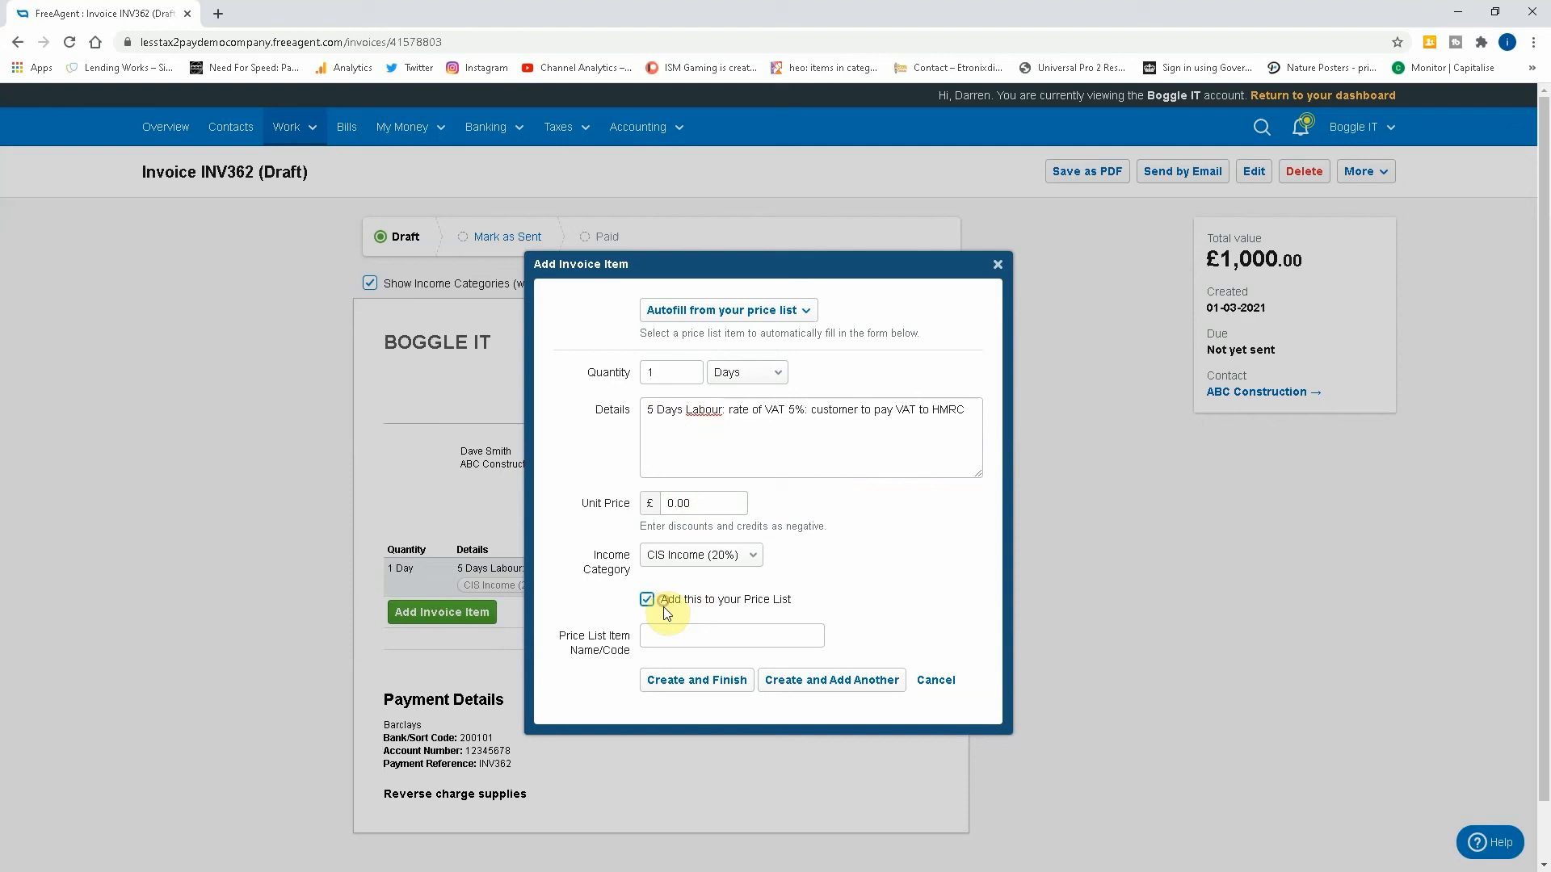
{"action": "type", "text": "C"}
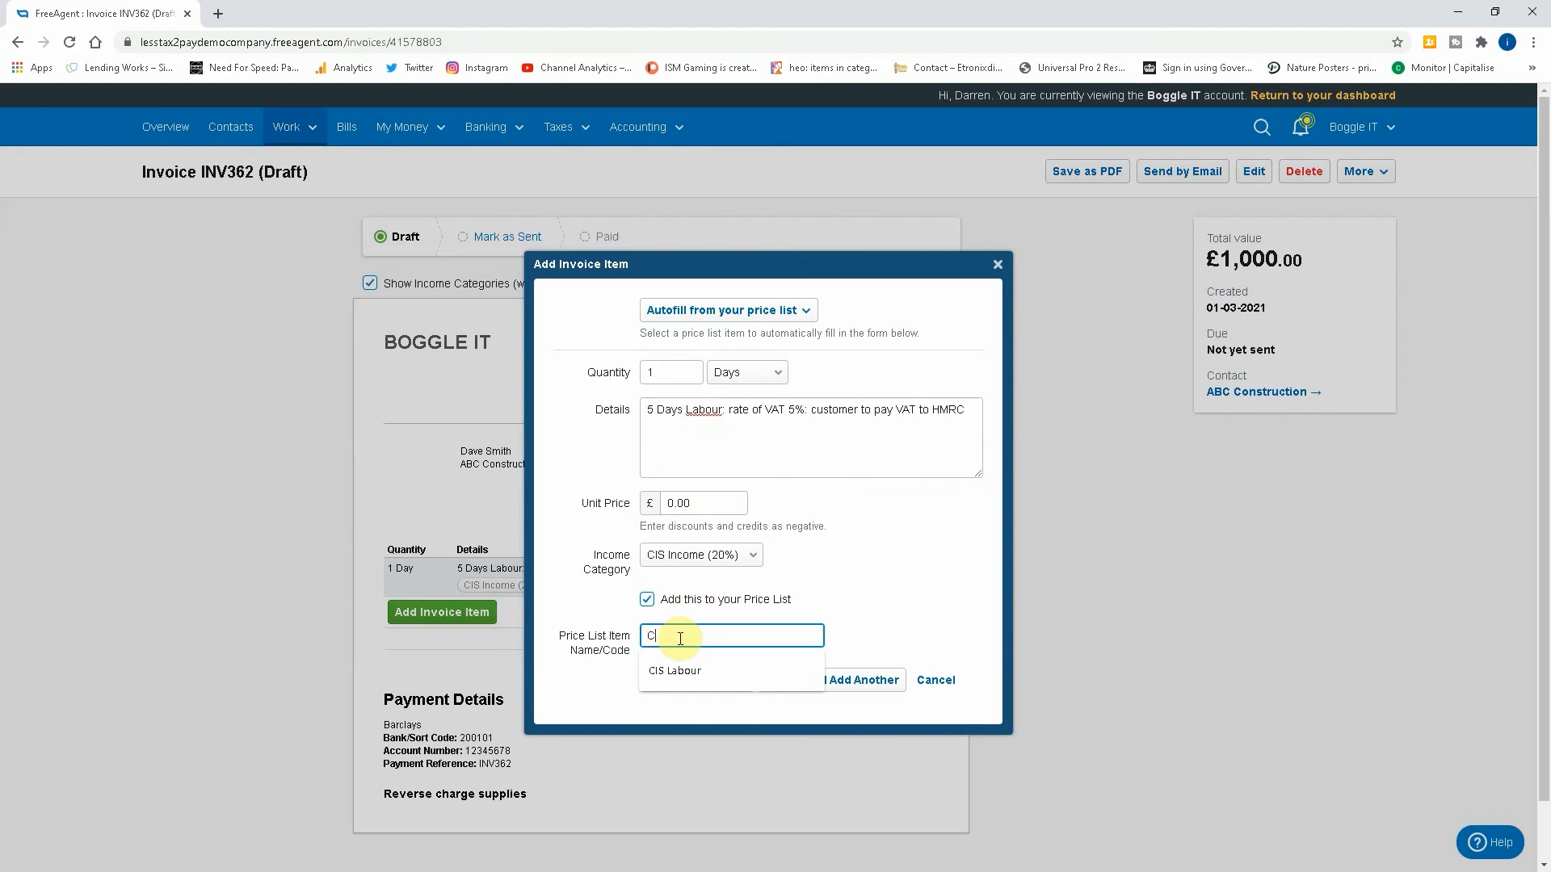
{"action": "type", "text": "IS LA"}
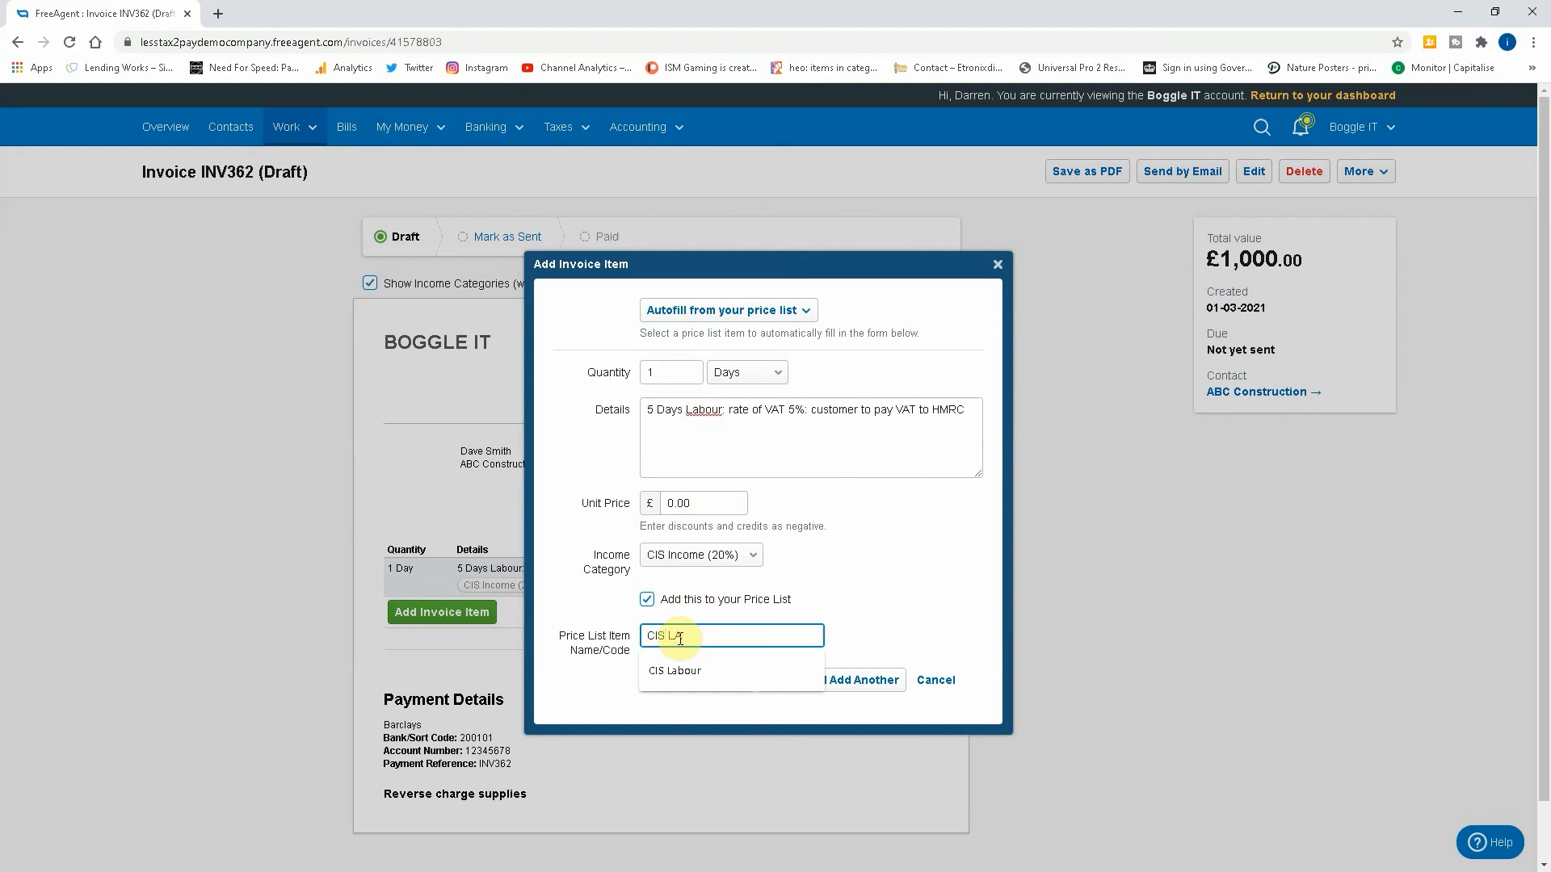
{"action": "left_click", "coordinate": [674, 671]}
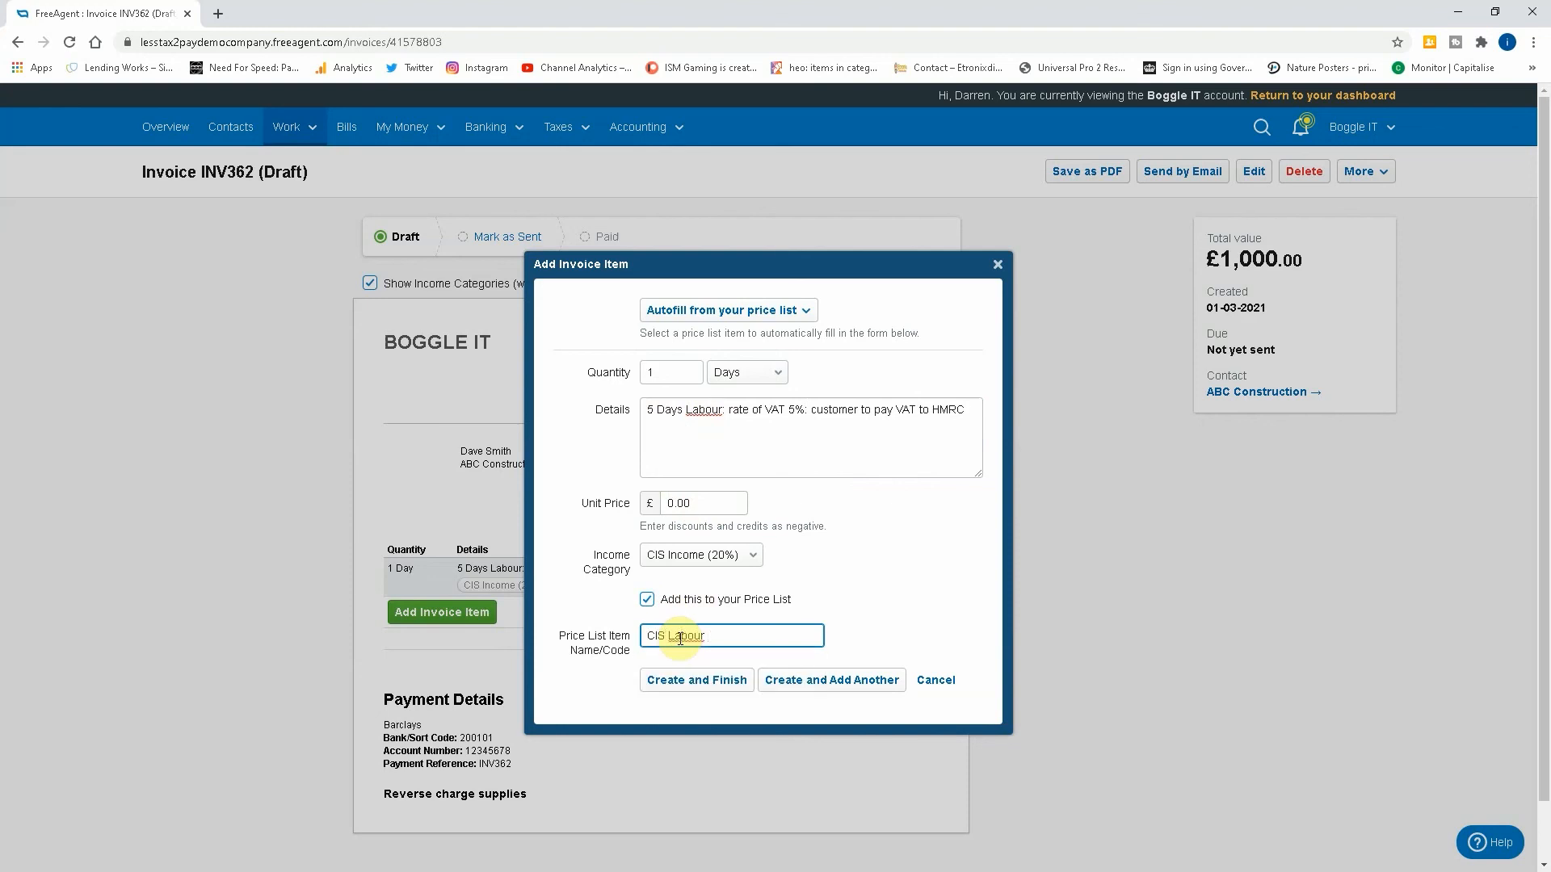
{"action": "type", "text": "5%"}
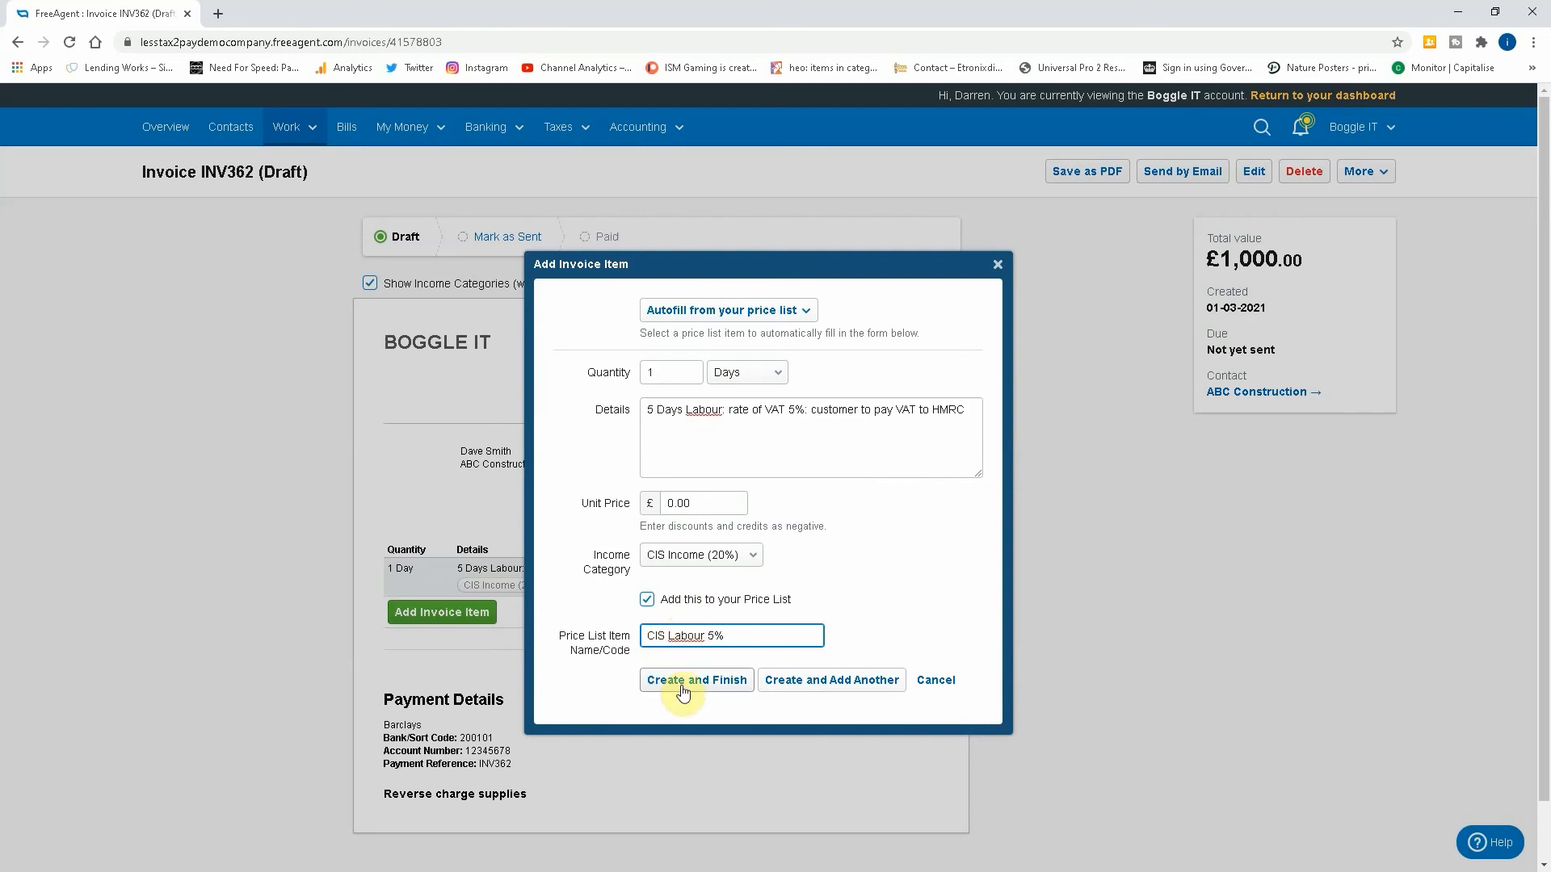
{"action": "left_click", "coordinate": [696, 680]}
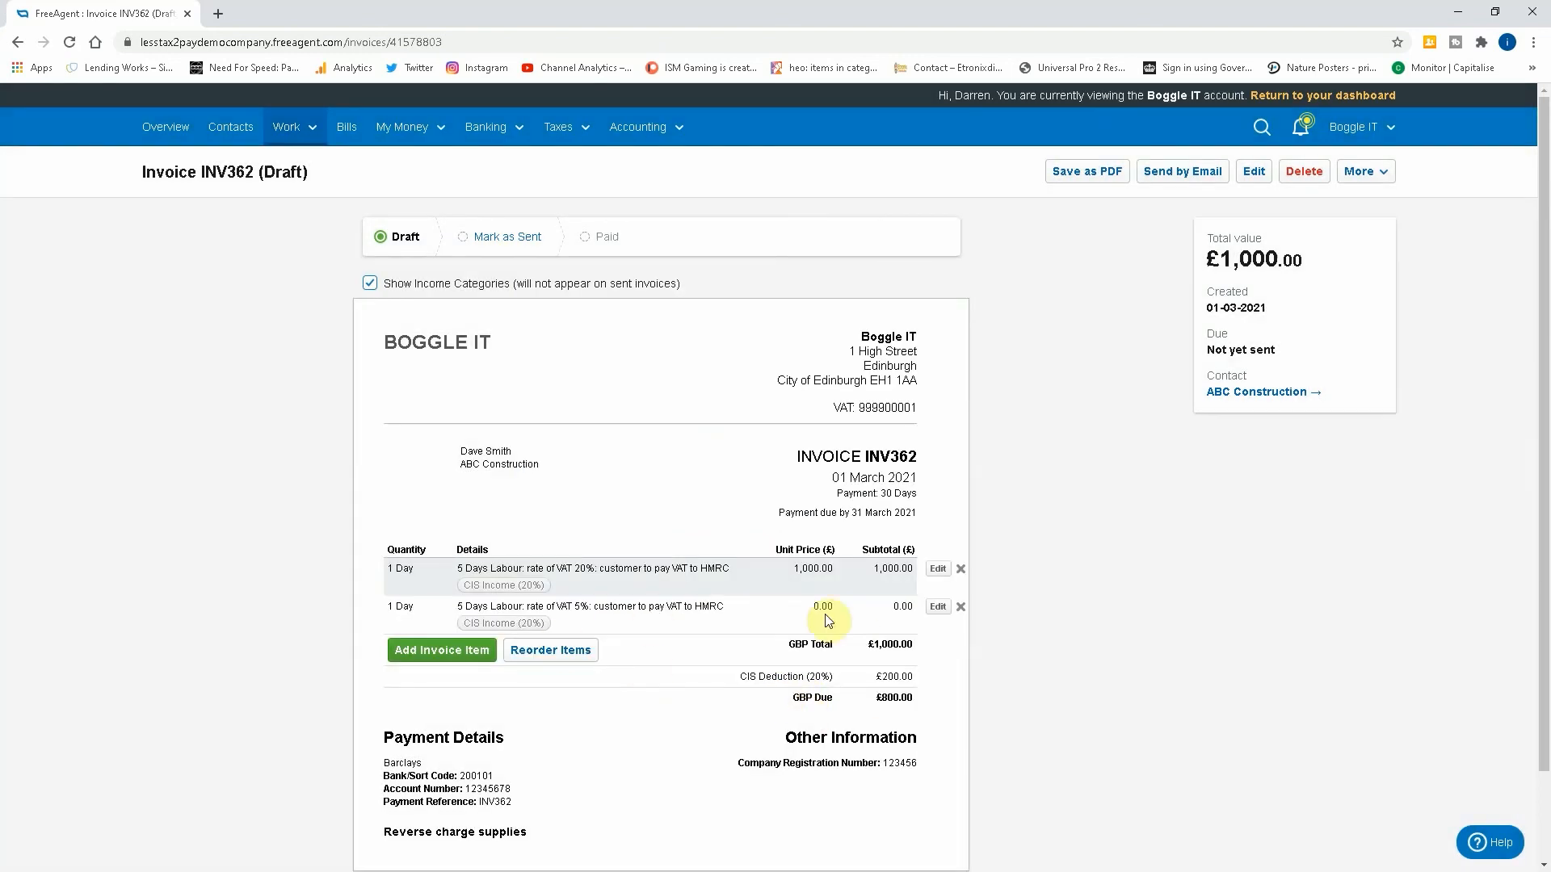
Delete the zero-priced 5% item, preview the price list in a new item form, then cancel it.
{"action": "left_click", "coordinate": [960, 606]}
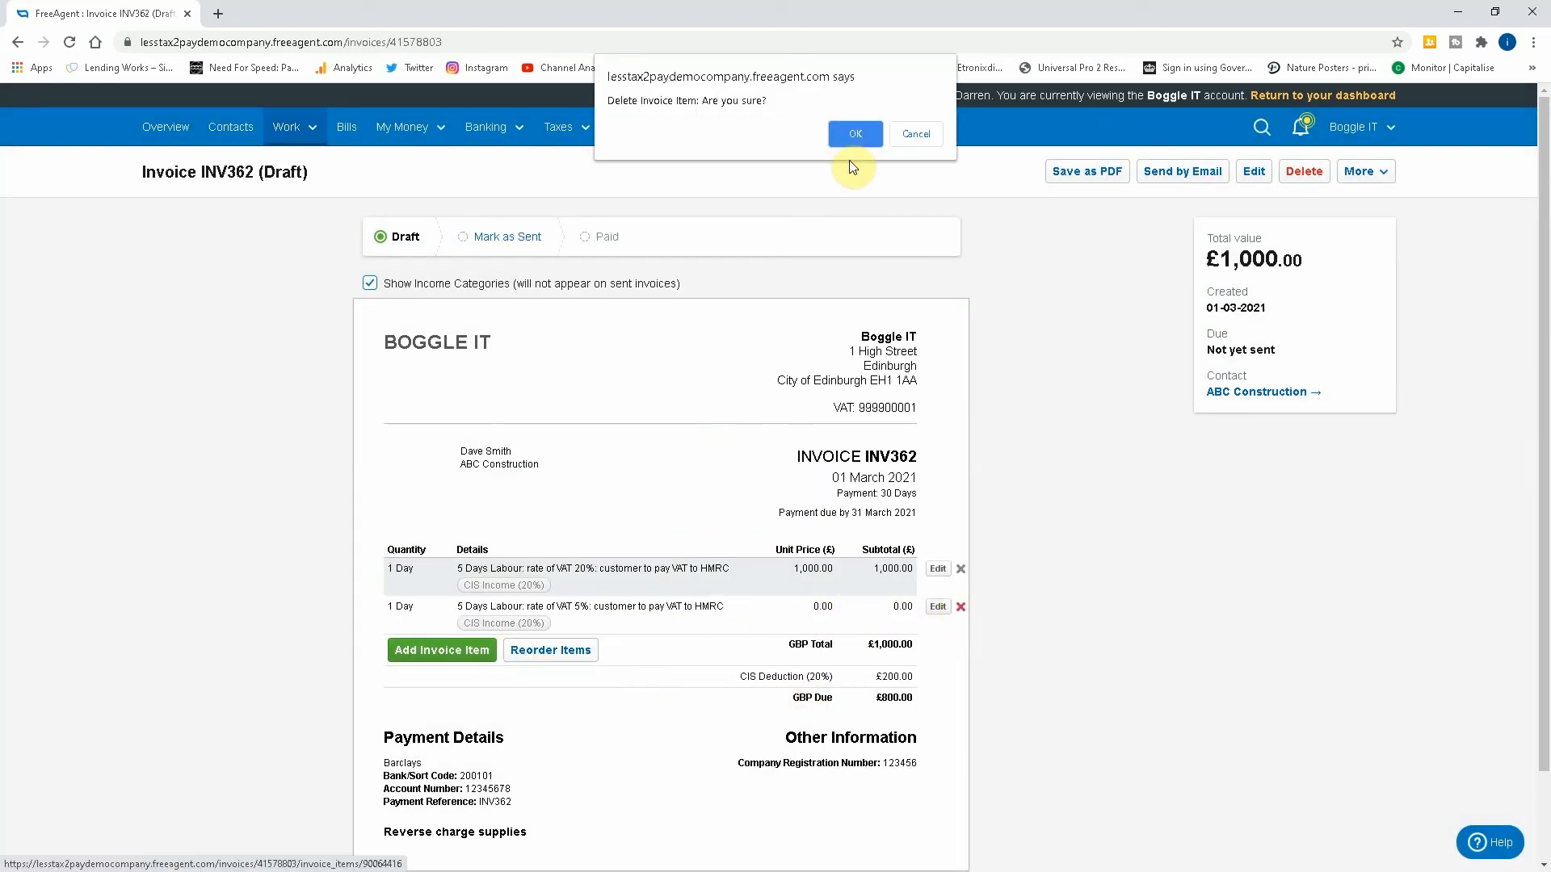
{"action": "left_click", "coordinate": [853, 134]}
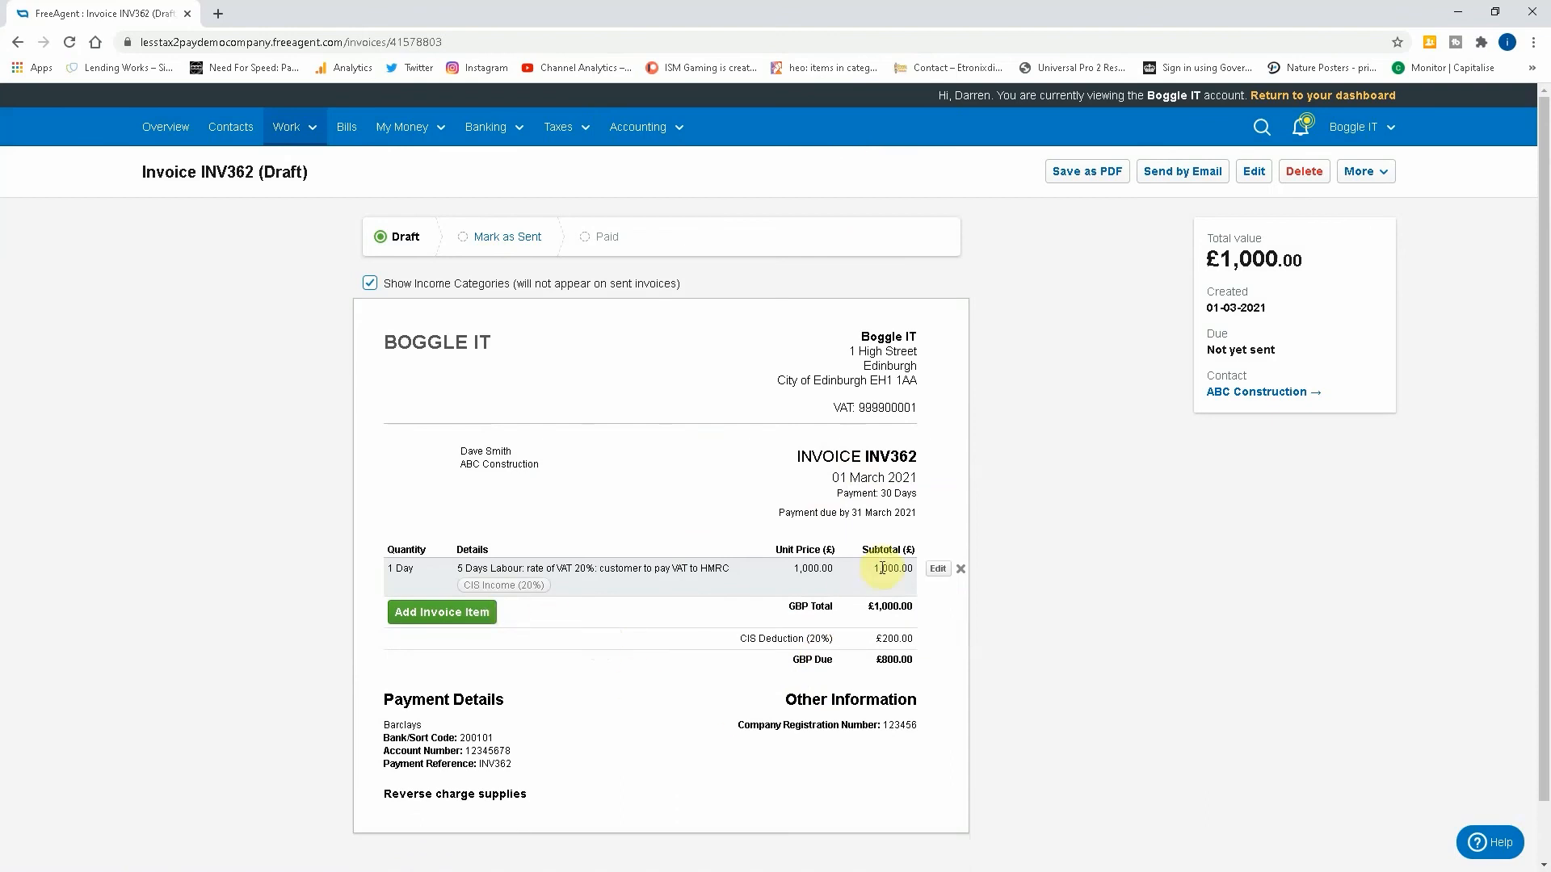
{"action": "left_click", "coordinate": [441, 612]}
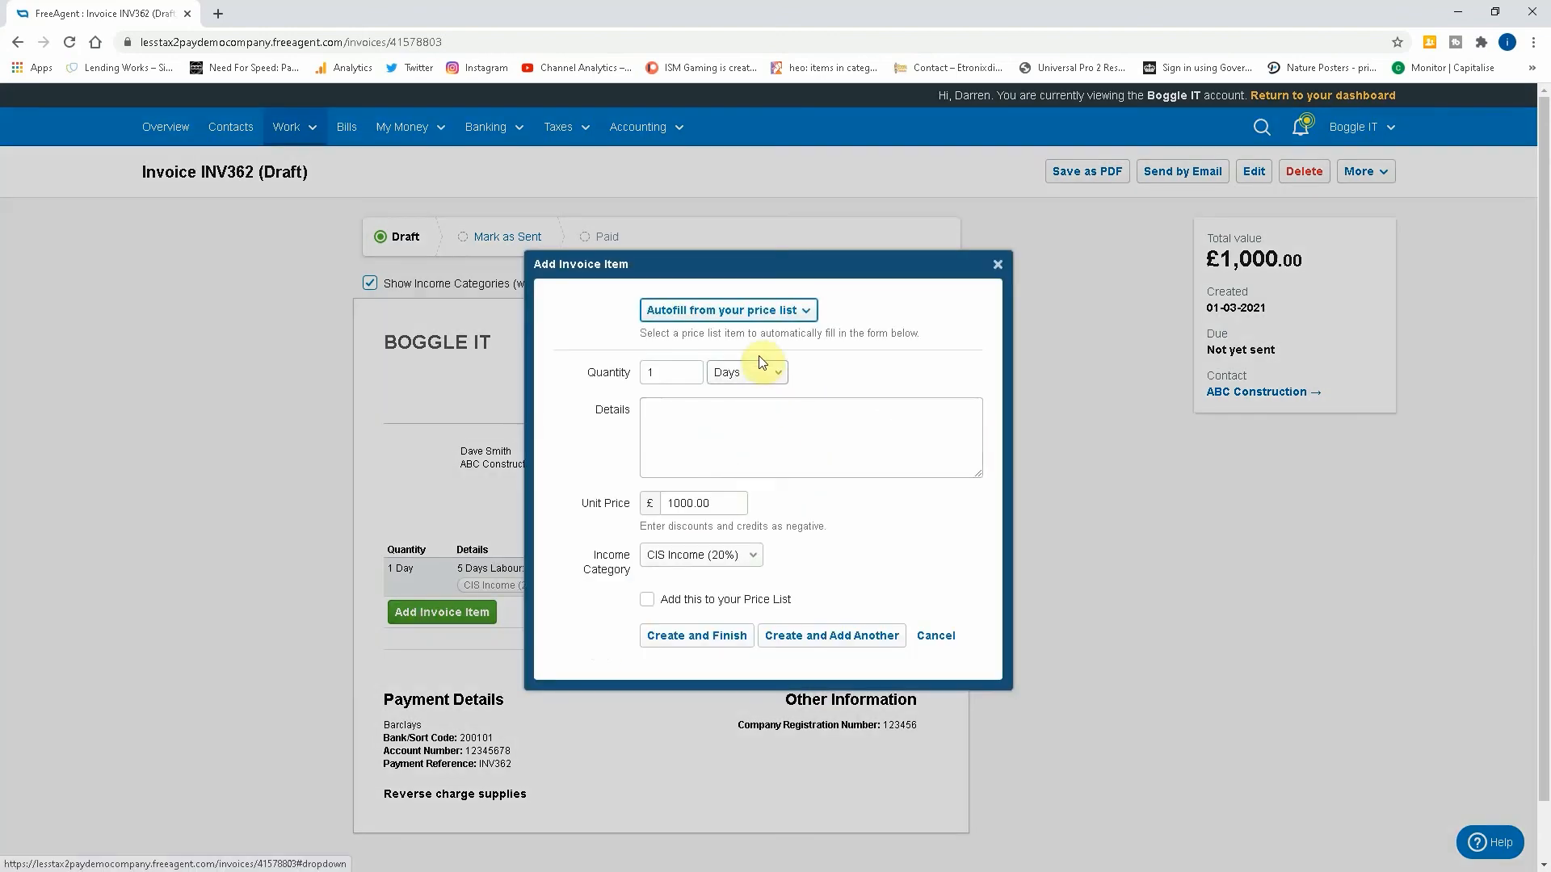
{"action": "left_click", "coordinate": [728, 310]}
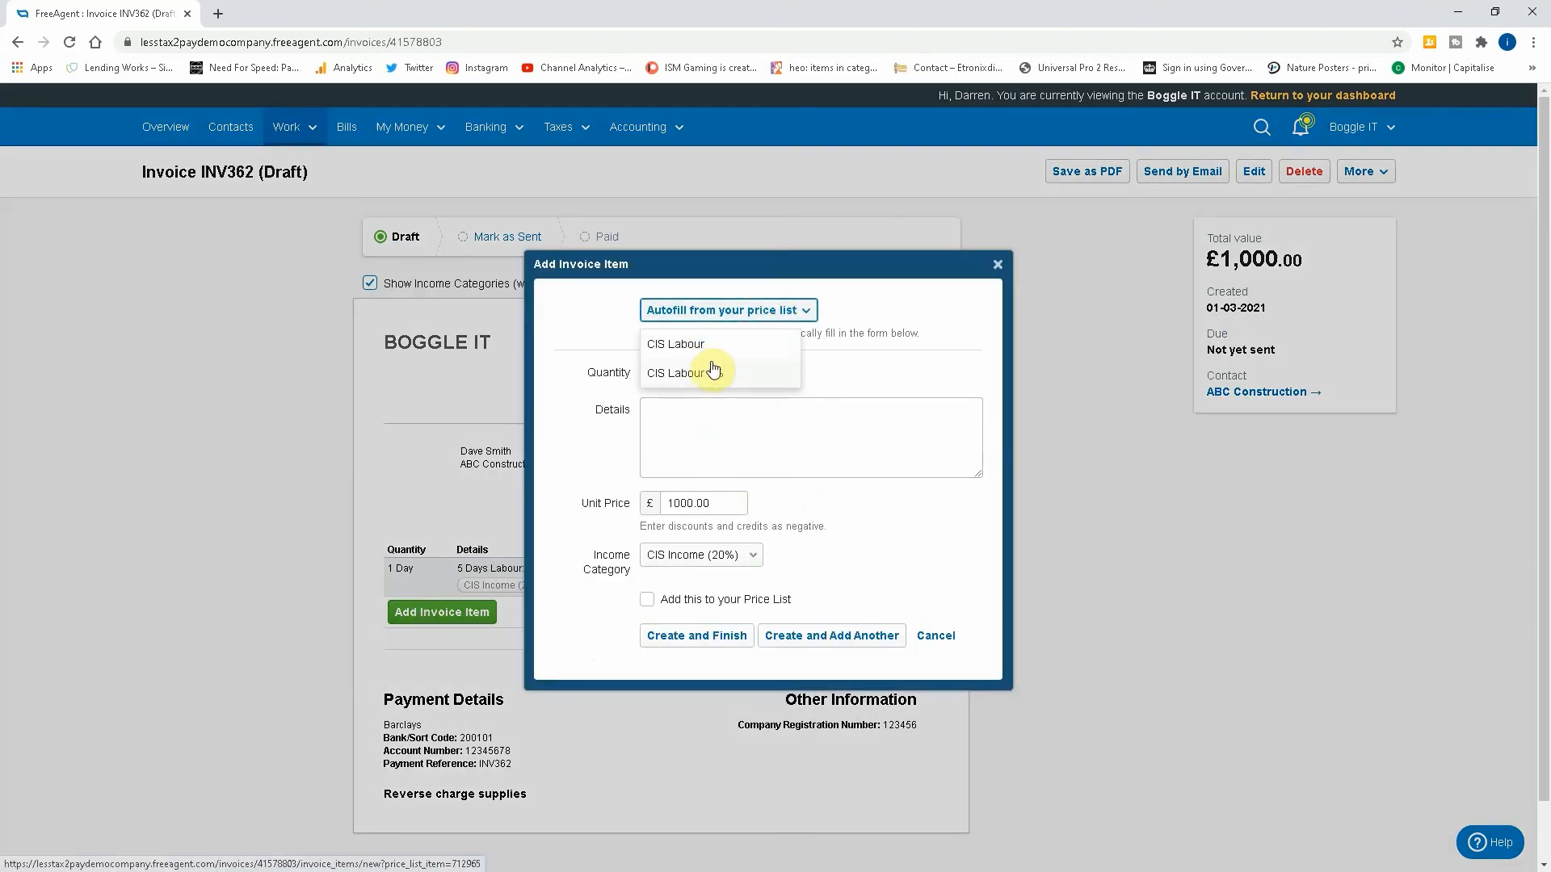
{"action": "mouse_move", "coordinate": [717, 366]}
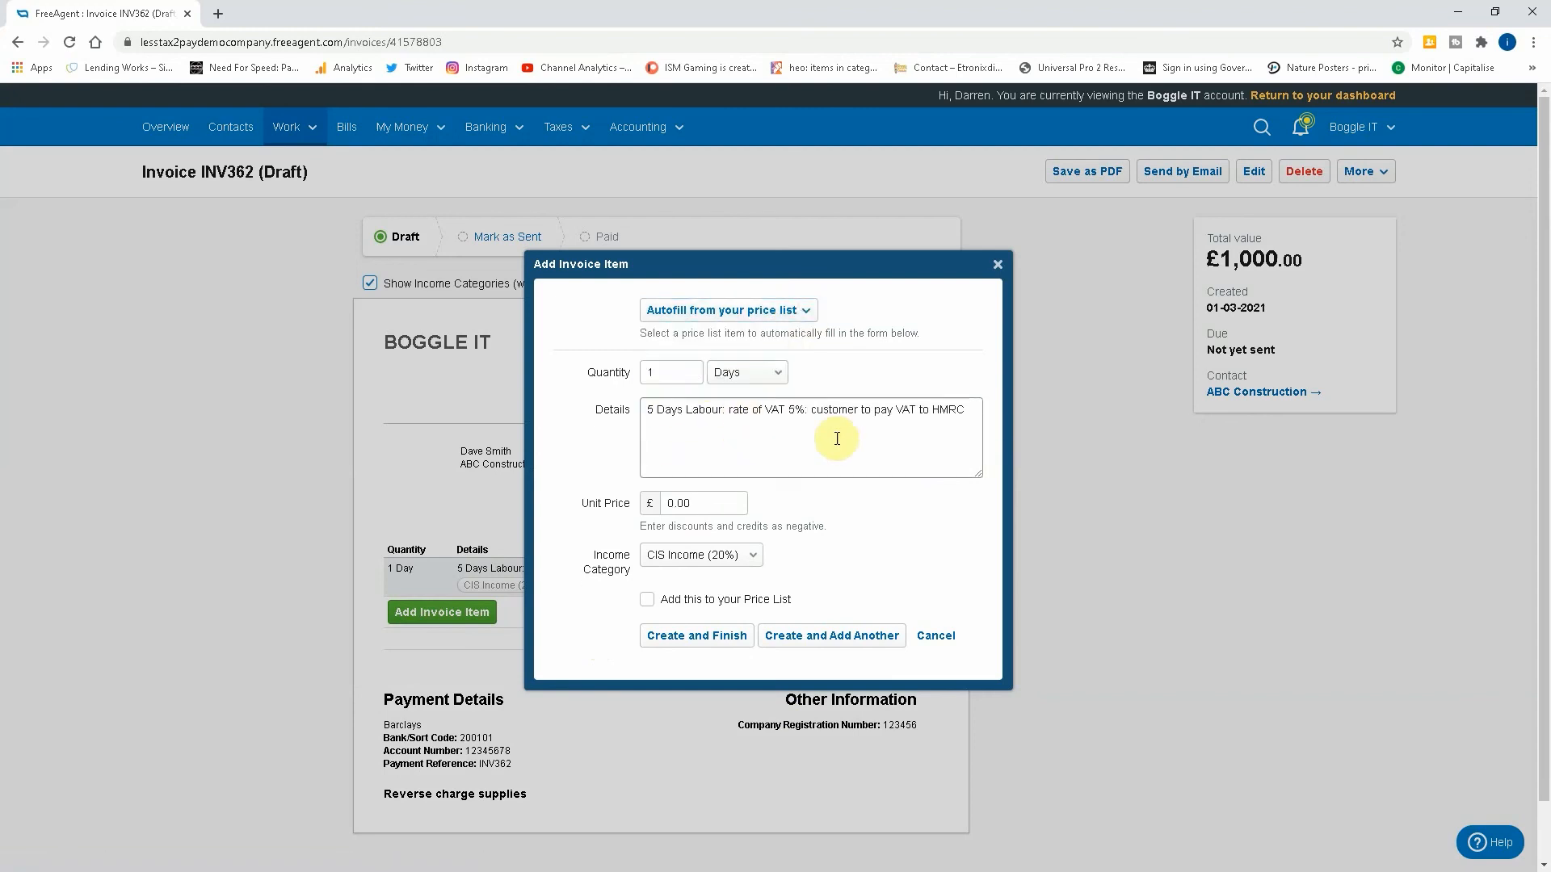
{"action": "mouse_move", "coordinate": [729, 616]}
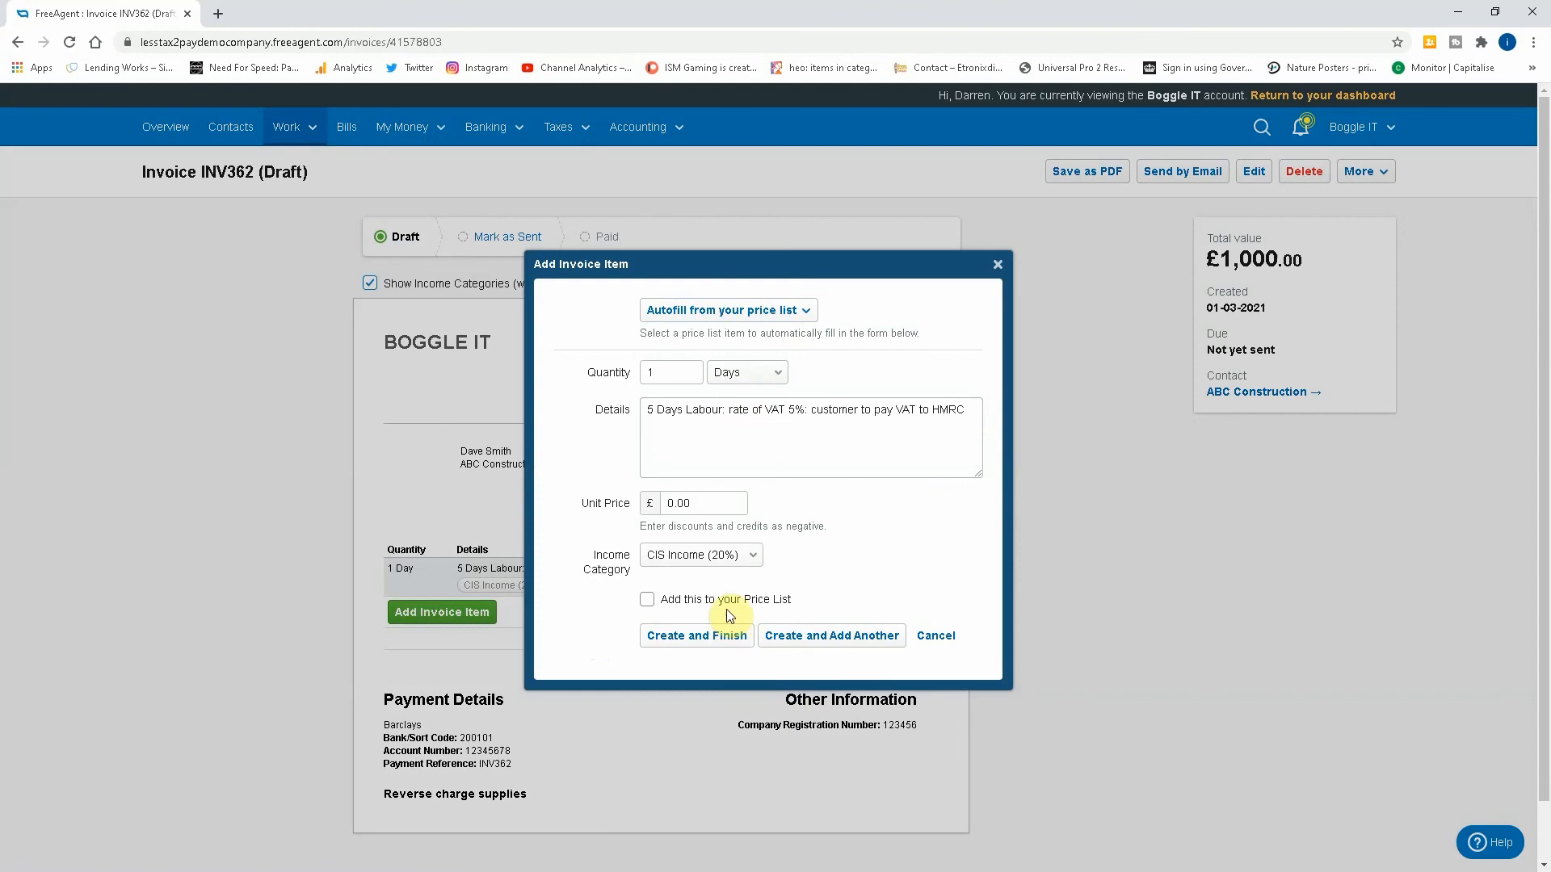
{"action": "mouse_move", "coordinate": [905, 487]}
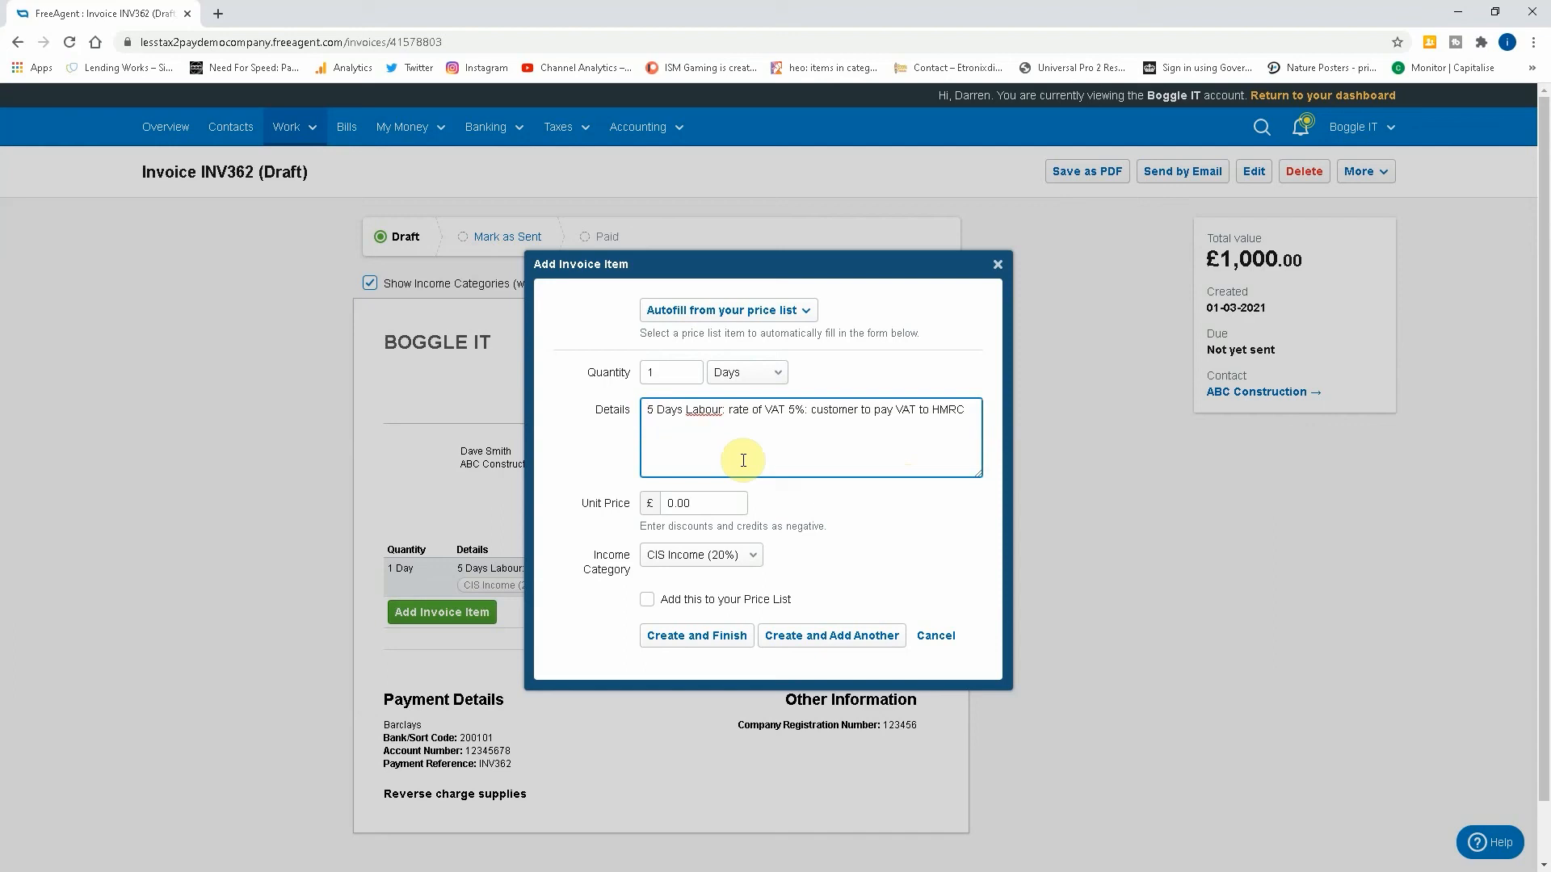
{"action": "mouse_move", "coordinate": [801, 599]}
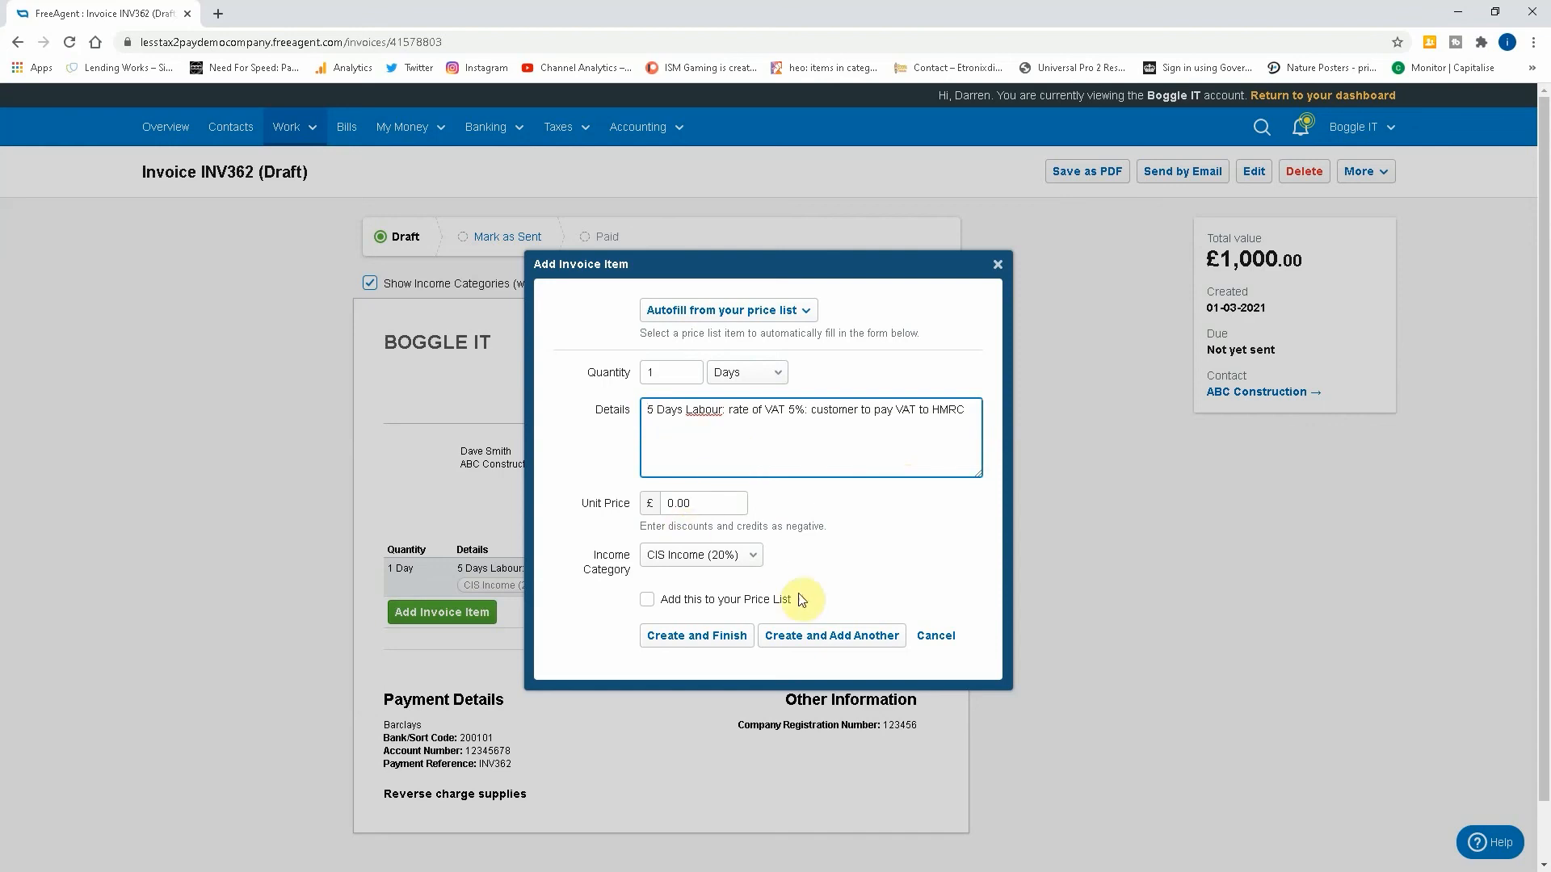
{"action": "left_click", "coordinate": [695, 635]}
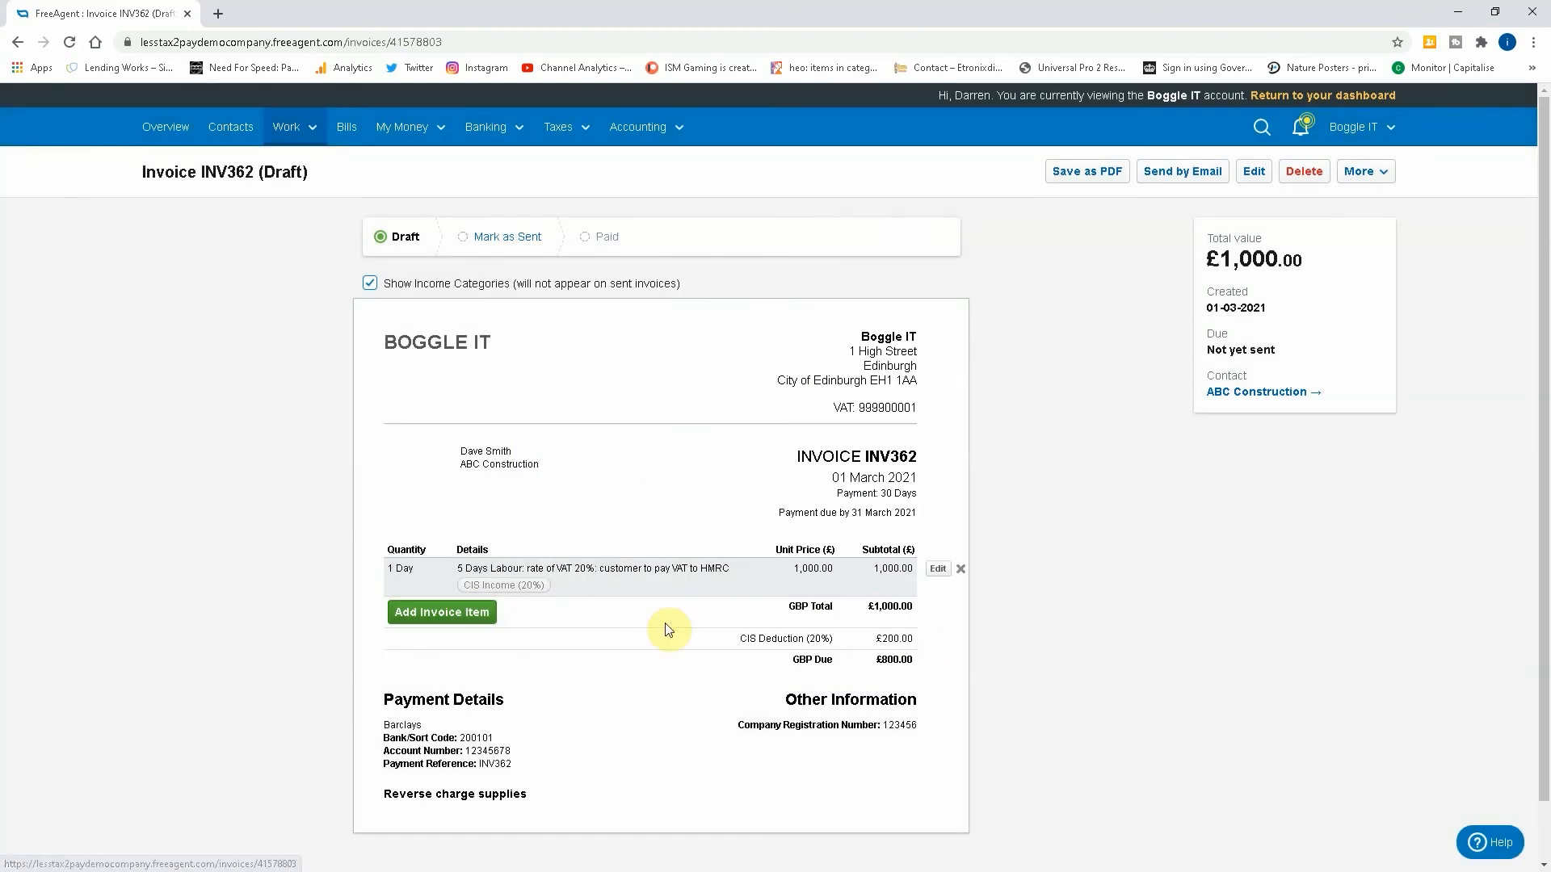
{"action": "mouse_move", "coordinate": [536, 801]}
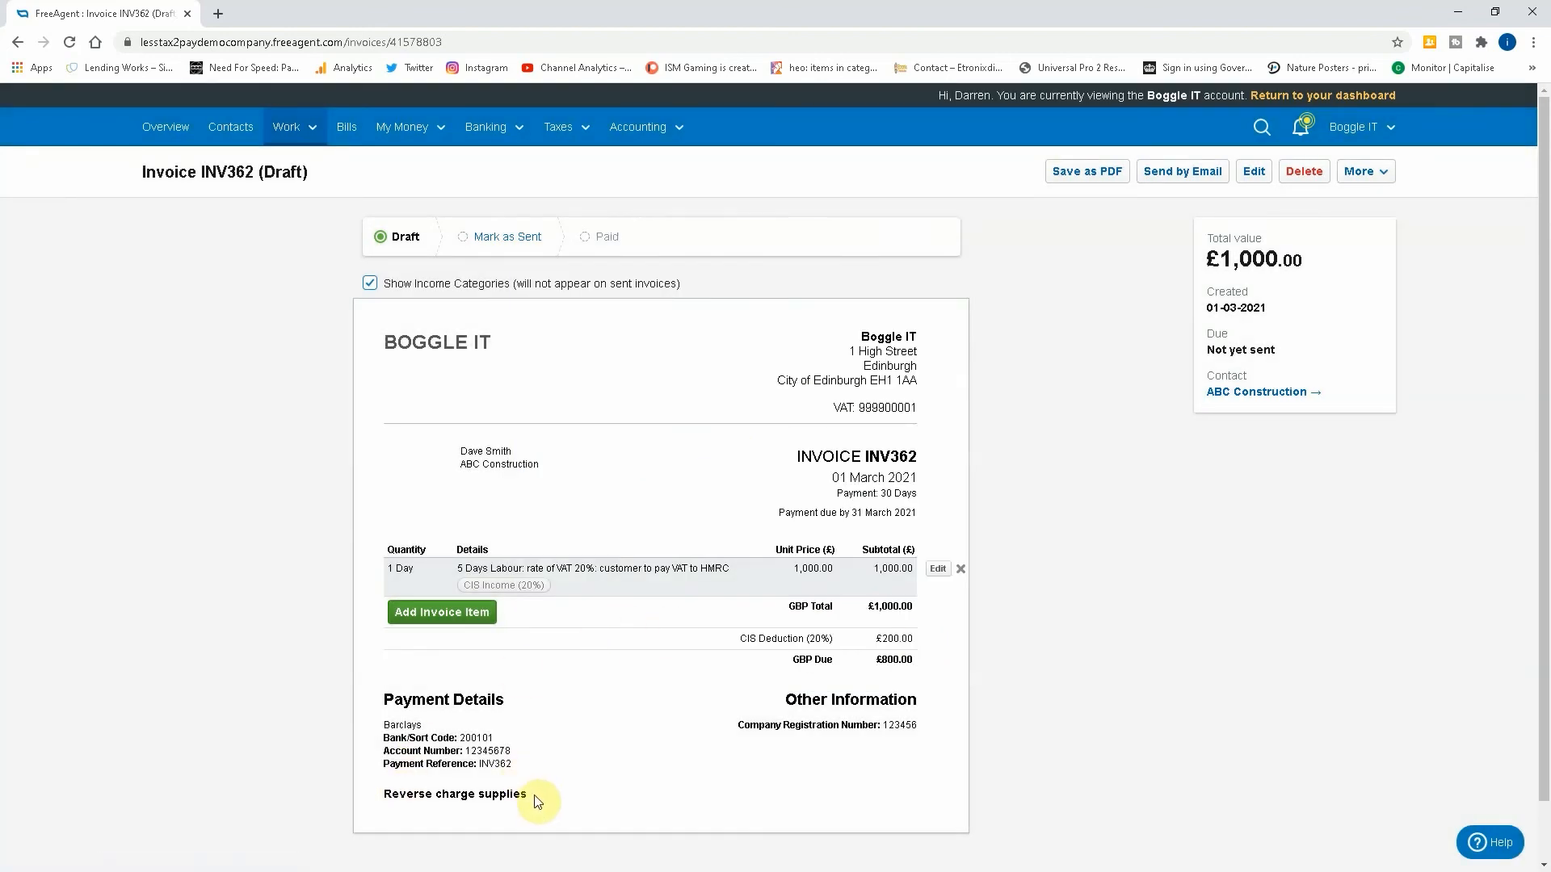
{"action": "mouse_move", "coordinate": [555, 803]}
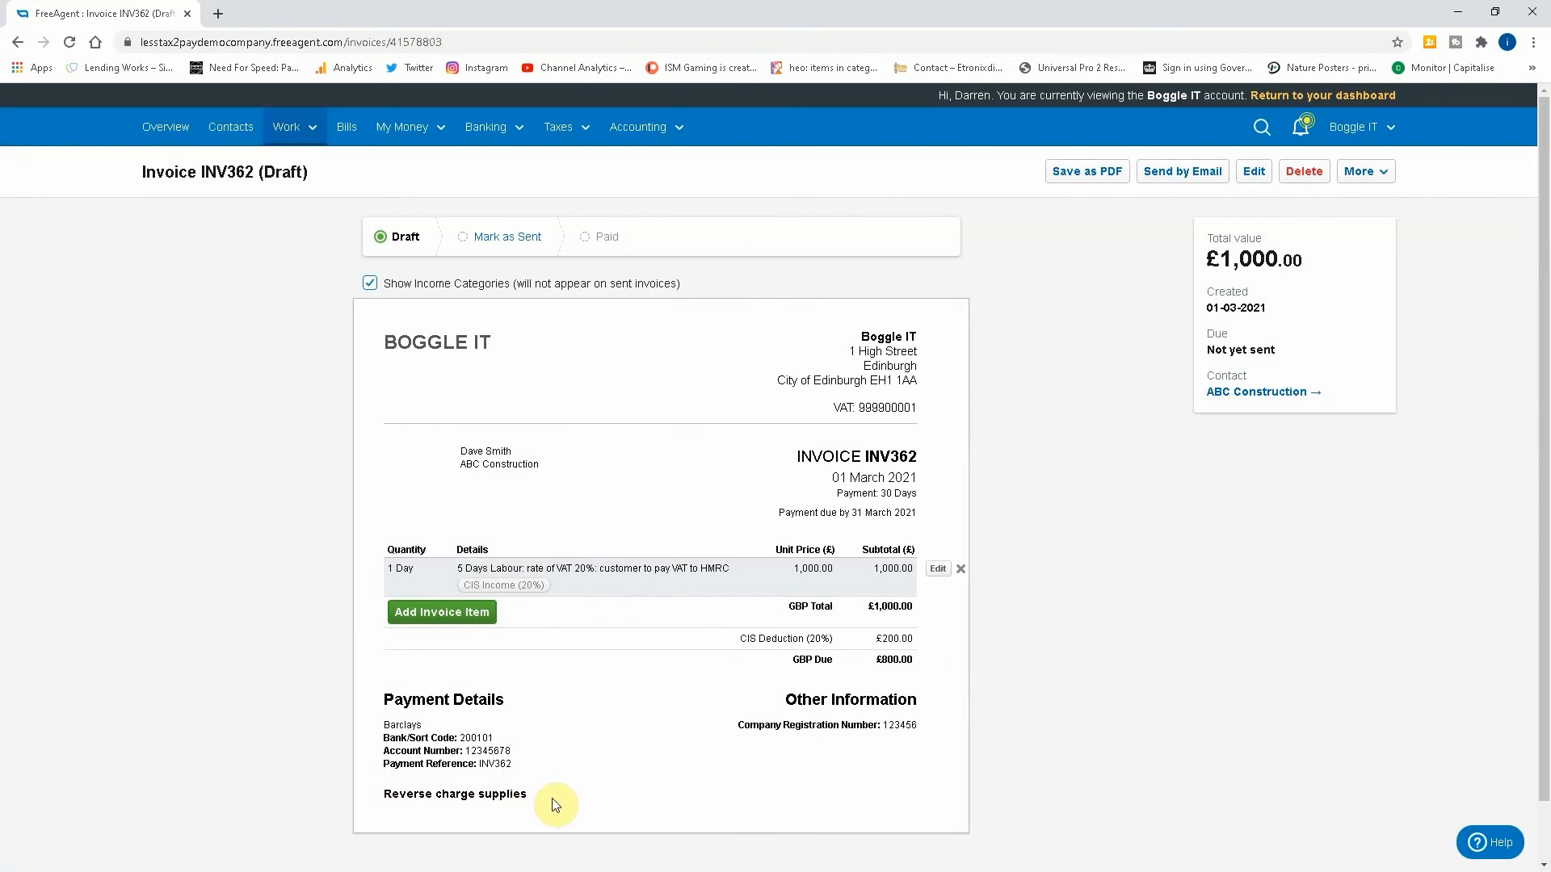
{"action": "mouse_move", "coordinate": [543, 803]}
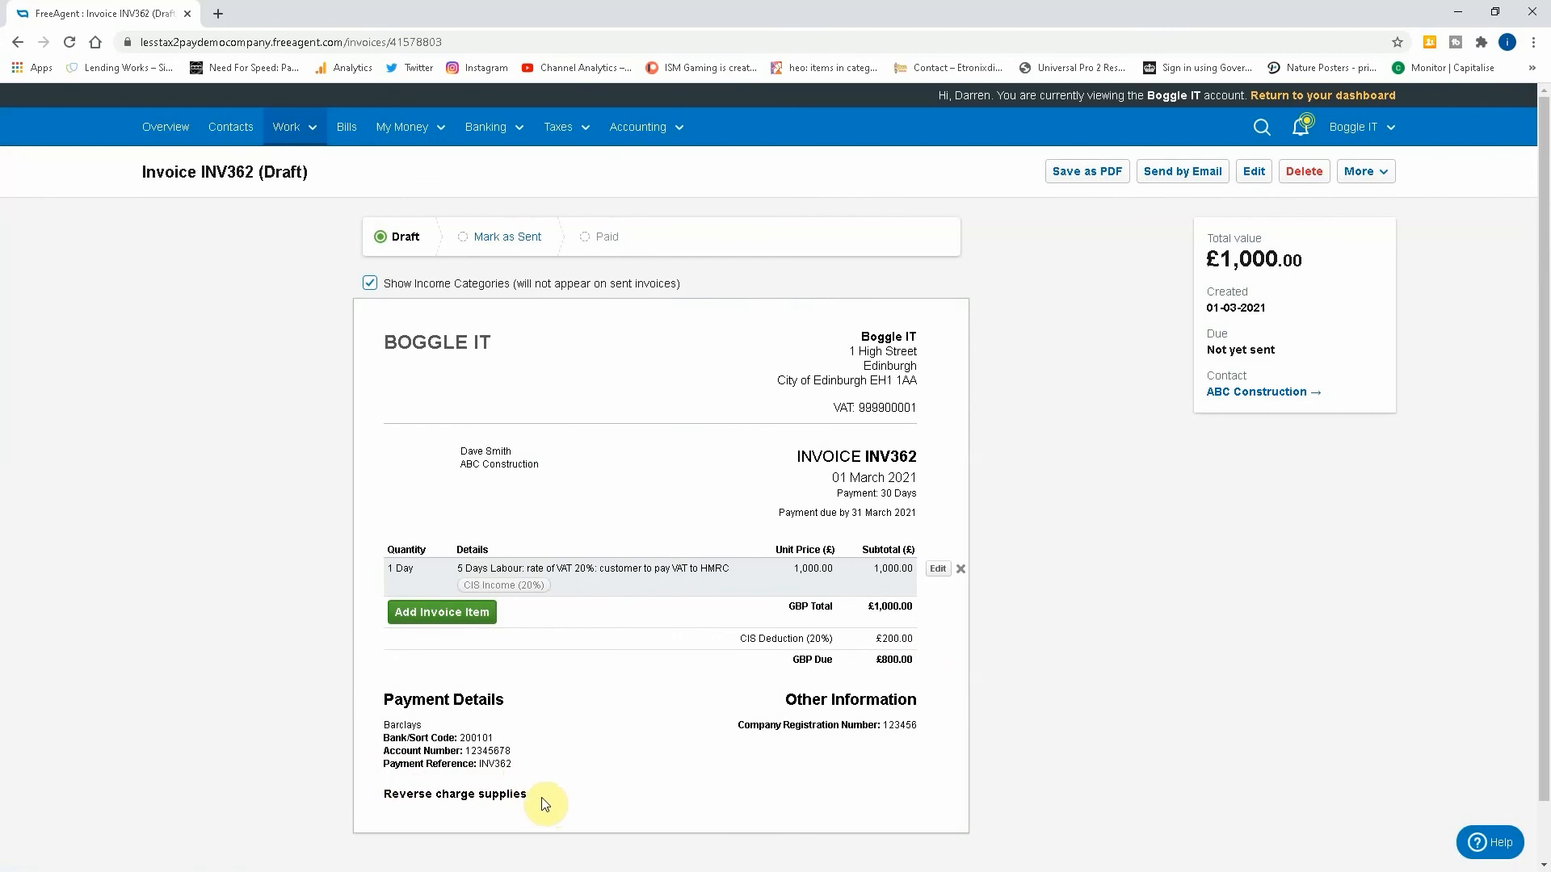
{"action": "mouse_move", "coordinate": [889, 585]}
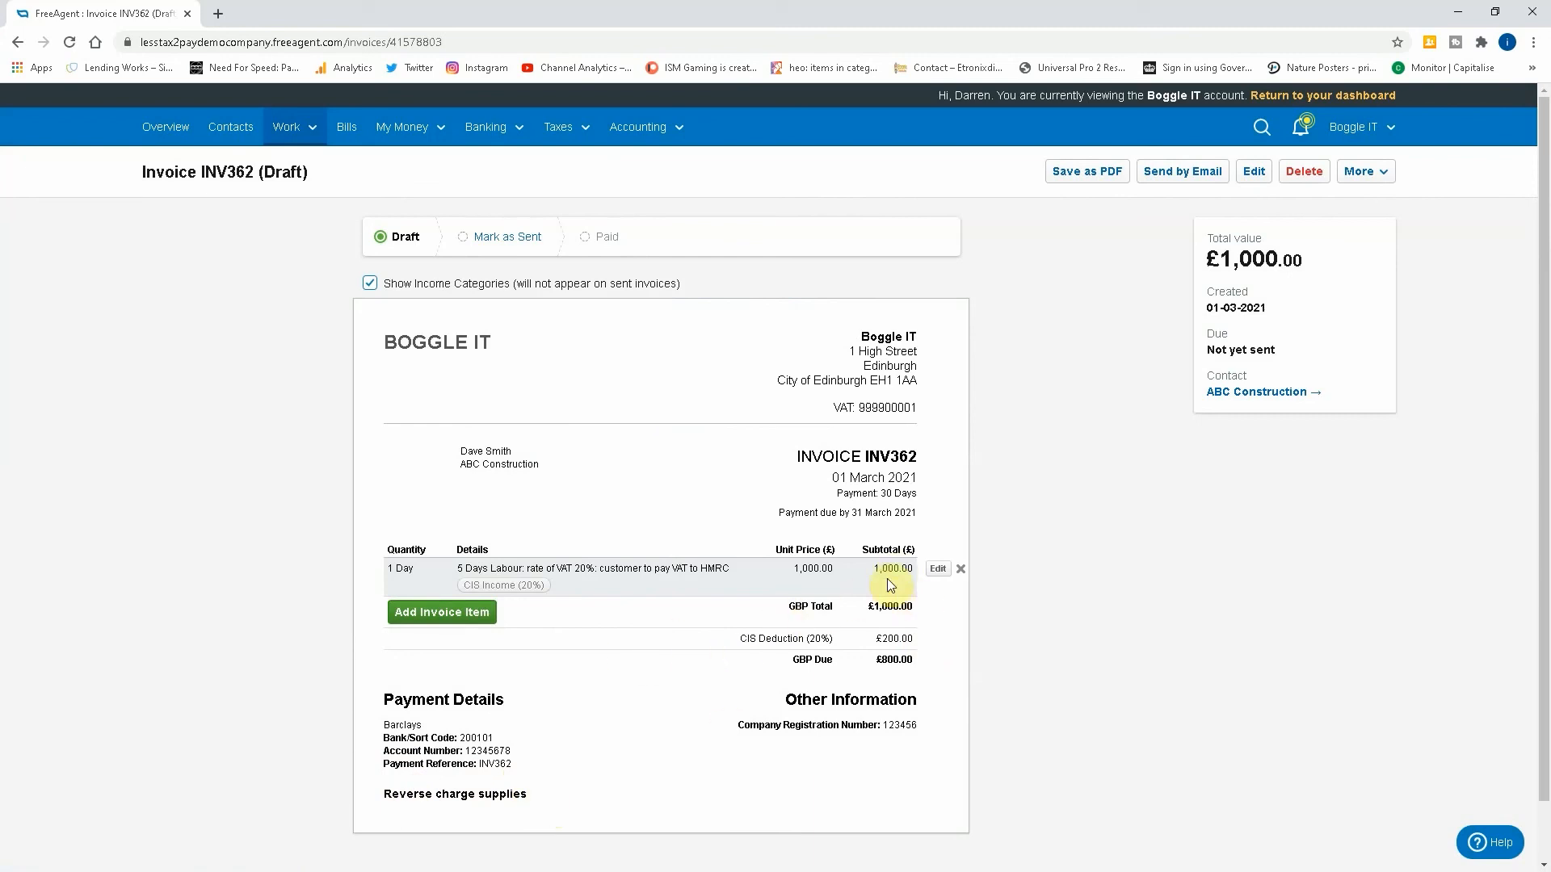
{"action": "mouse_move", "coordinate": [902, 661]}
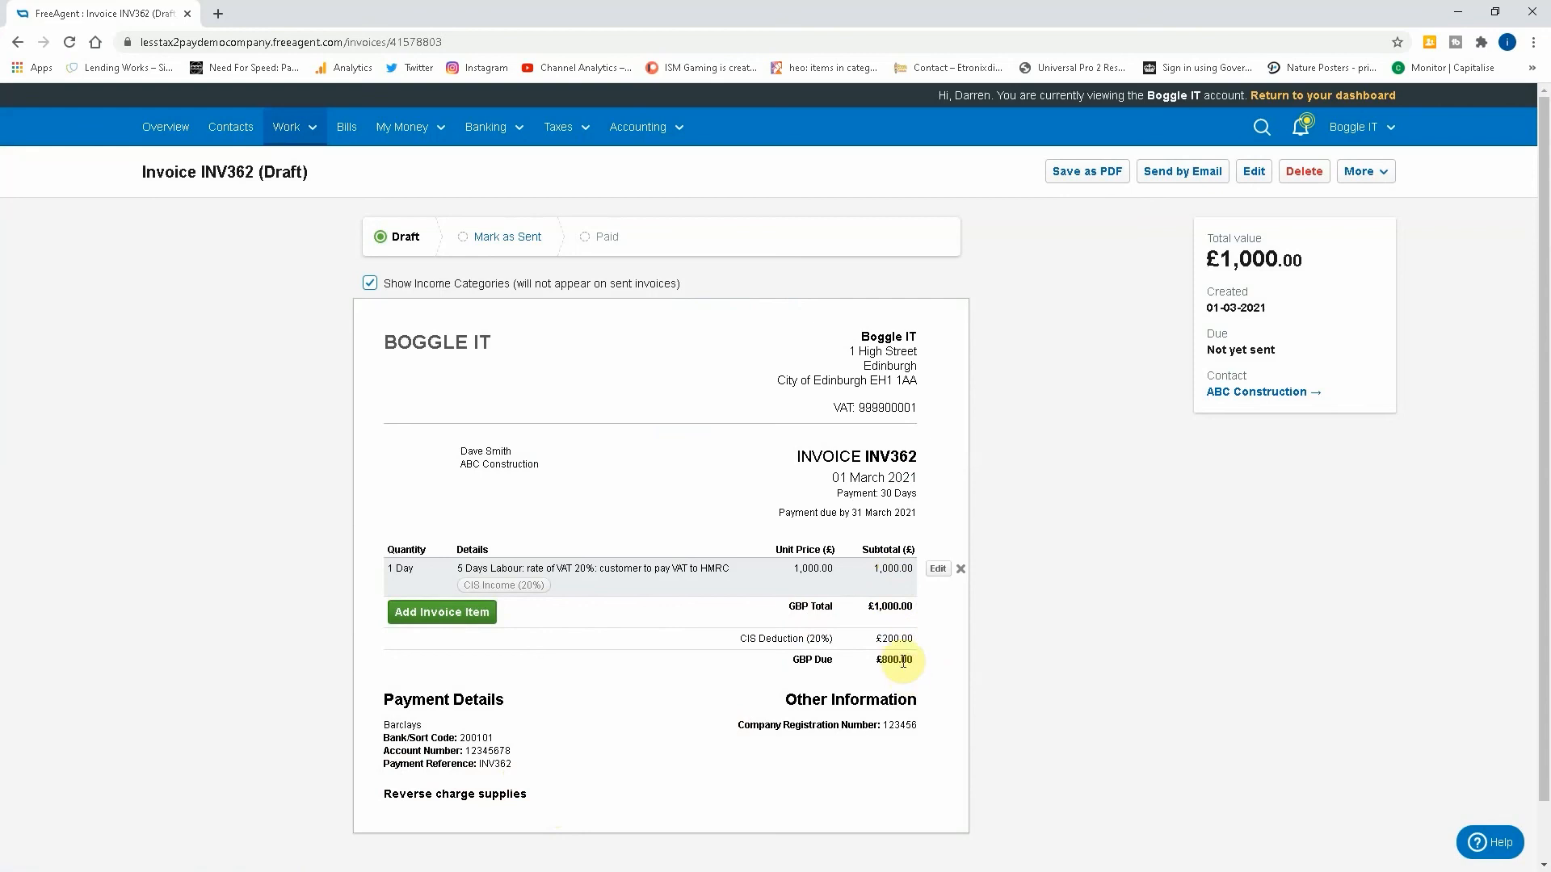
{"action": "mouse_move", "coordinate": [722, 648]}
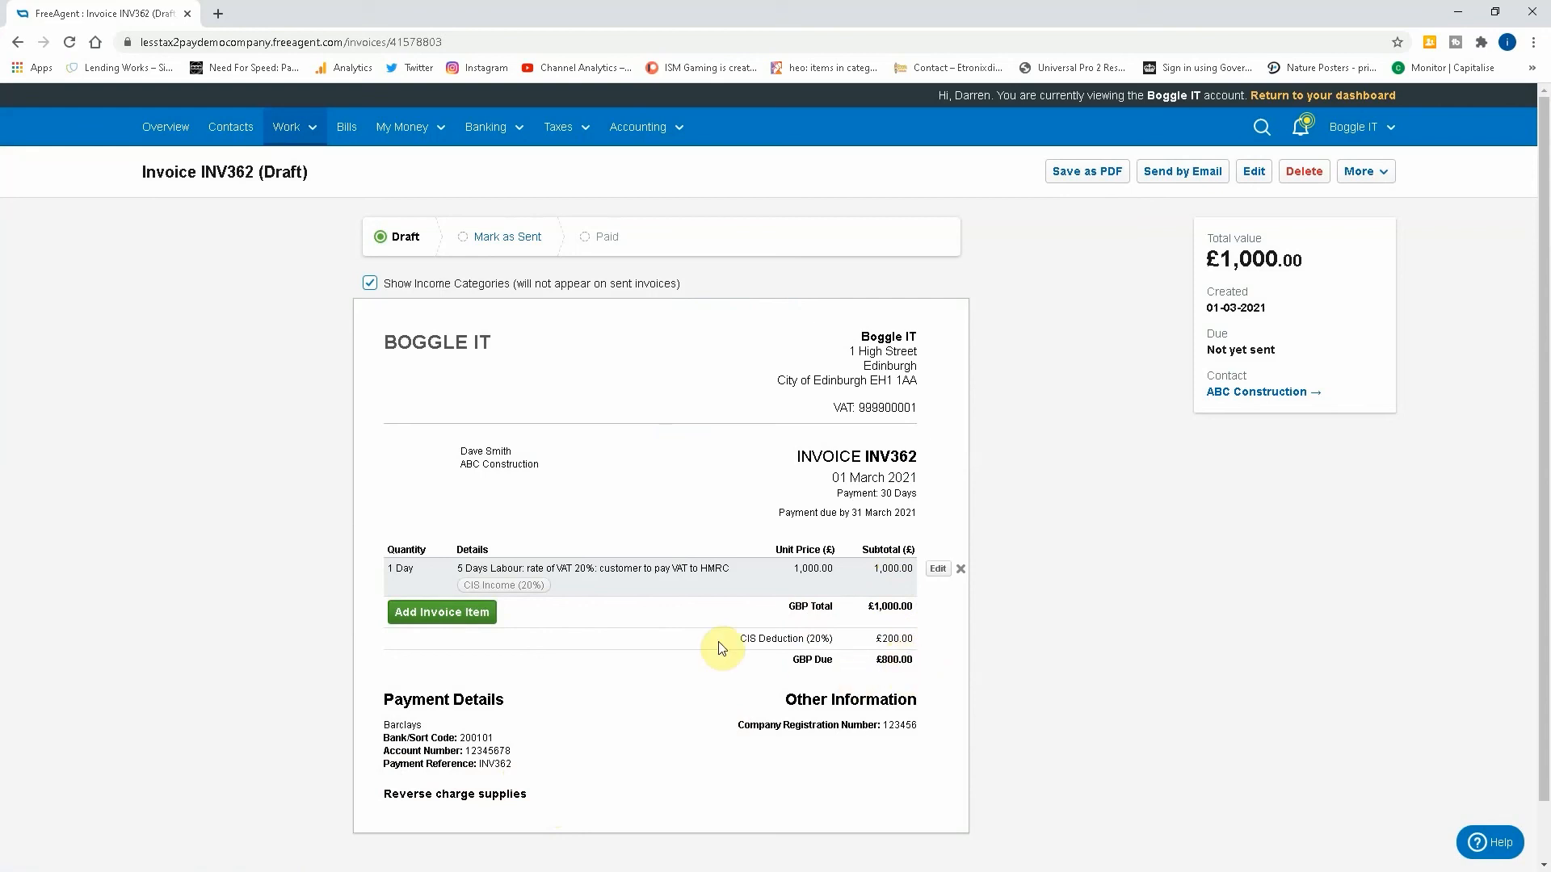
{"action": "mouse_move", "coordinate": [583, 262]}
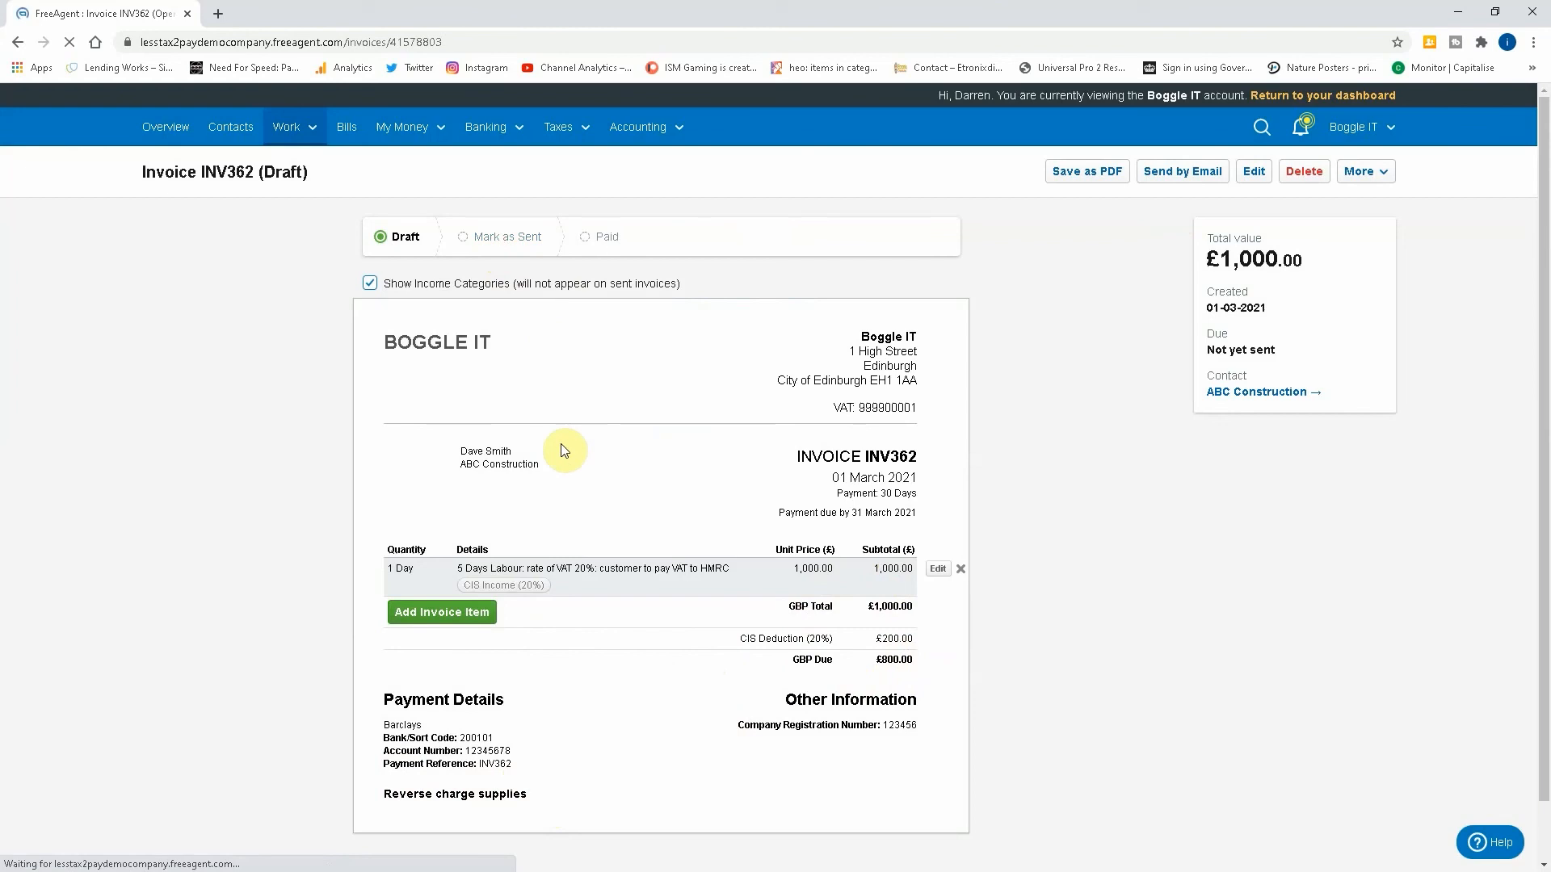
Mark invoice INV362 as sent and go to the VAT returns under Taxes.
{"action": "left_click", "coordinate": [506, 236]}
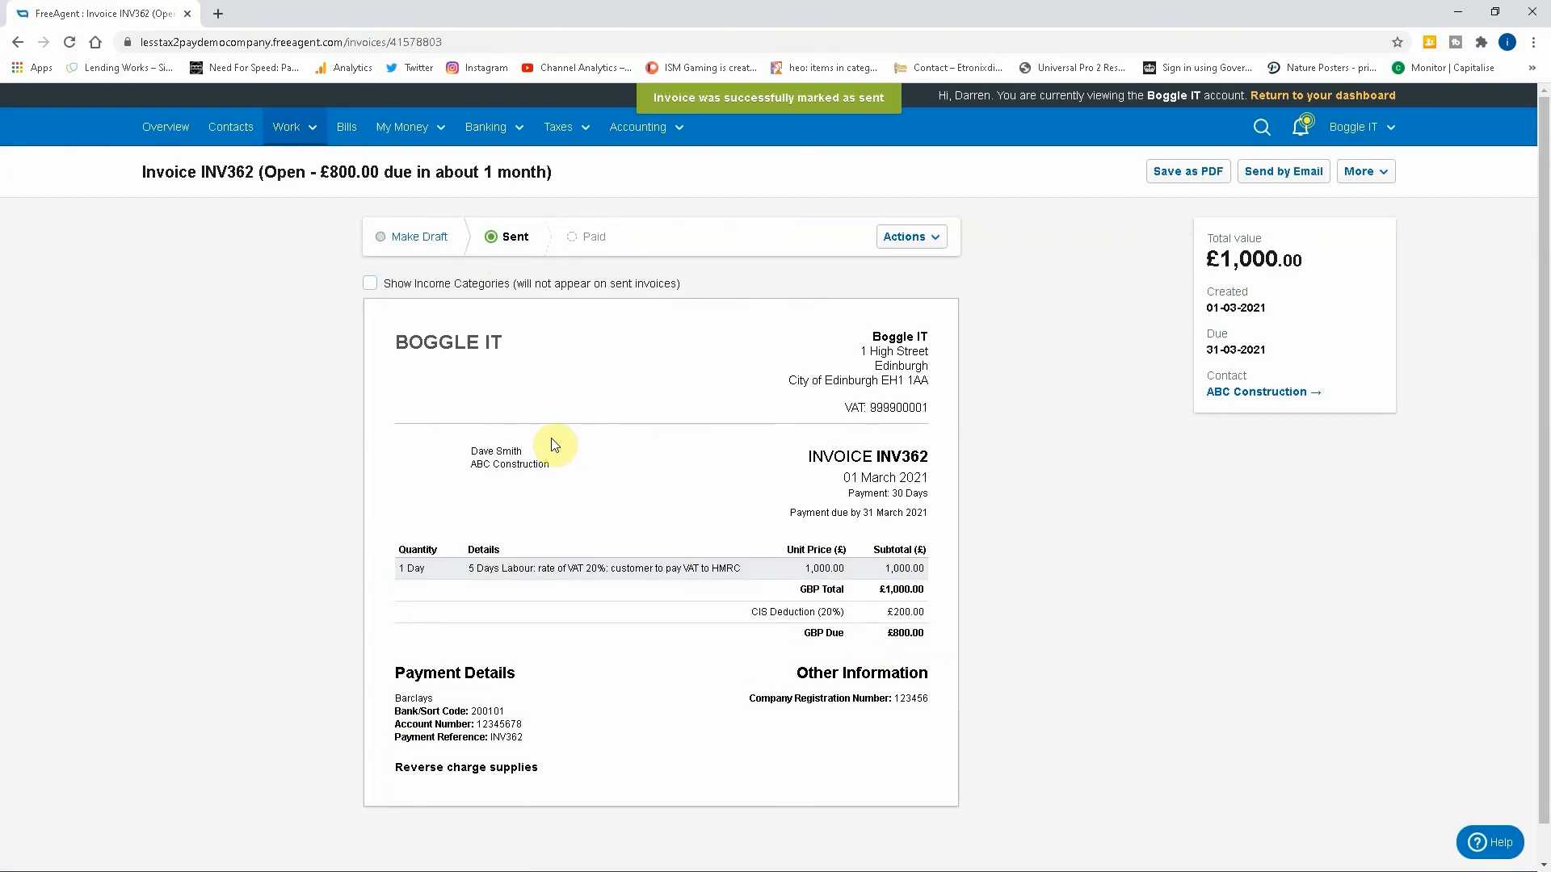
{"action": "left_click", "coordinate": [557, 126]}
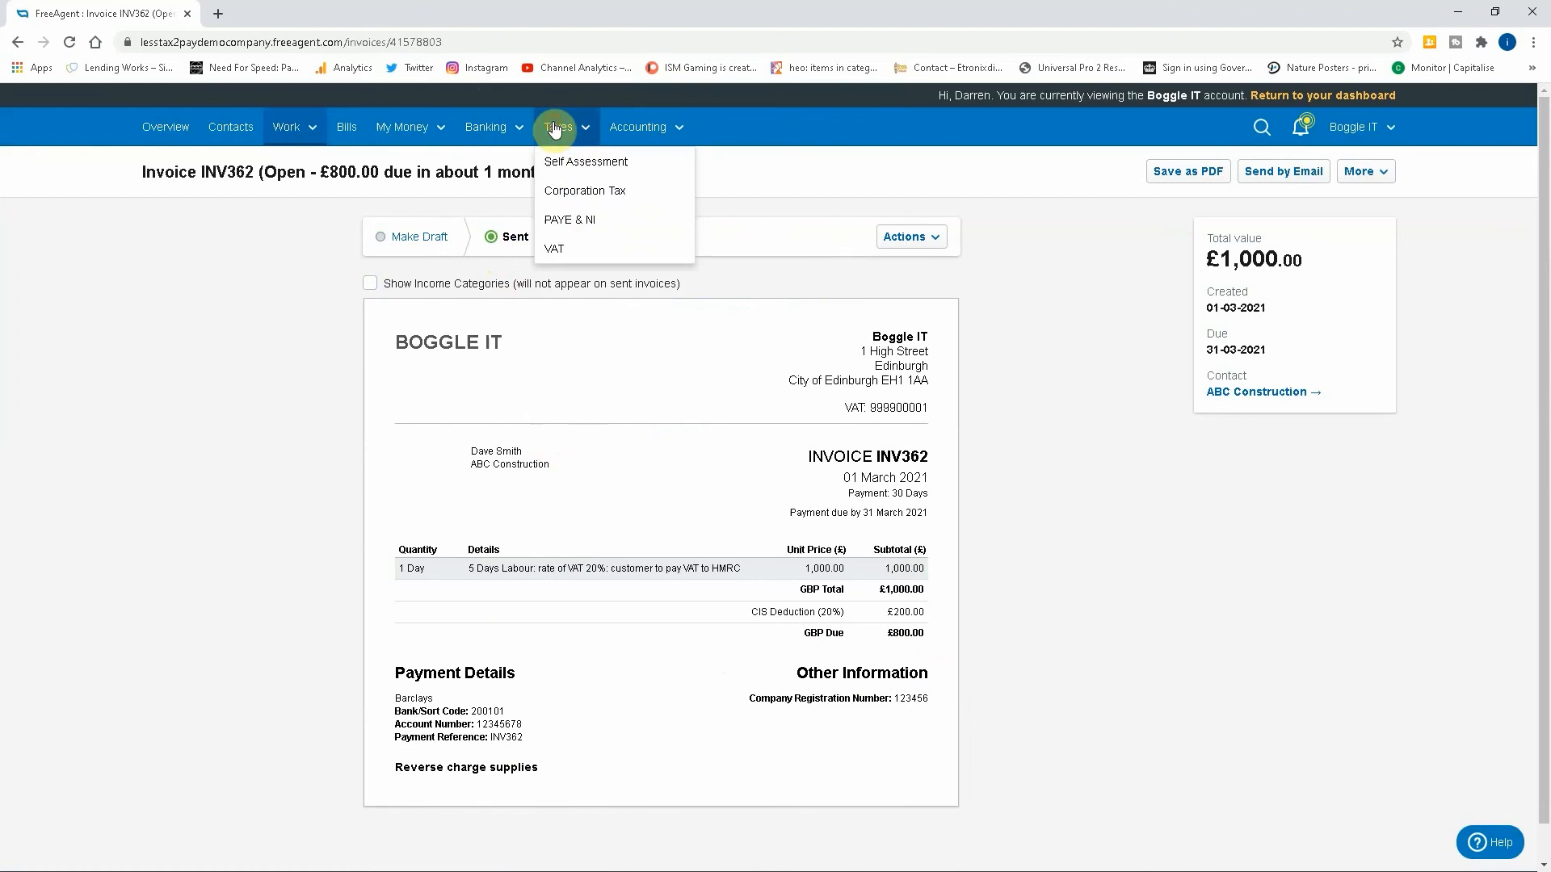
{"action": "left_click", "coordinate": [554, 249]}
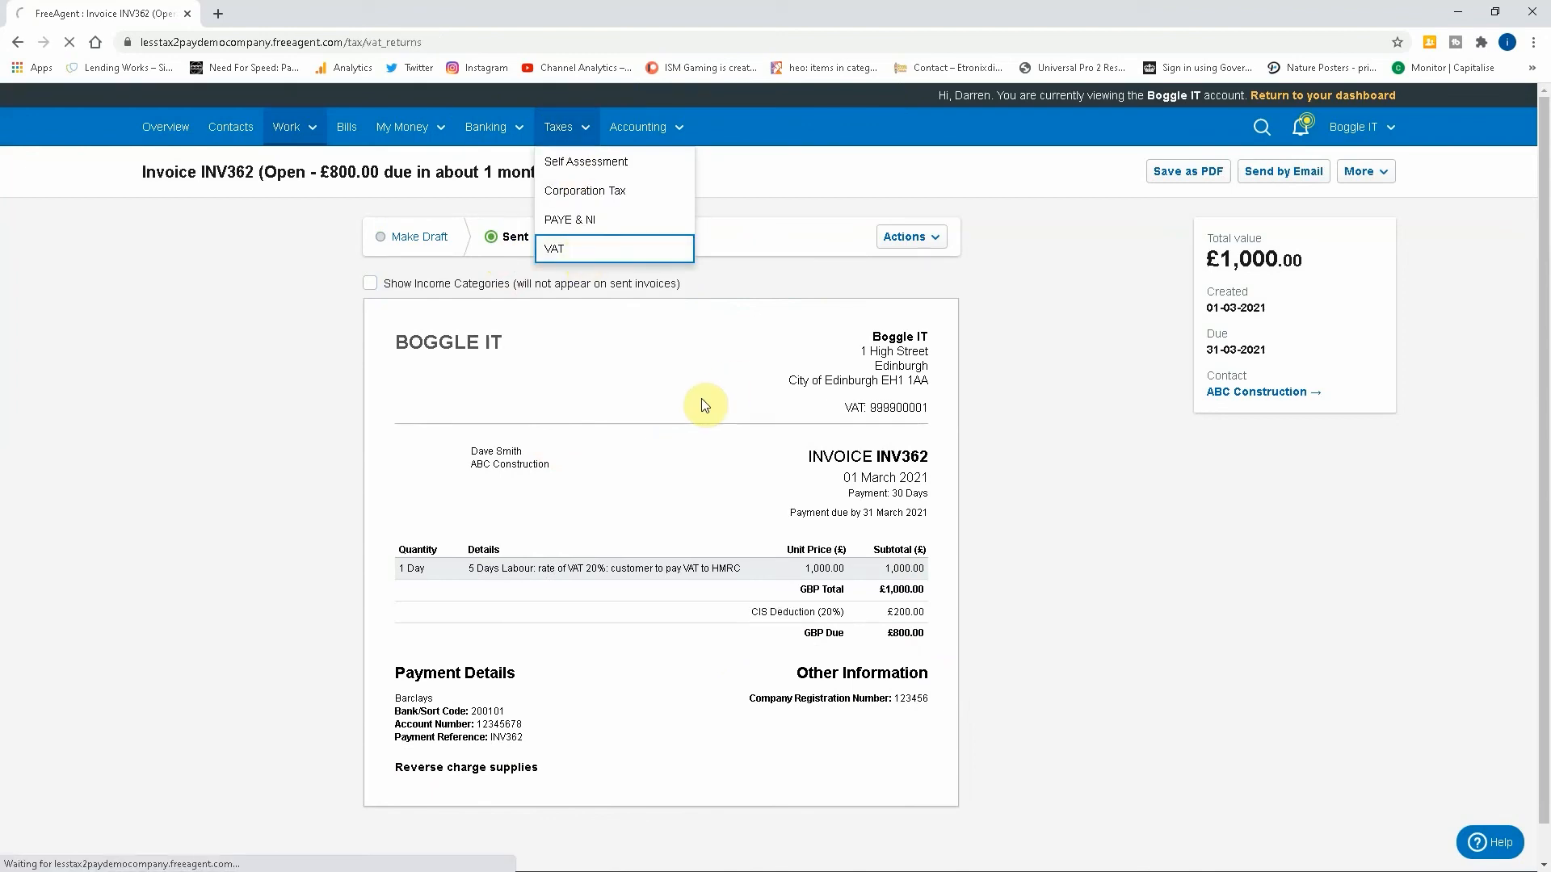
Open VAT Return 05 21 showing £1,000 total sales and £0.00 VAT due.
{"action": "left_click", "coordinate": [554, 249]}
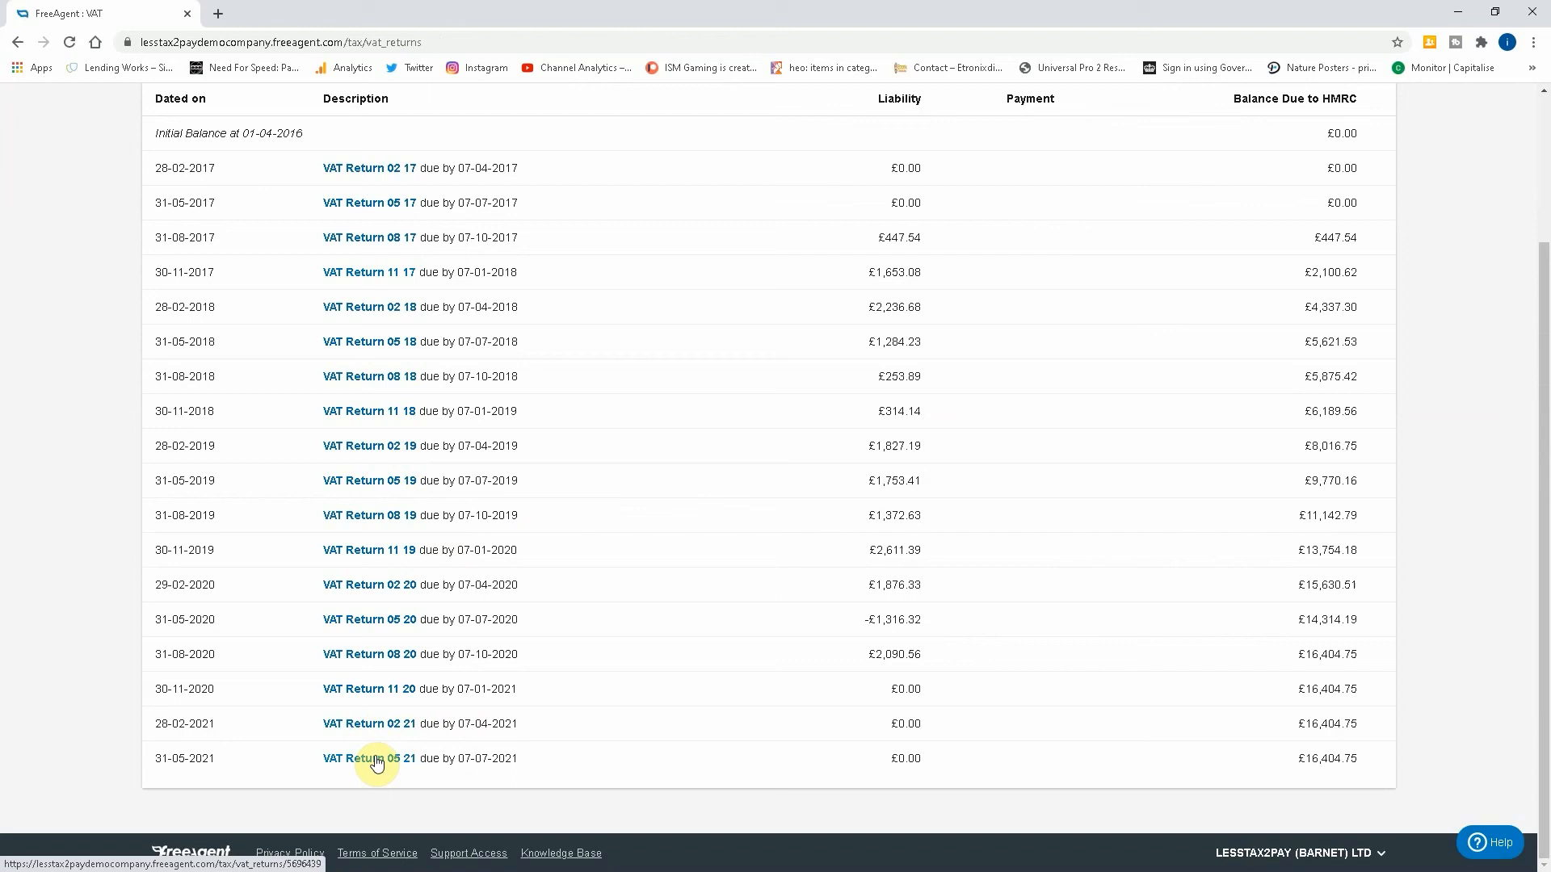
{"action": "left_click", "coordinate": [368, 759]}
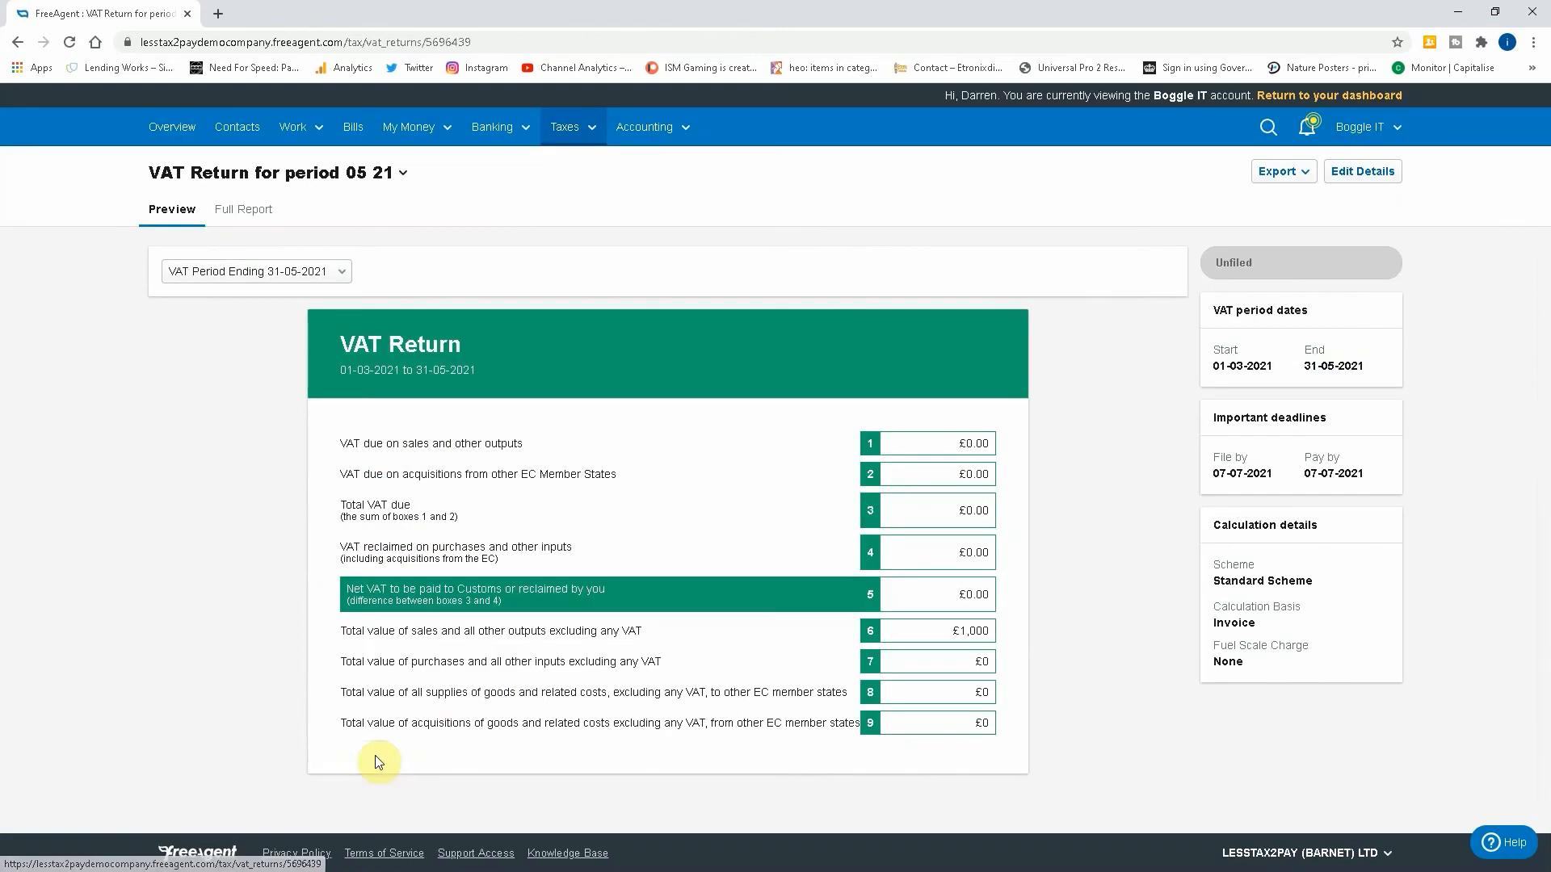
{"action": "mouse_move", "coordinate": [451, 637]}
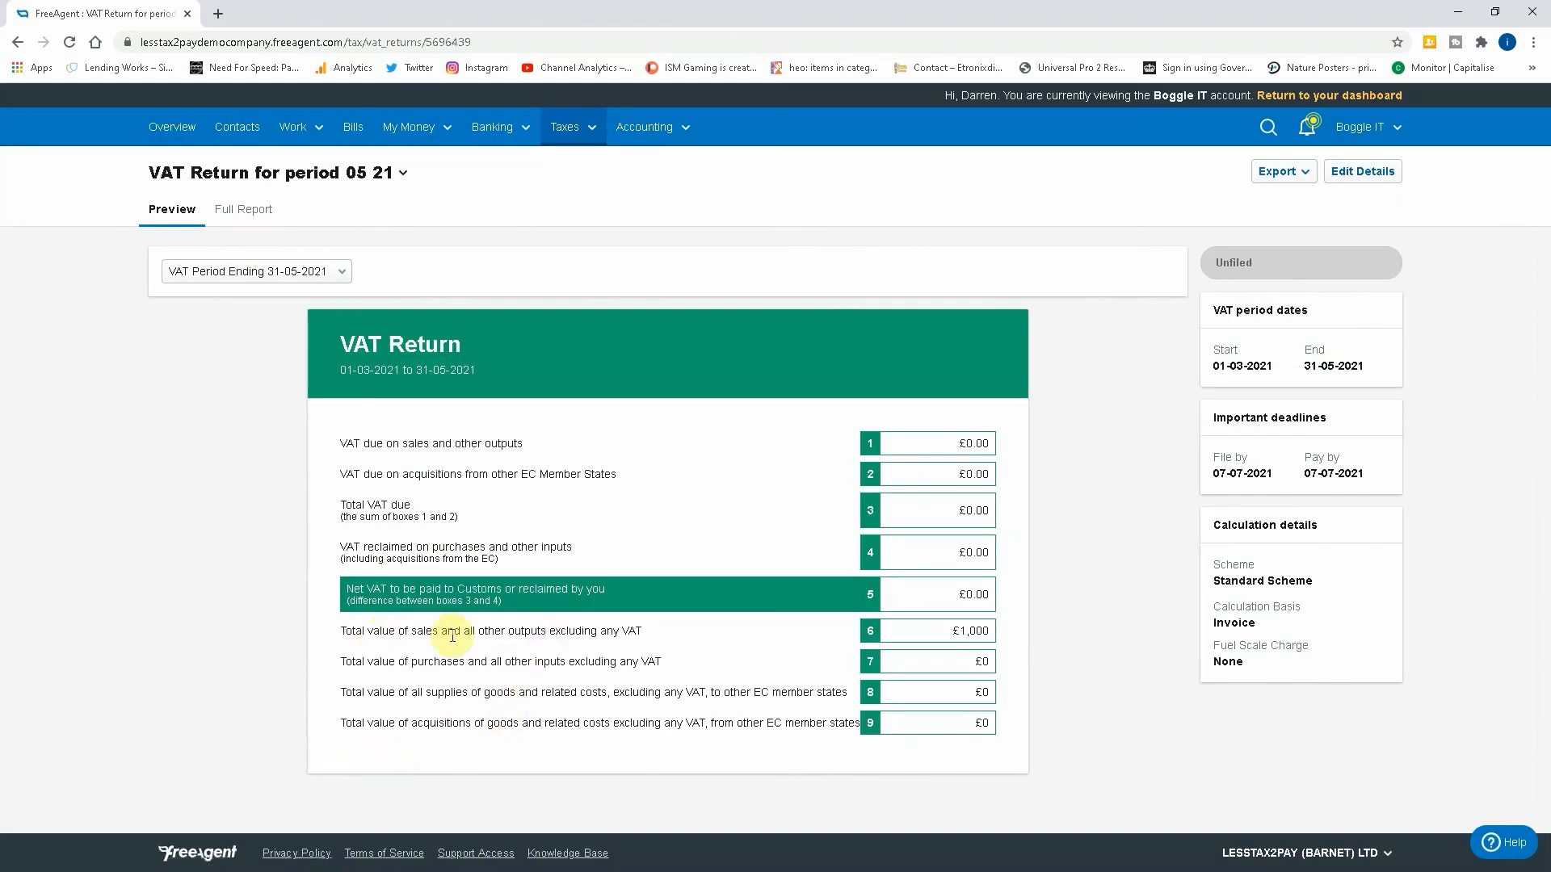
{"action": "mouse_move", "coordinate": [1011, 633]}
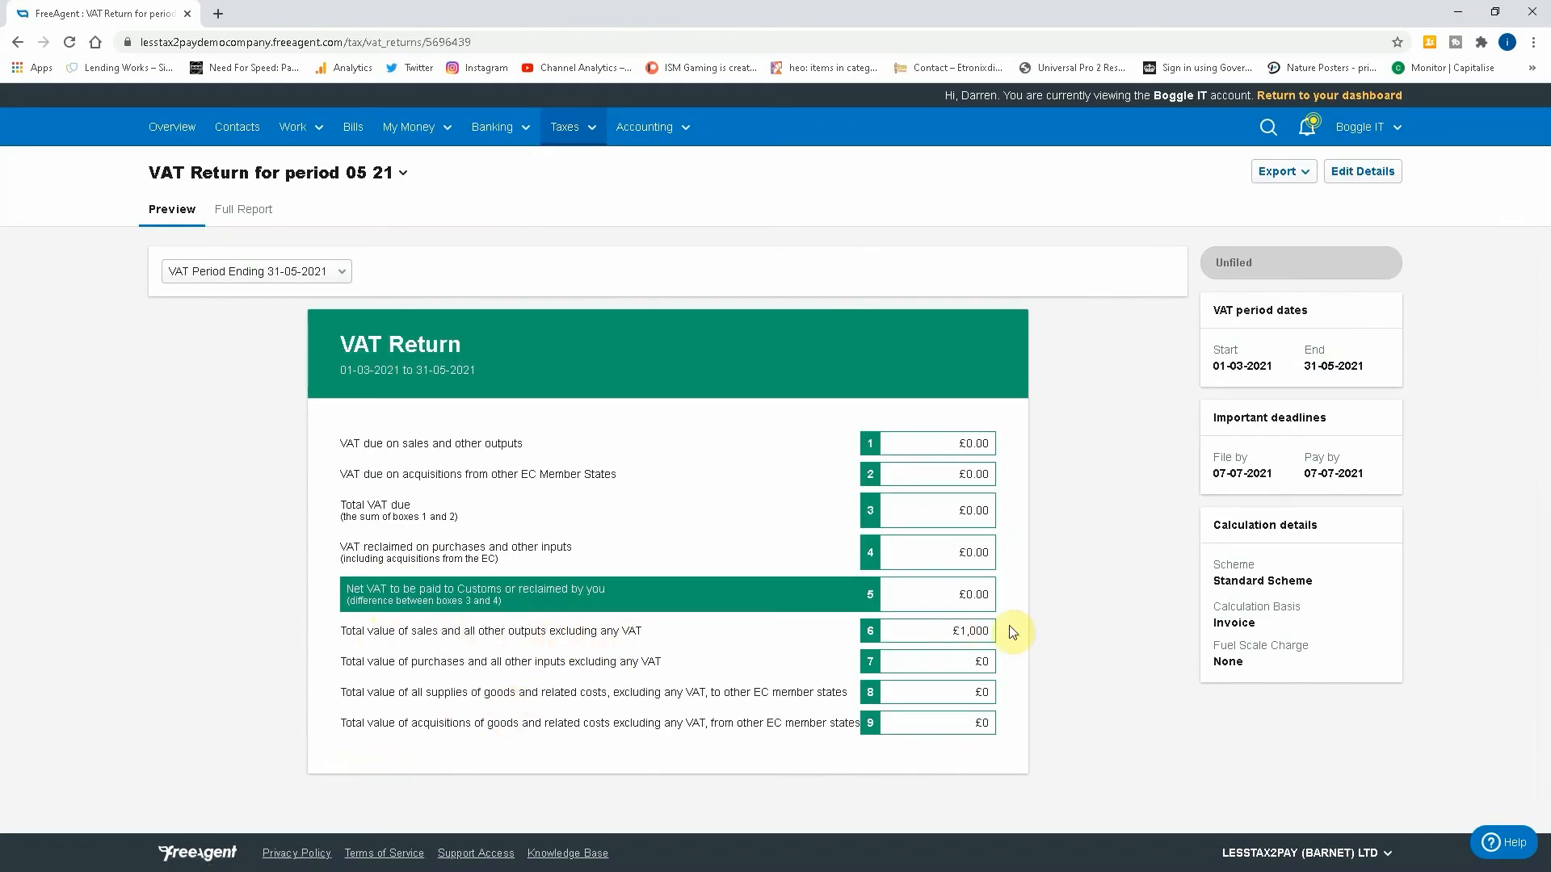
{"action": "mouse_move", "coordinate": [1086, 545]}
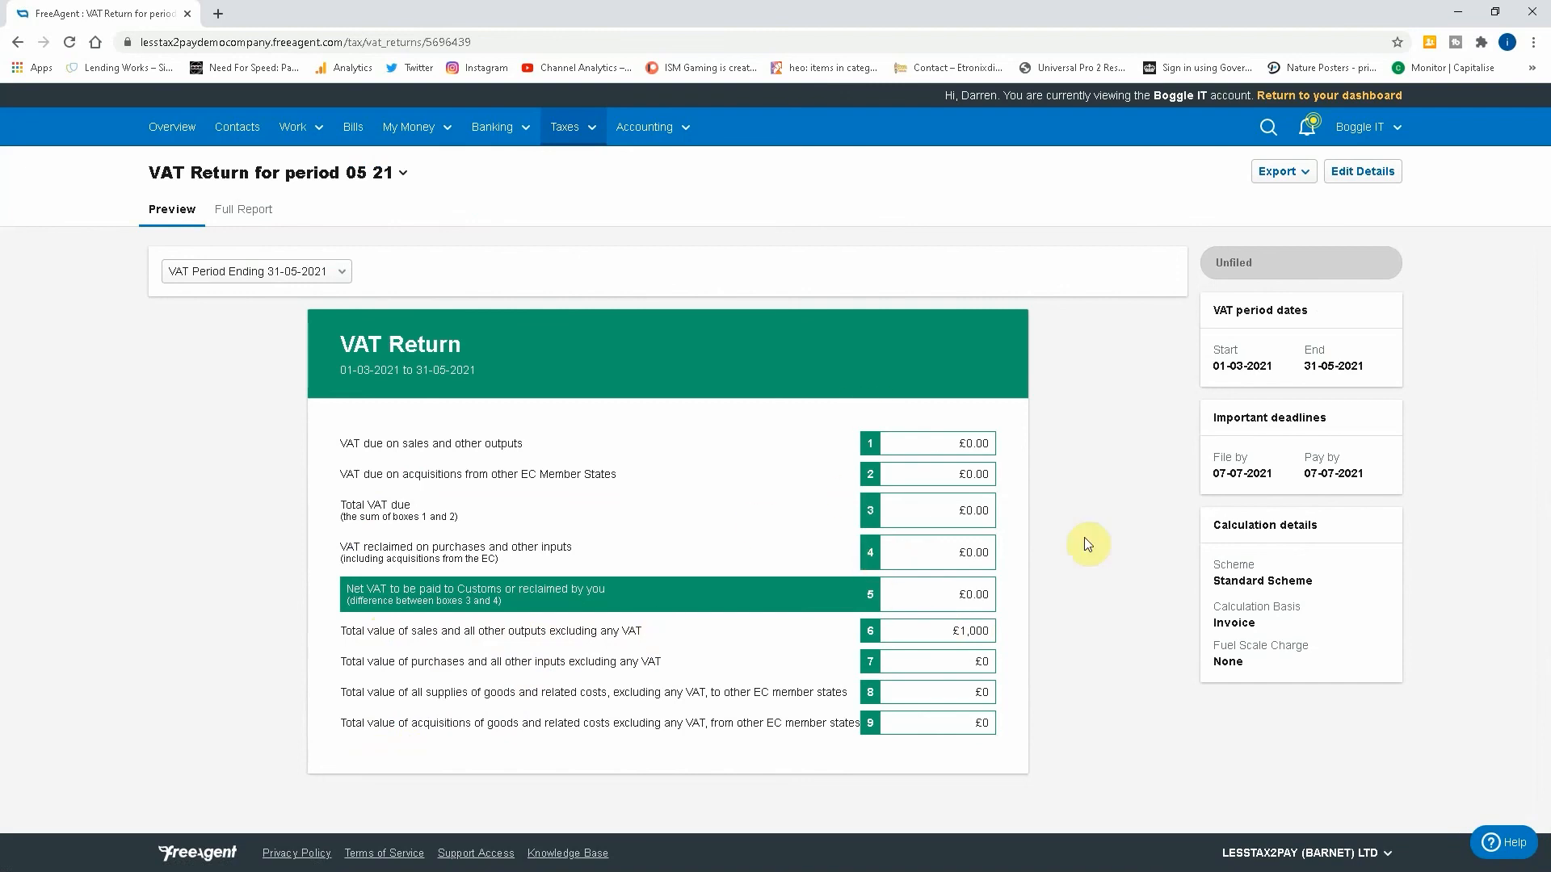
{"action": "mouse_move", "coordinate": [908, 618]}
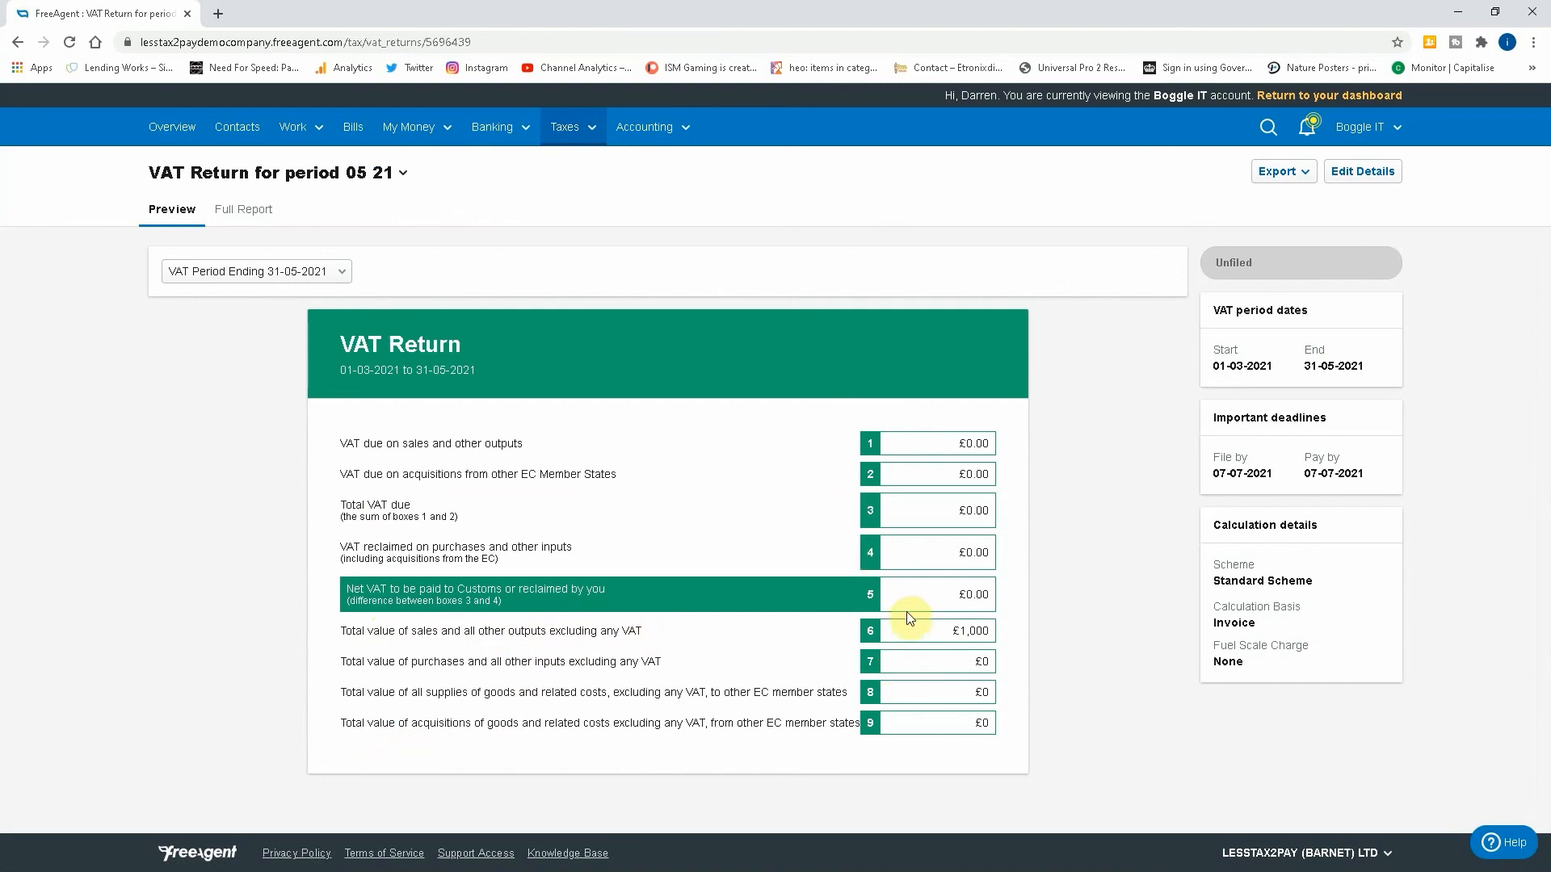
{"action": "mouse_move", "coordinate": [536, 481]}
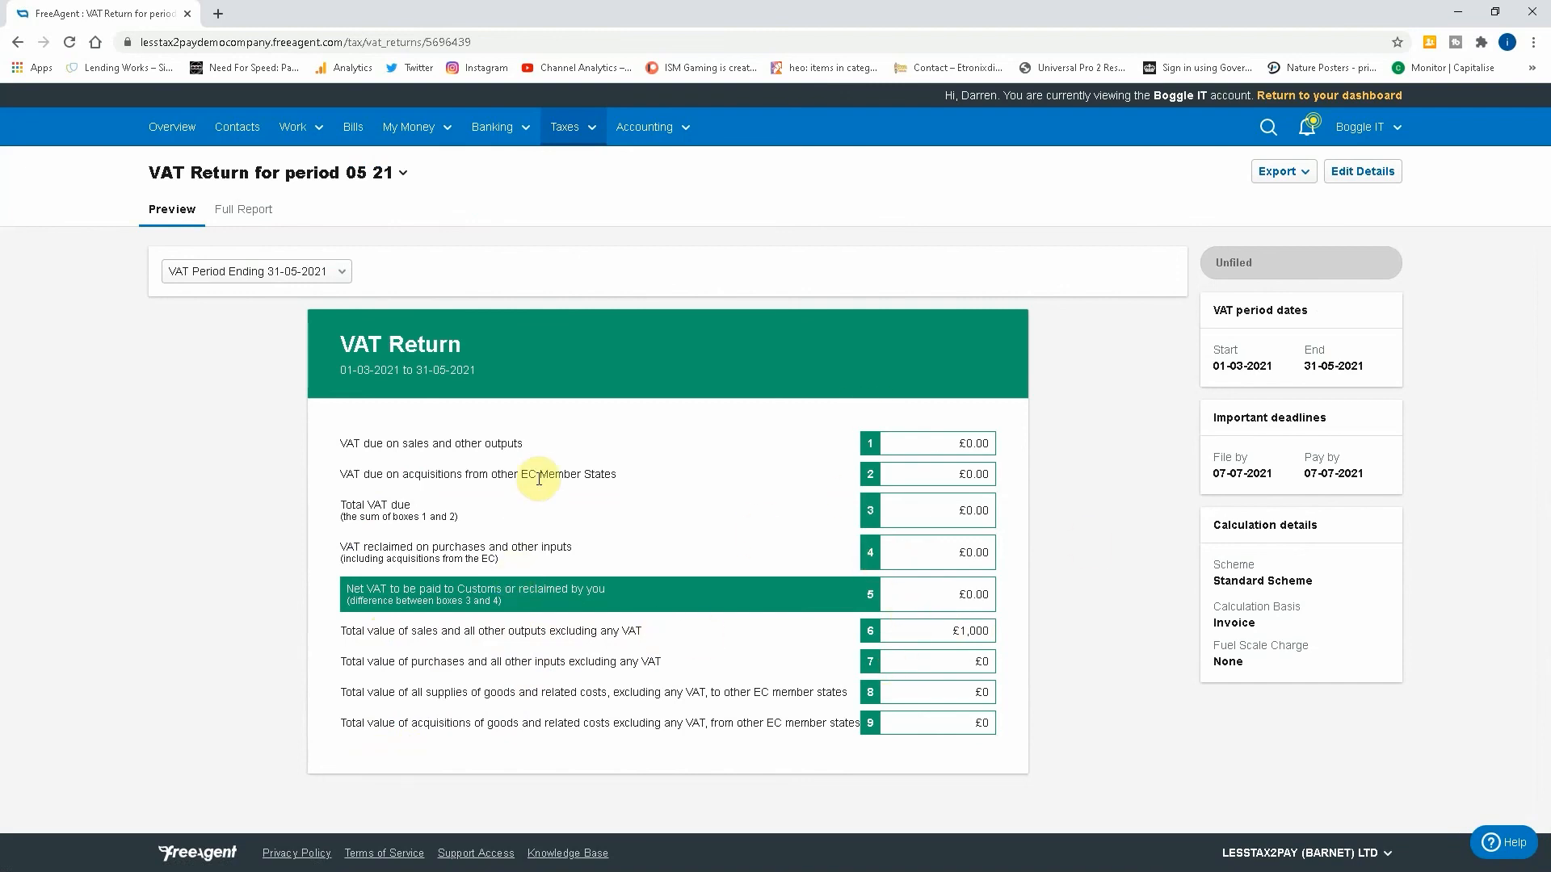